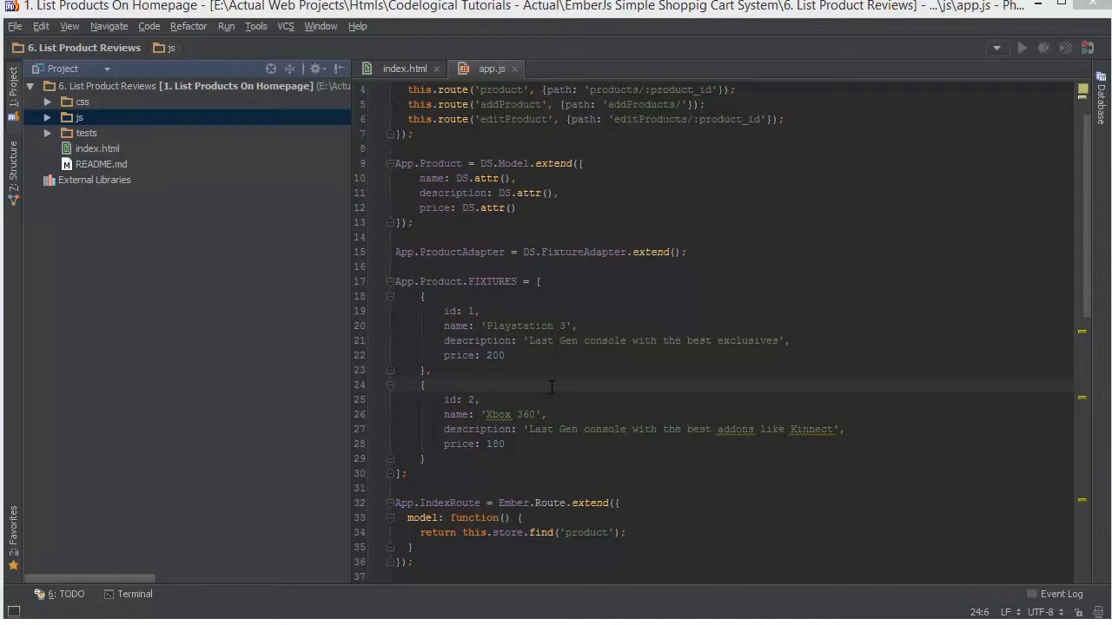
mouse_move(552, 385)
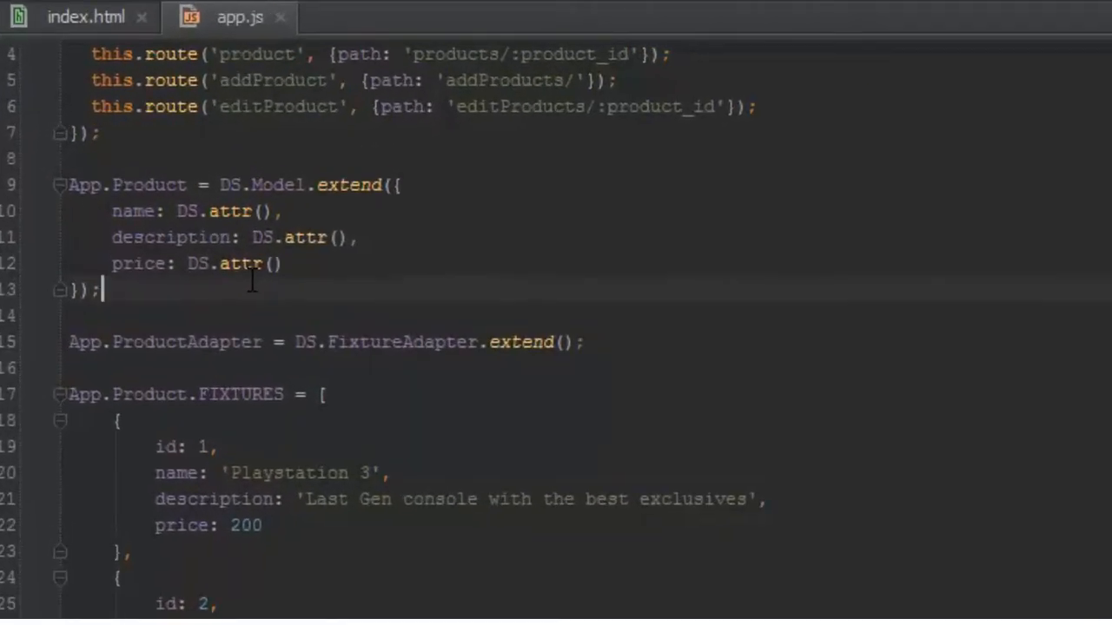
Step: Declare App.Review = DS.Model.extend(); below the Product model
type("App")
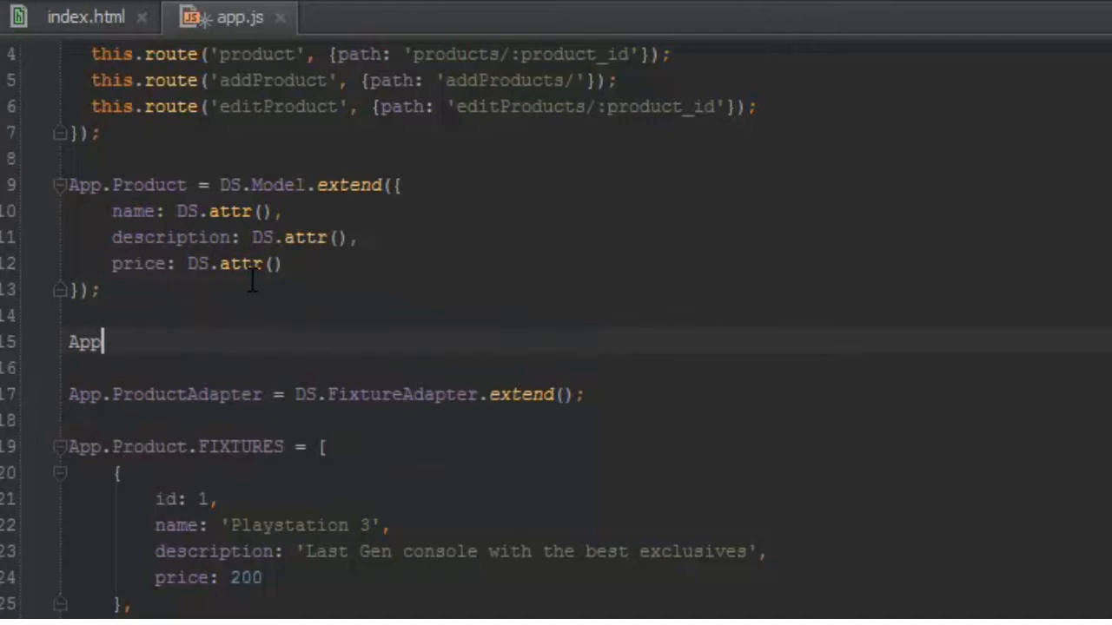
type(".Review")
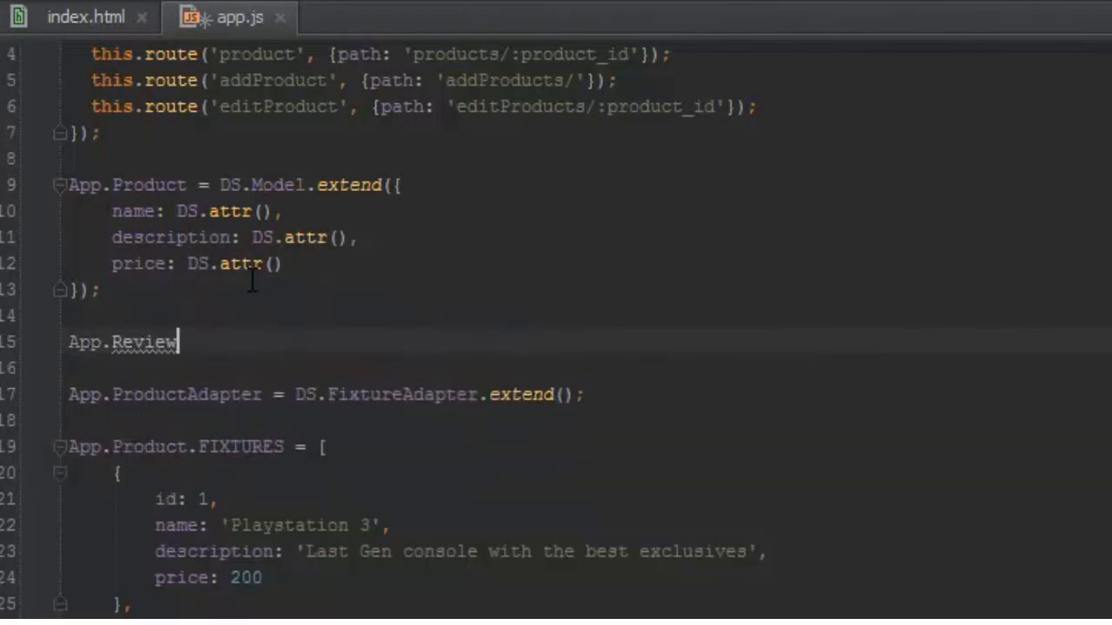
type("= D")
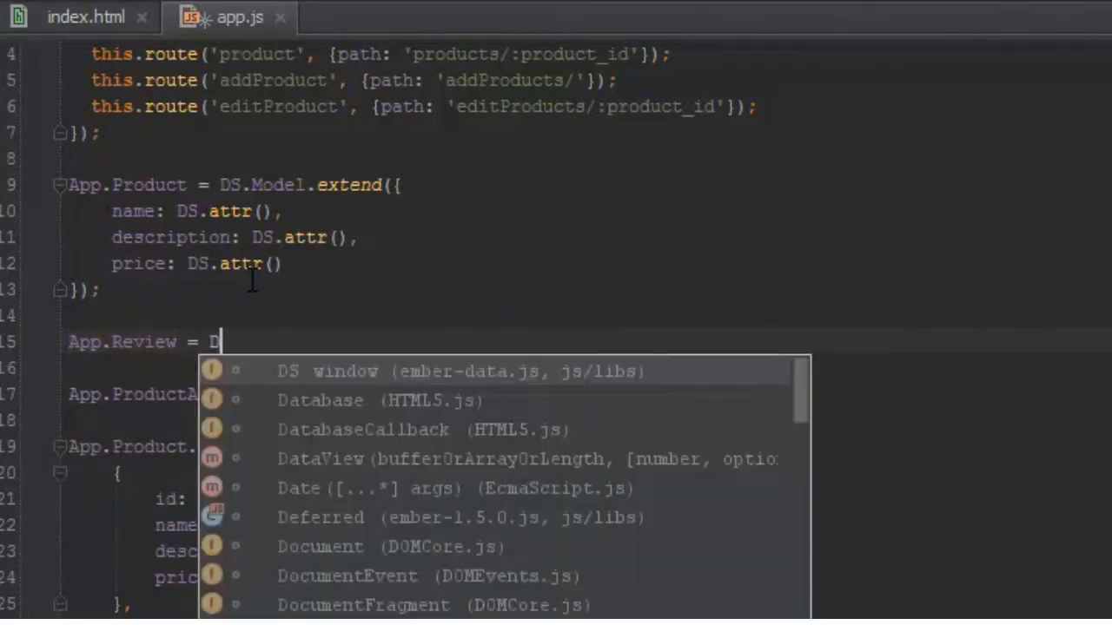
type("S.")
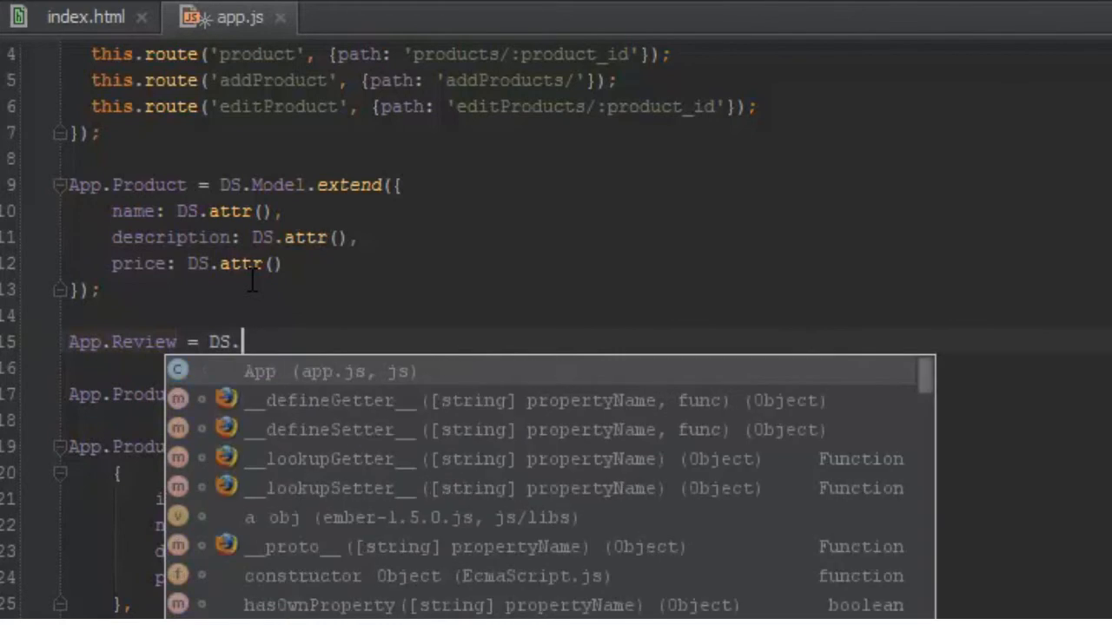
type("Model.a")
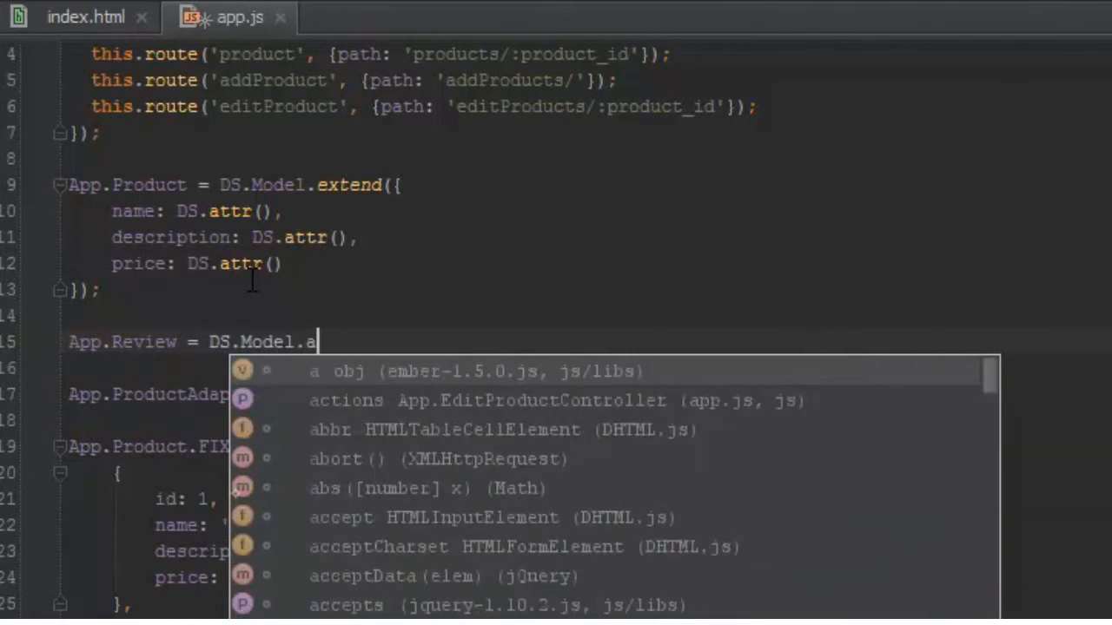
type("xtend")
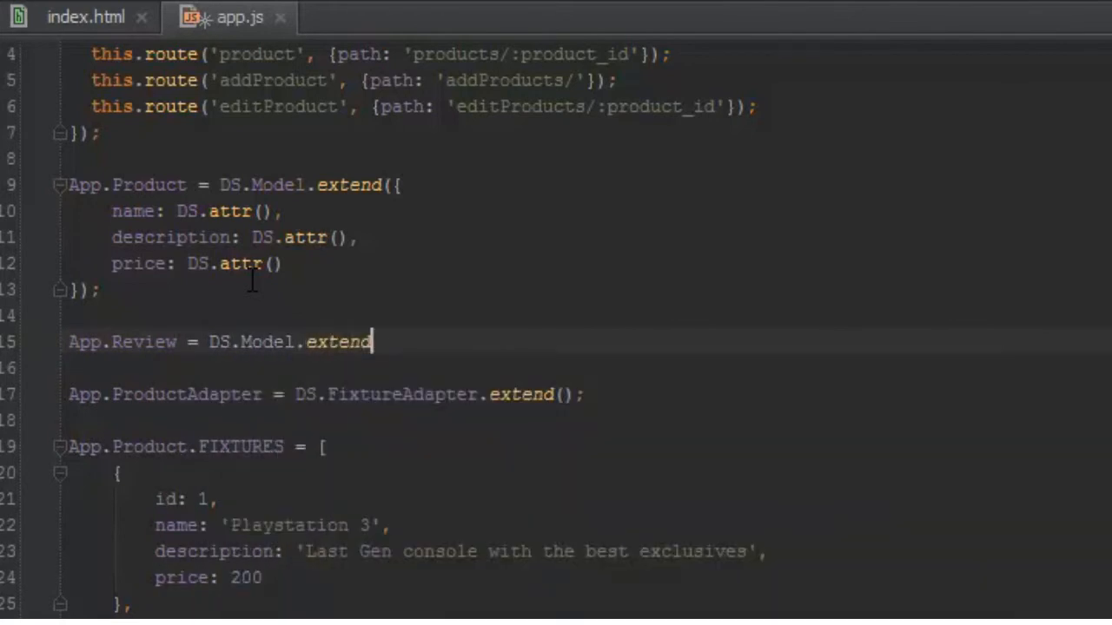
type("();")
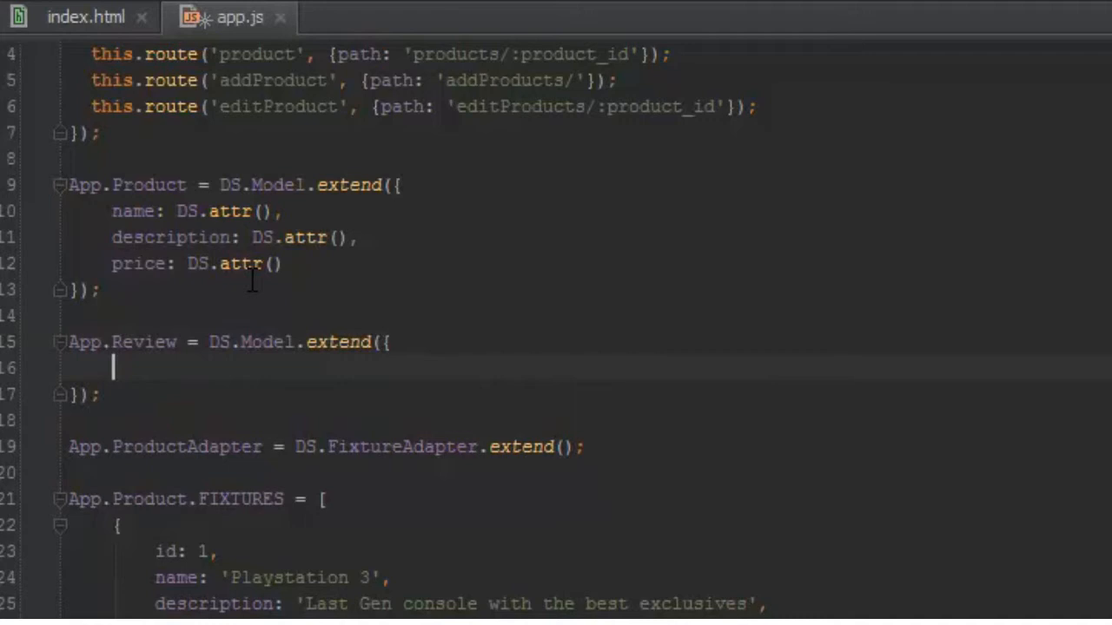
Step: Give the Review model text: DS.attr() and rating: DS.attr() attributes
type("te")
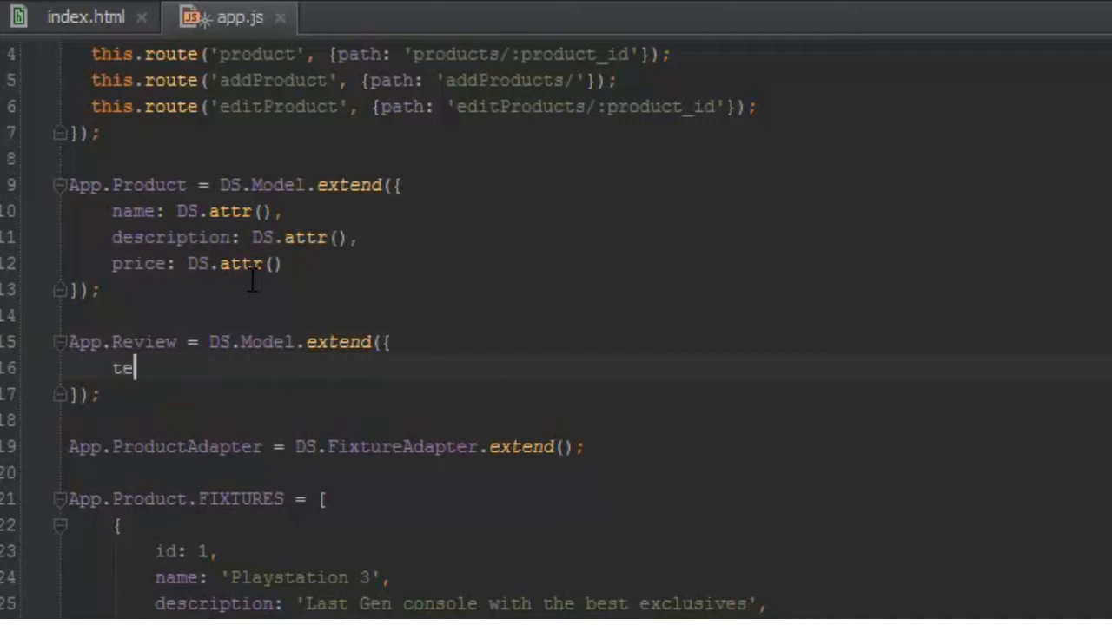
type("xt: DS.")
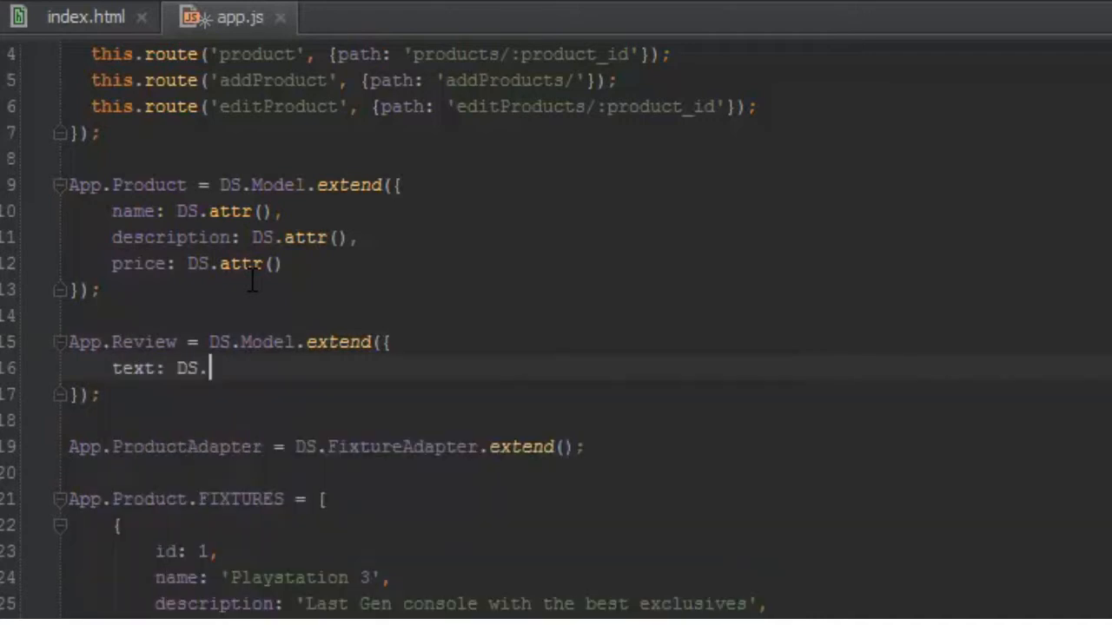
type("attr()")
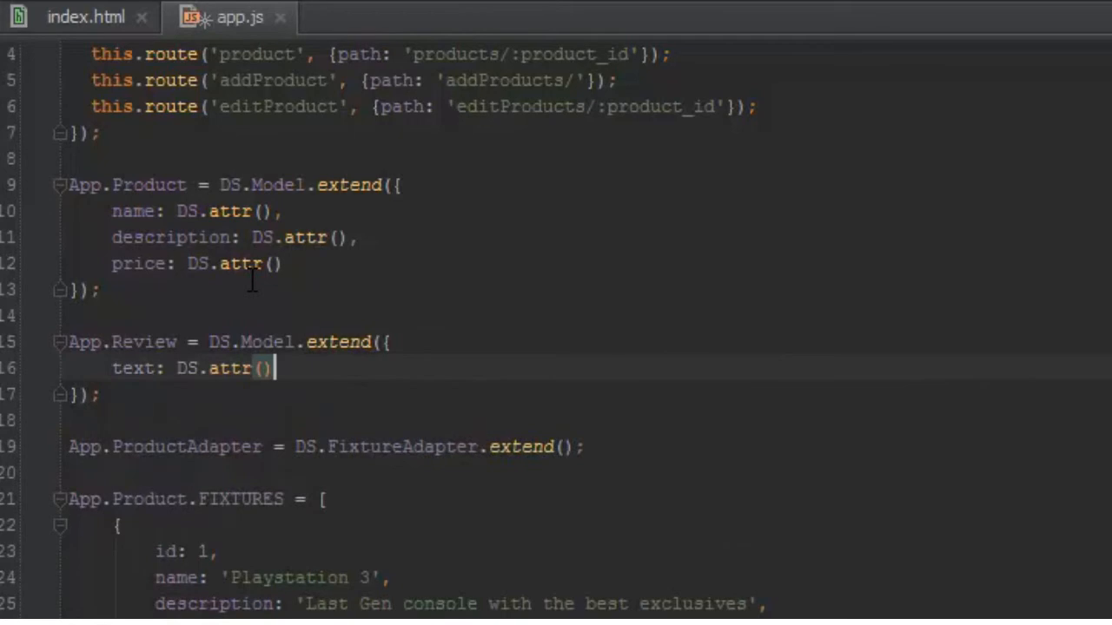
type(",")
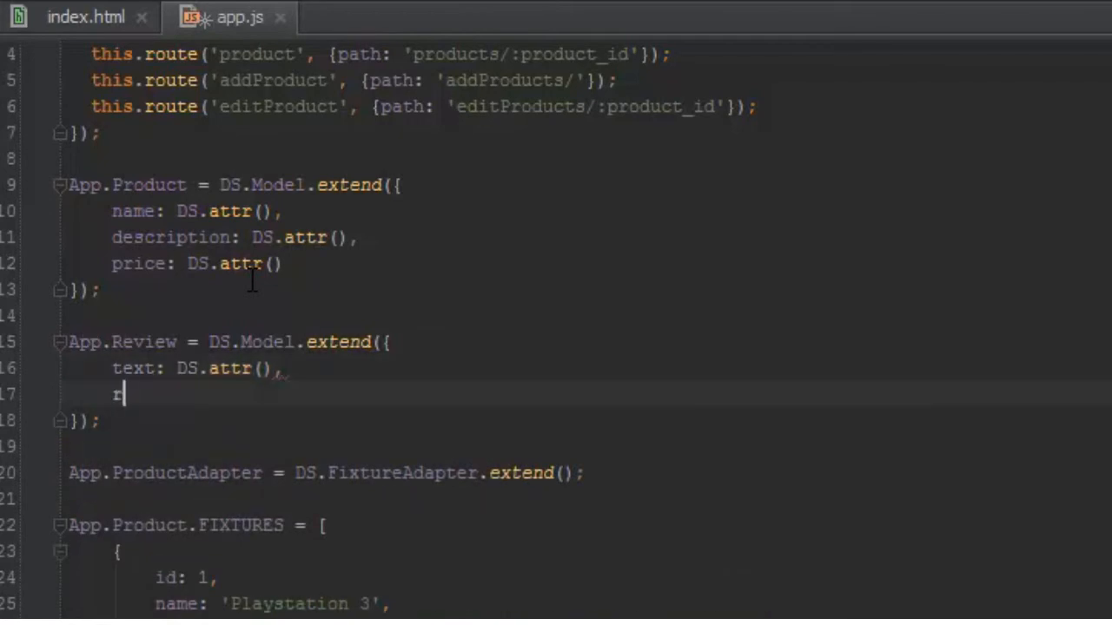
type("ating:")
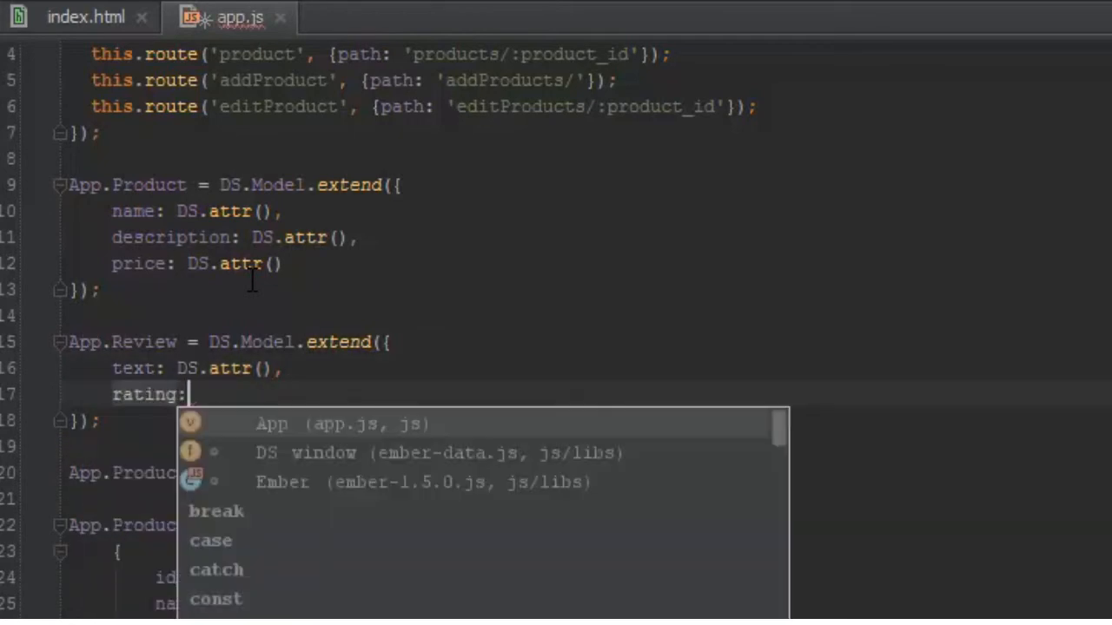
type("DS.attr(")
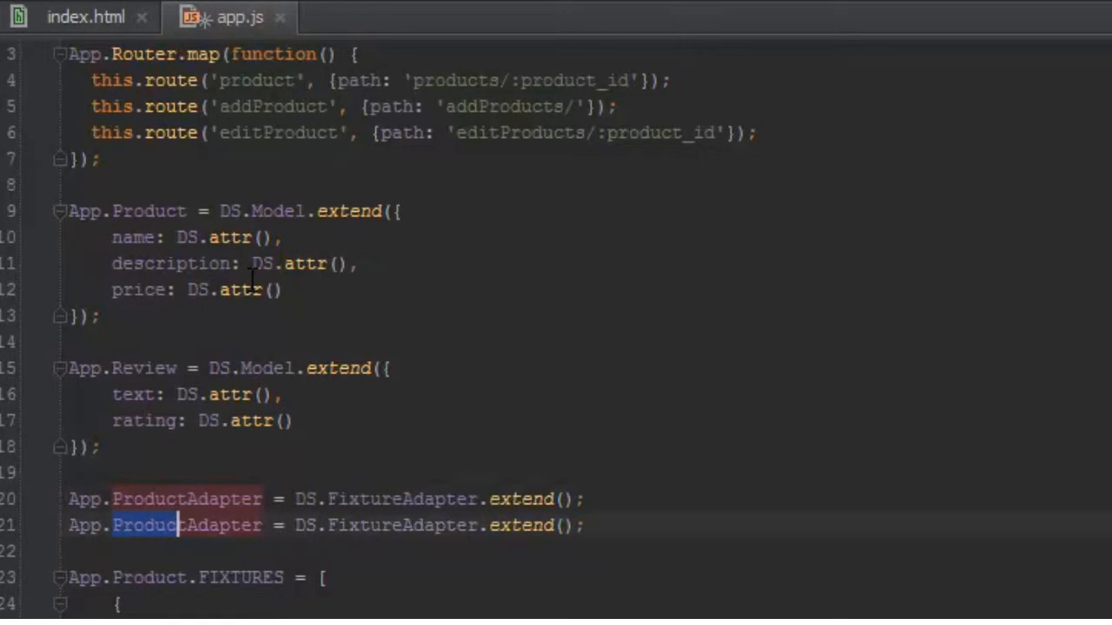
Step: Rename the duplicated adapter line to App.ReviewAdapter = DS.FixtureAdapter.extend();
type("Review")
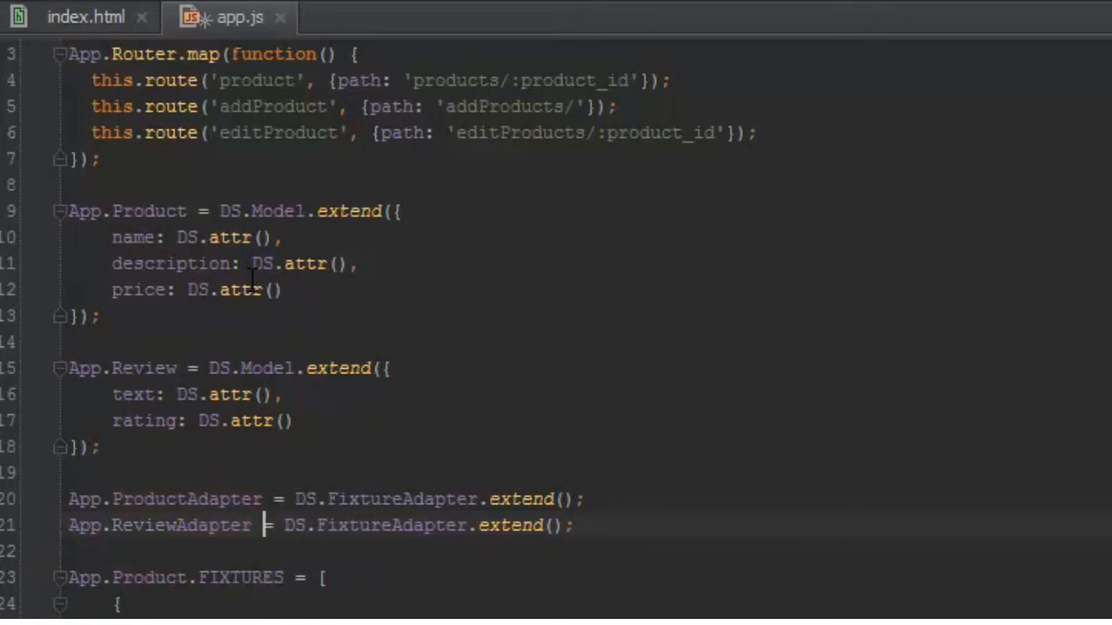
scroll("down", 3)
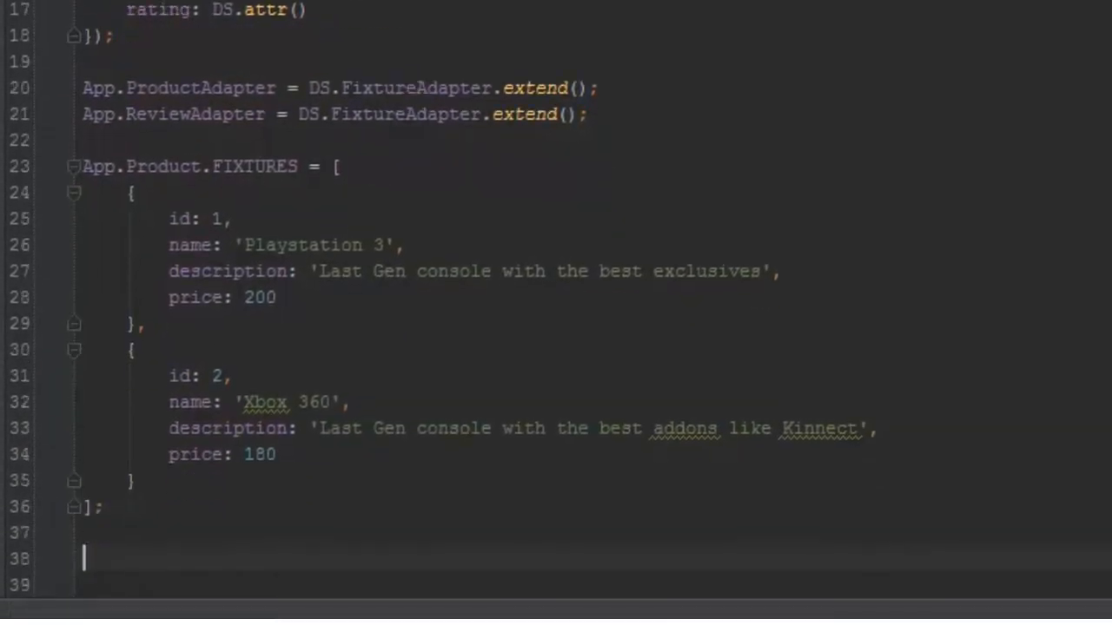
Step: Start an App.Review.FIXTURES array with an opening entry object
type("App/")
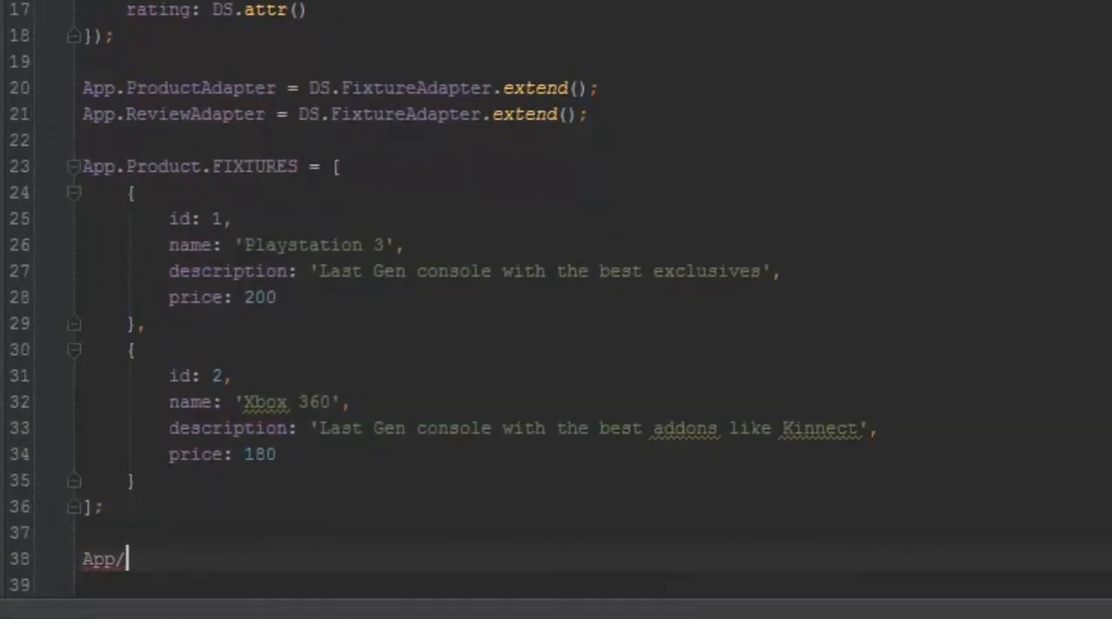
type(".Revie")
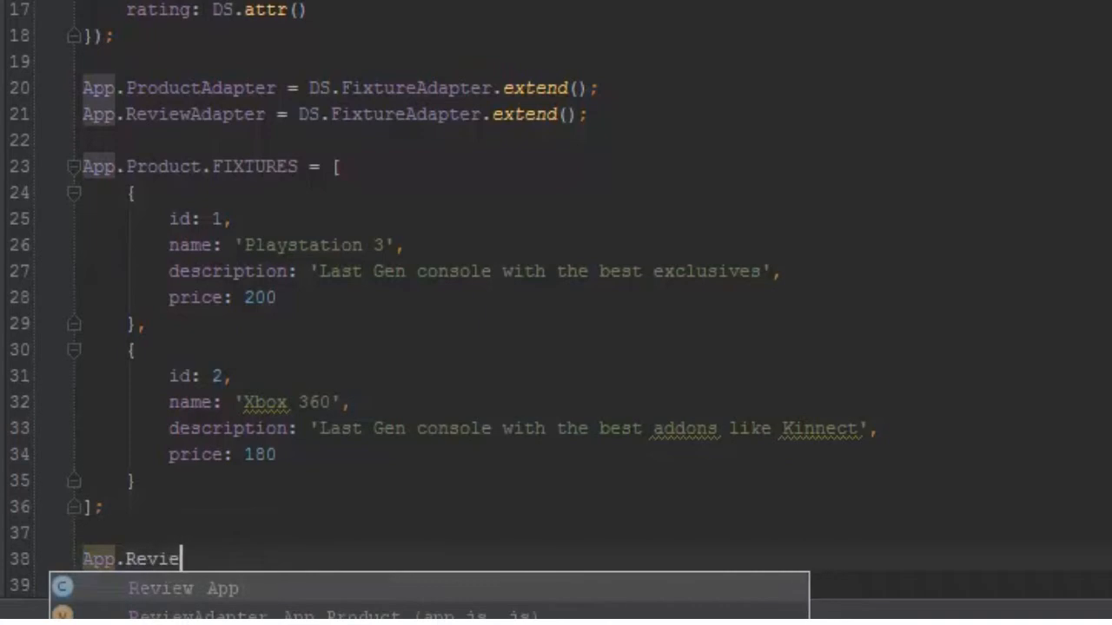
type(".FIXT")
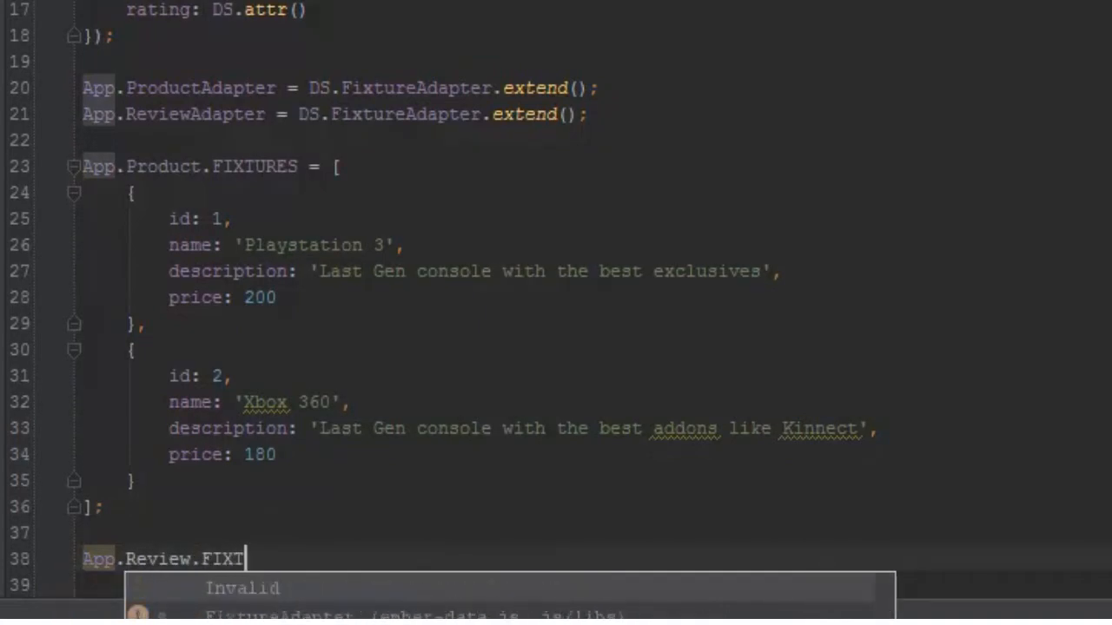
type("URES = [")
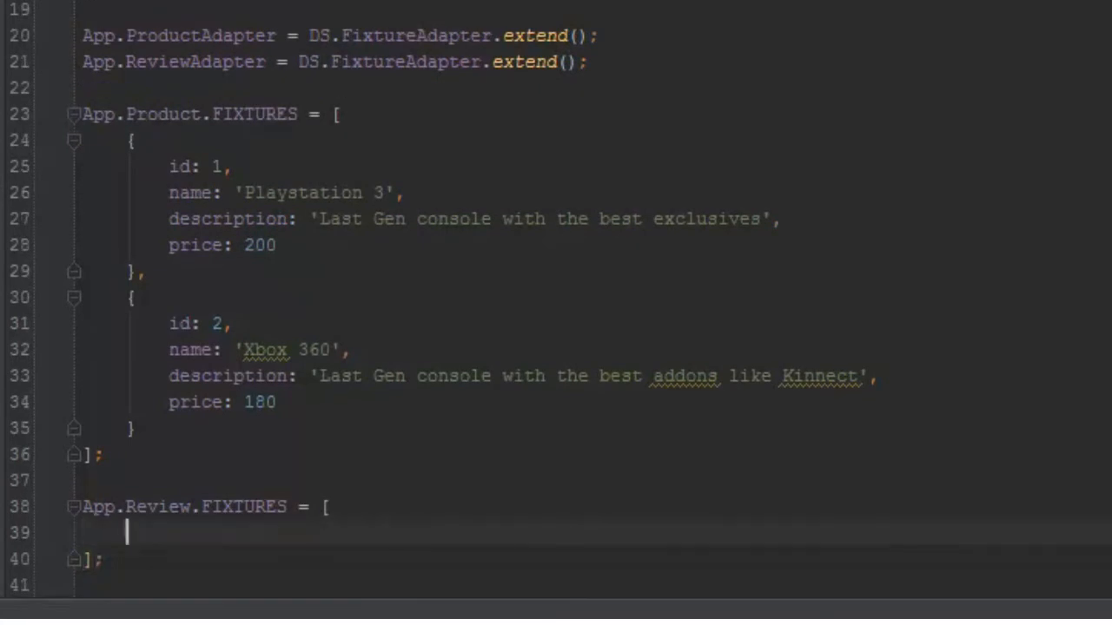
type("{")
type("id:")
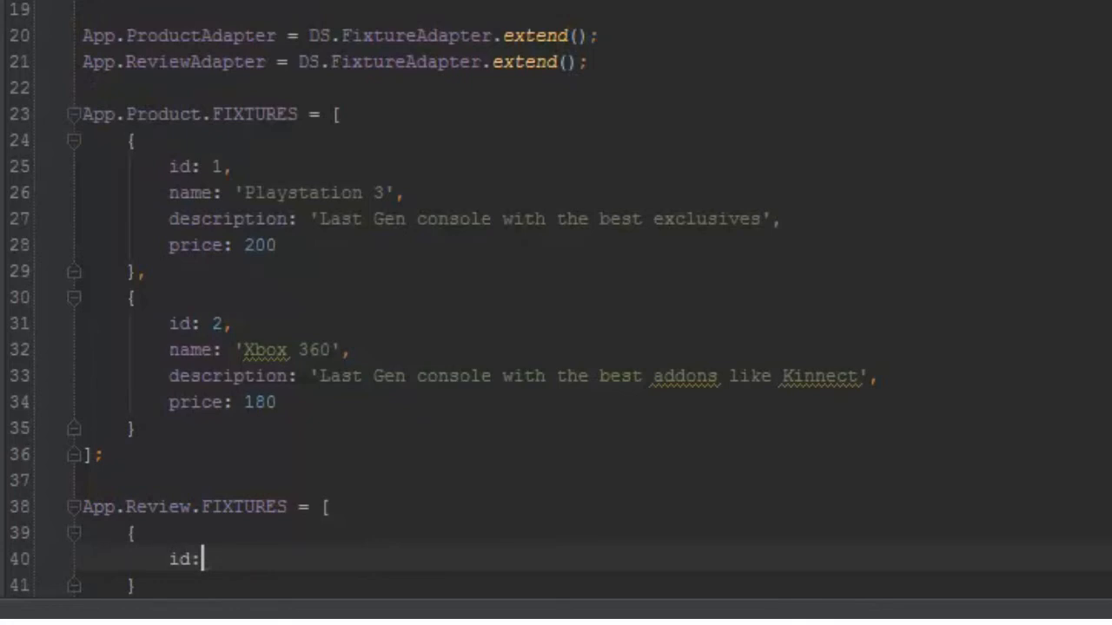
Step: Fill the review entry with id 1, text 'I like this xbox console' and rating 4
type("1,")
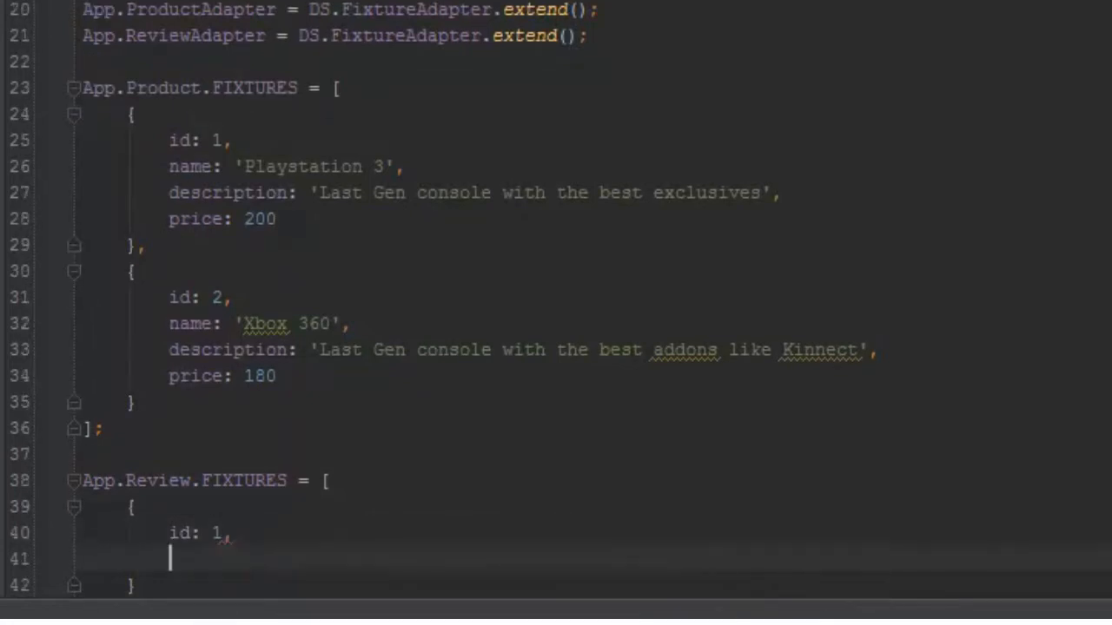
type("text: 'I like")
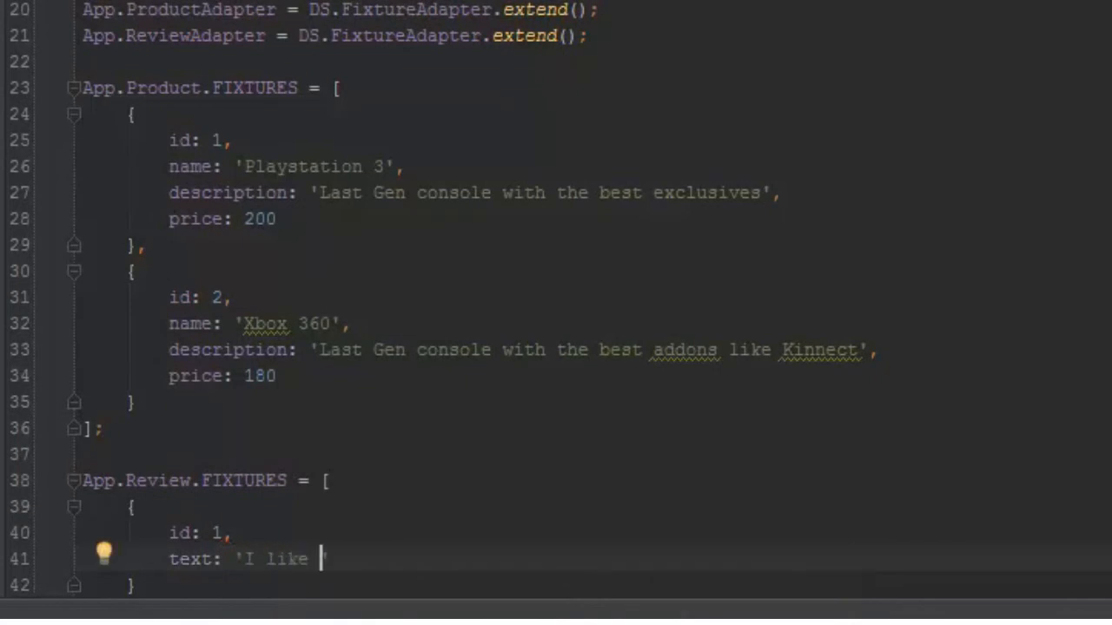
type("thu")
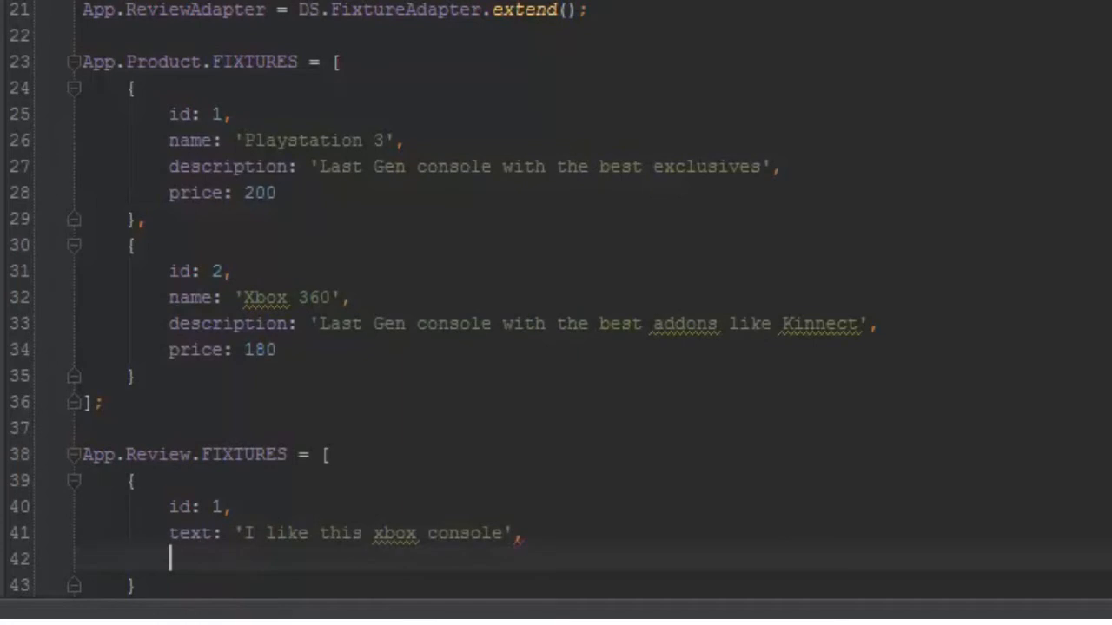
type("rating")
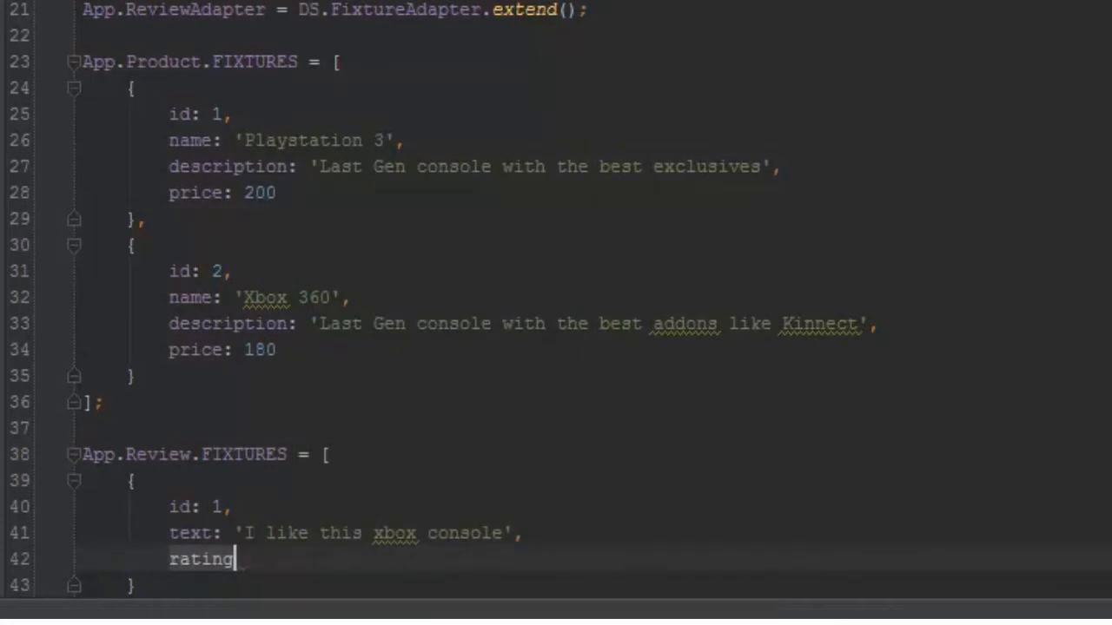
type(":")
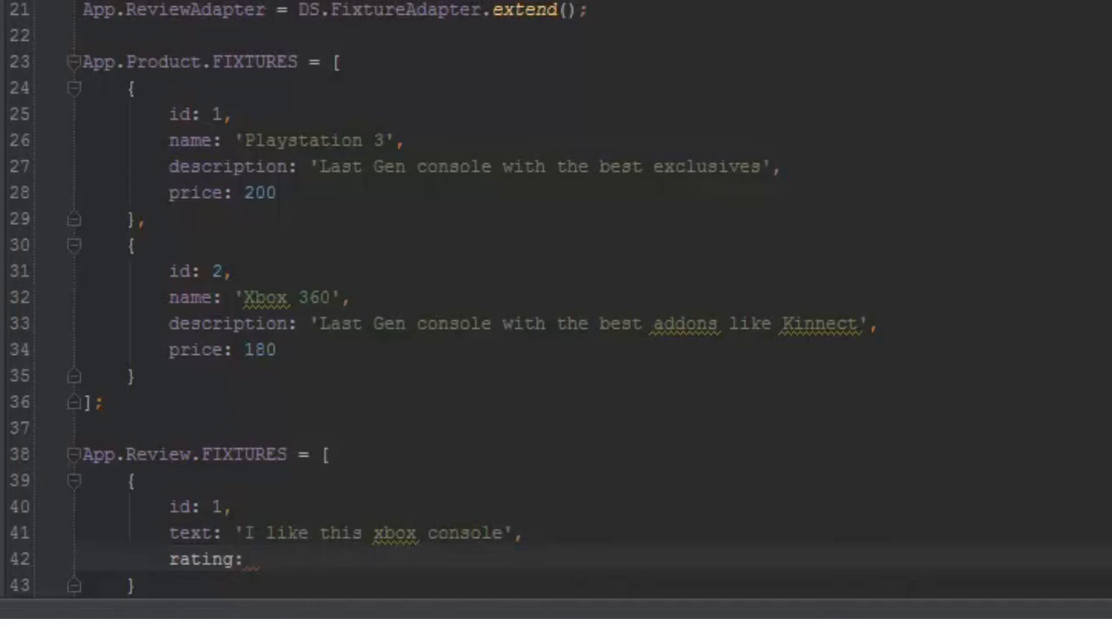
type("4")
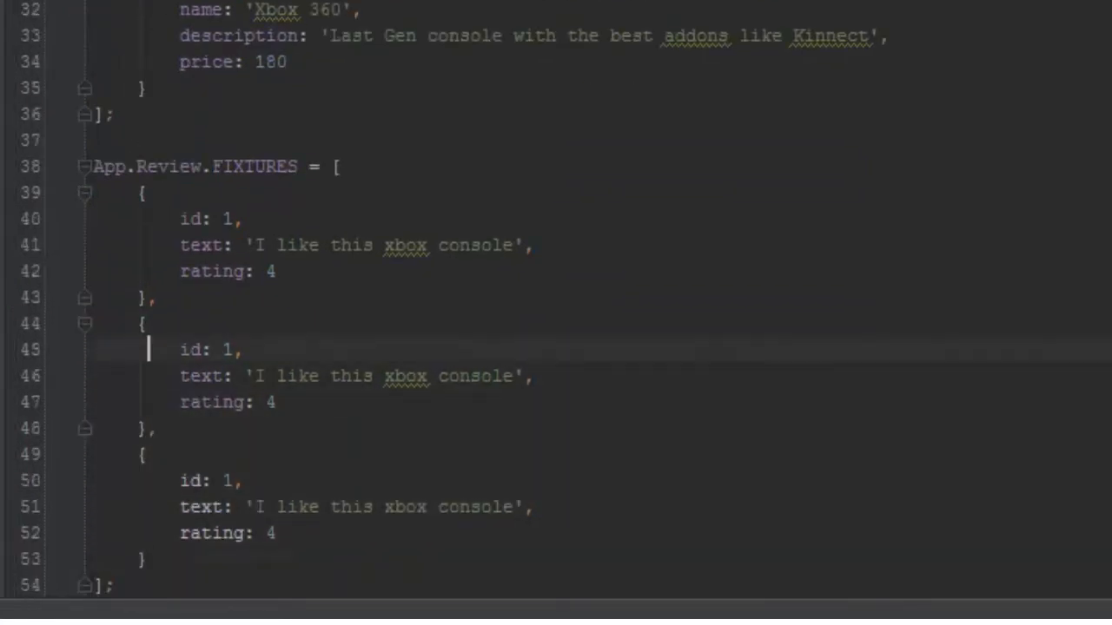
Step: Set the second review's id to 2 and its text to 'I like this ps3 console'
type("2")
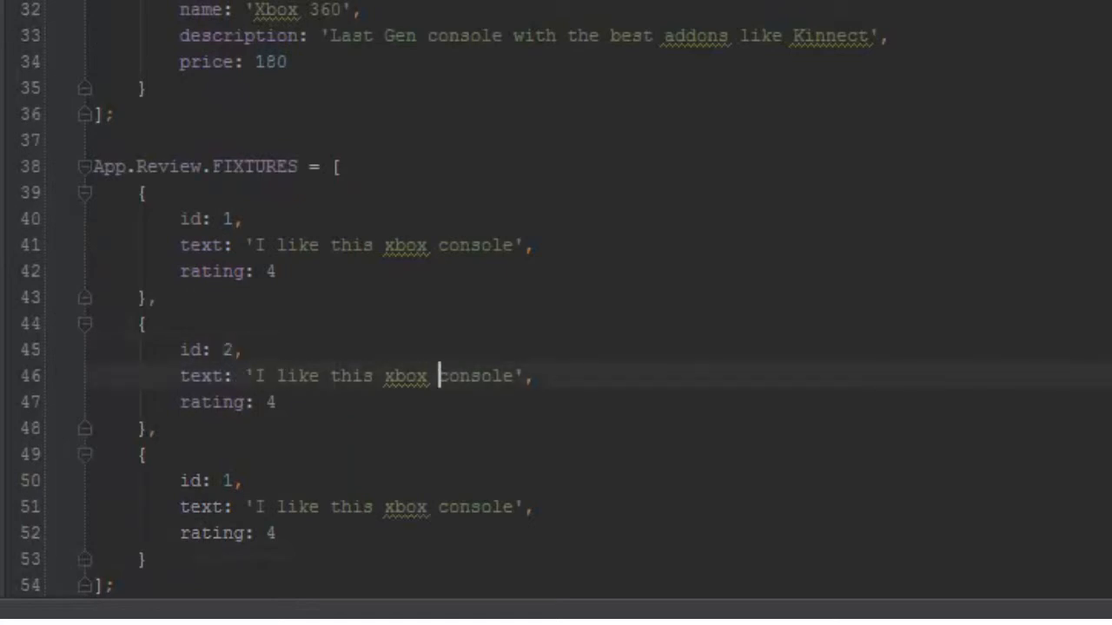
type("ps")
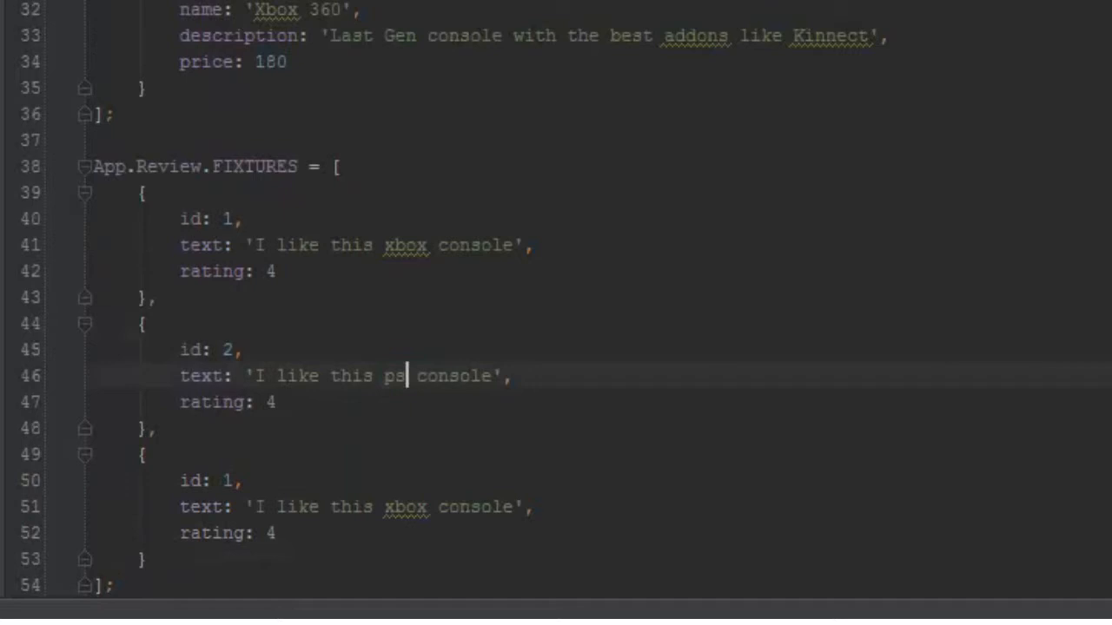
type("3")
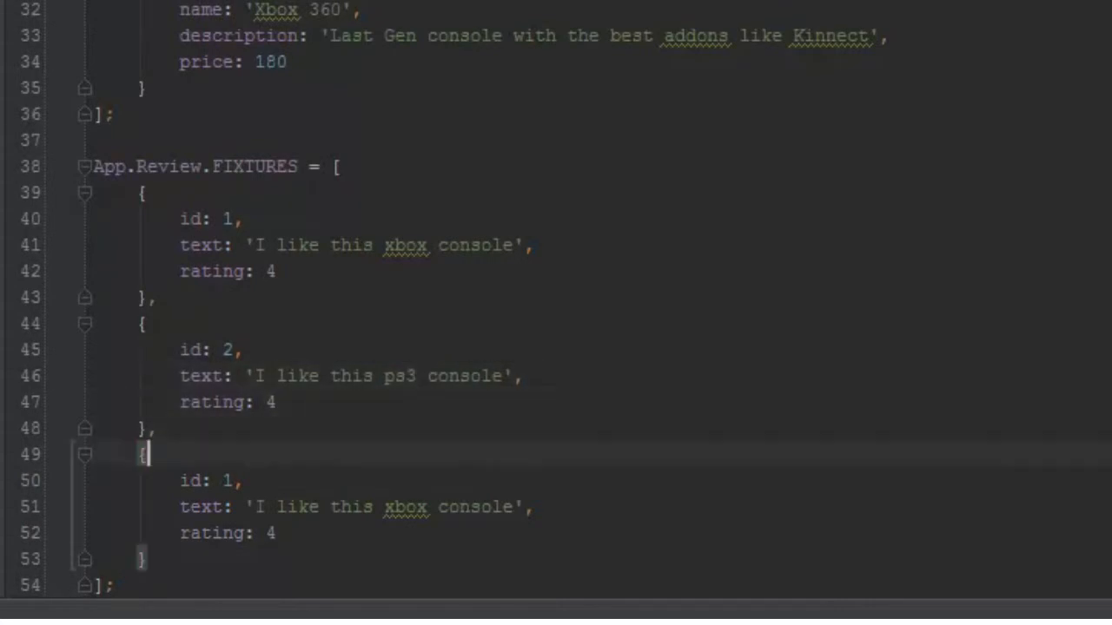
Step: Give the third review id 3 and the text 'Ps3 is the best'
left_click(230, 480)
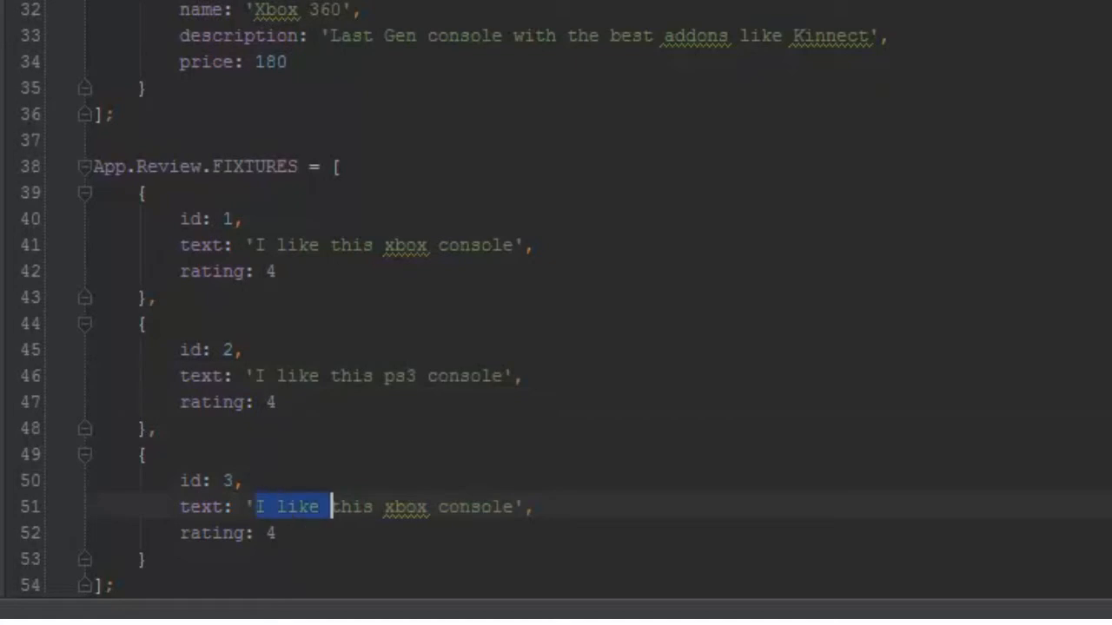
type("P',")
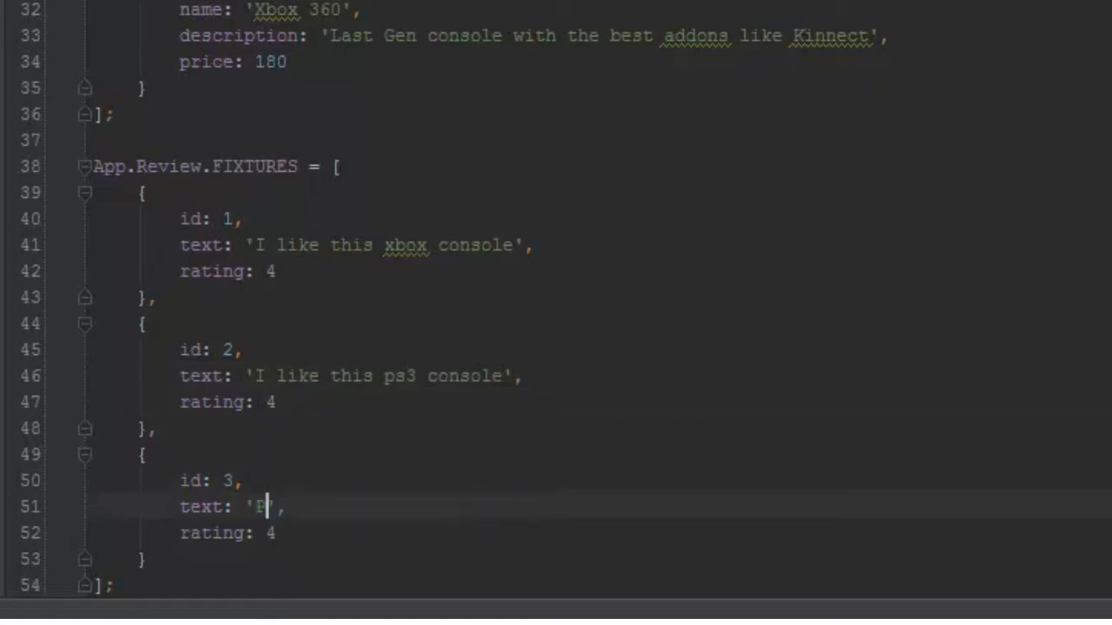
type("s3 is the best")
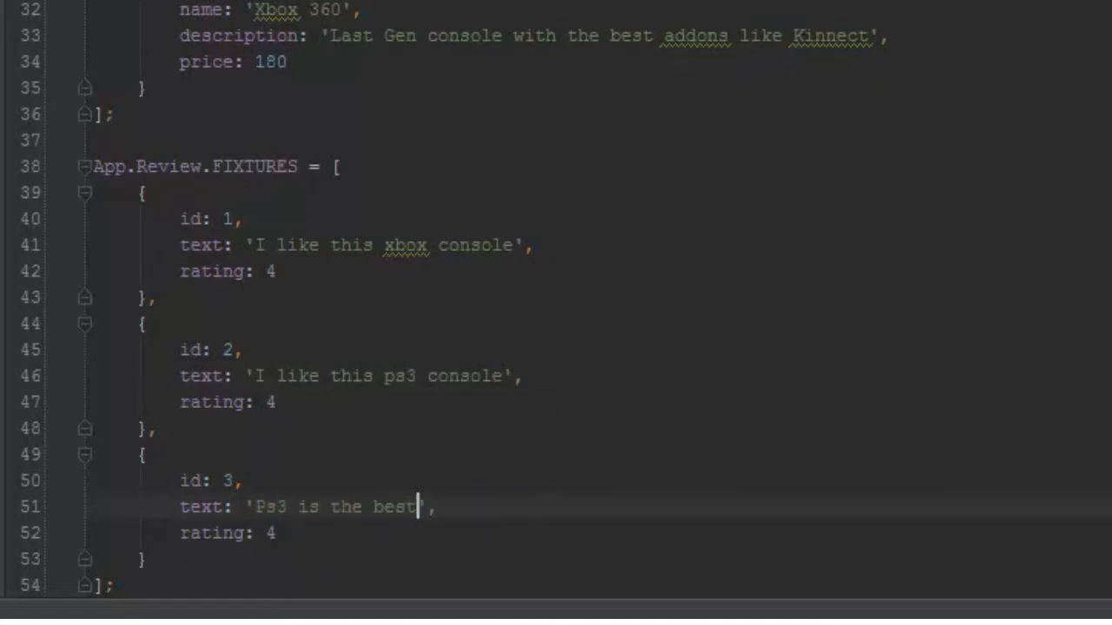
type("5")
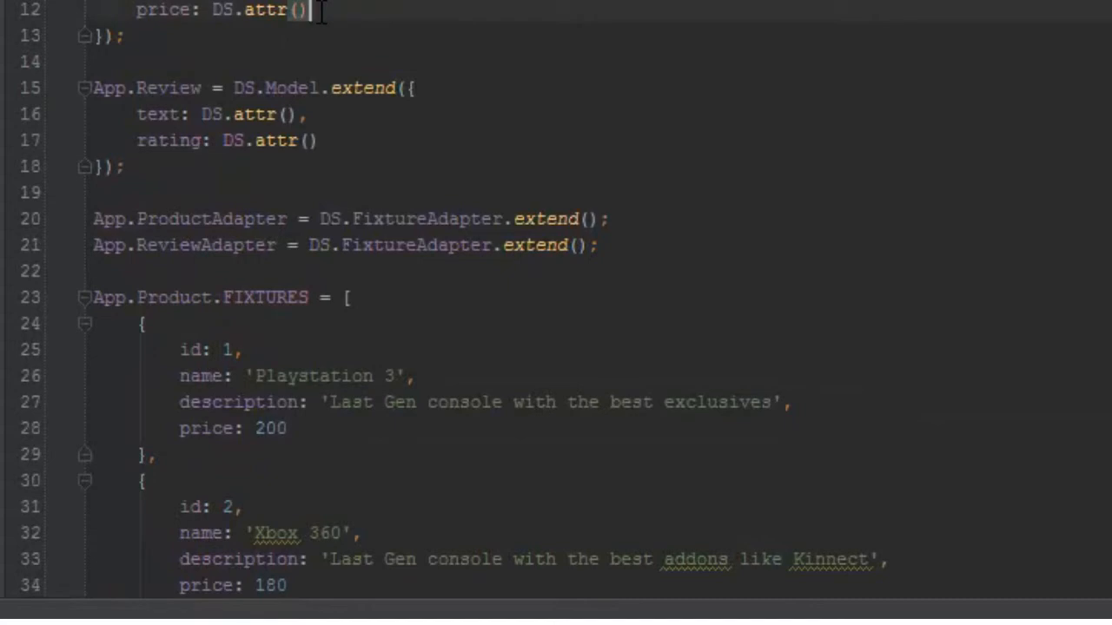
Step: Add reviews: DS.hasMany('review') to the Product model
type(",")
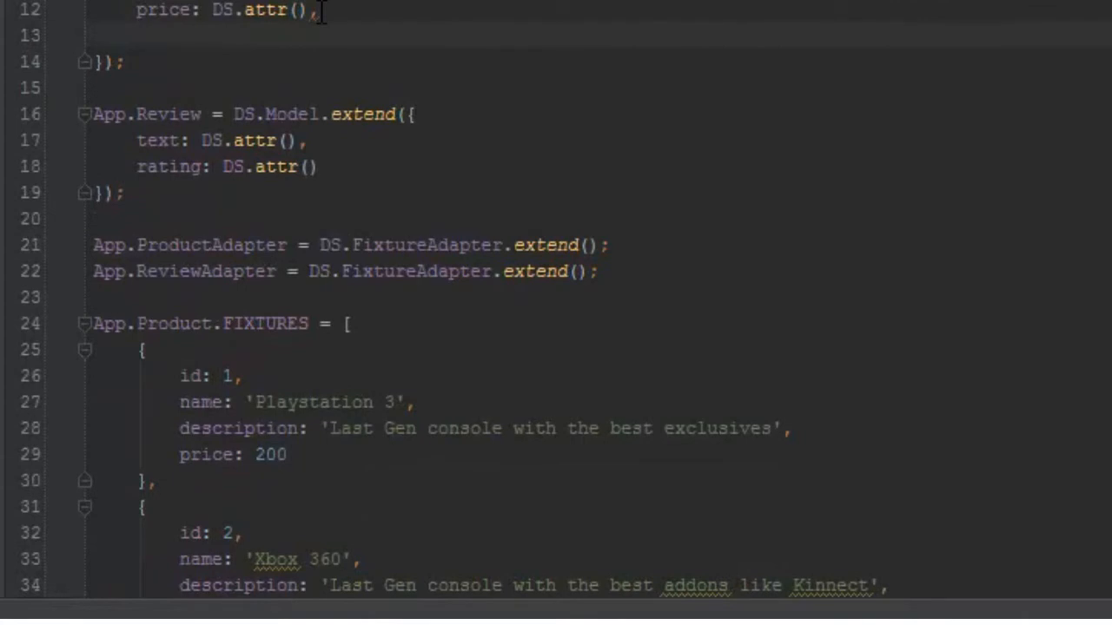
type("reviews:")
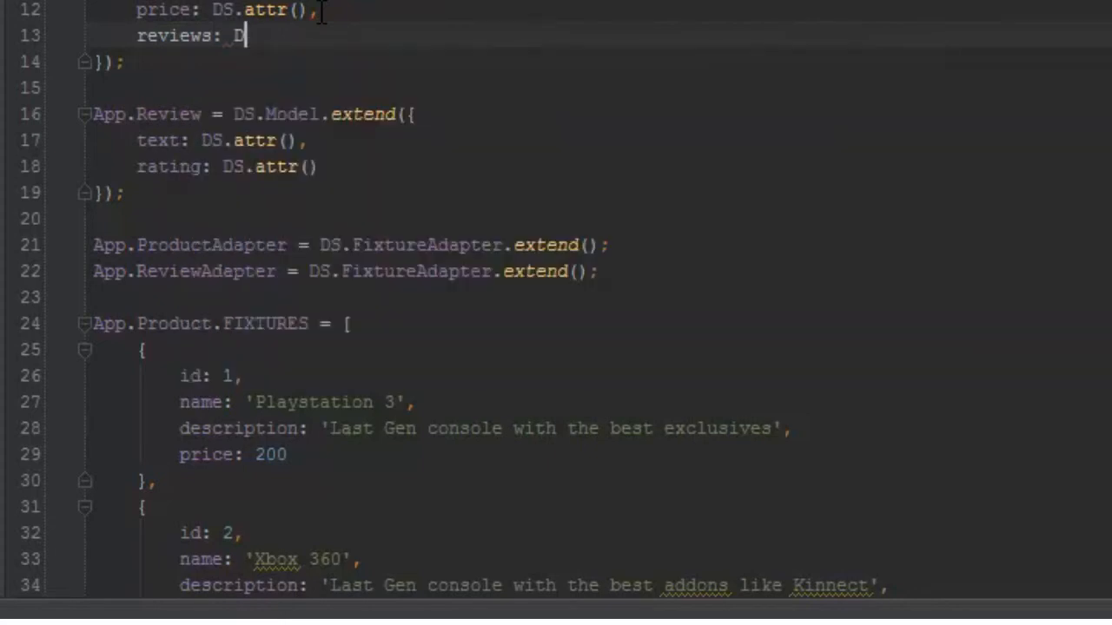
type("DS.hasMany('r")
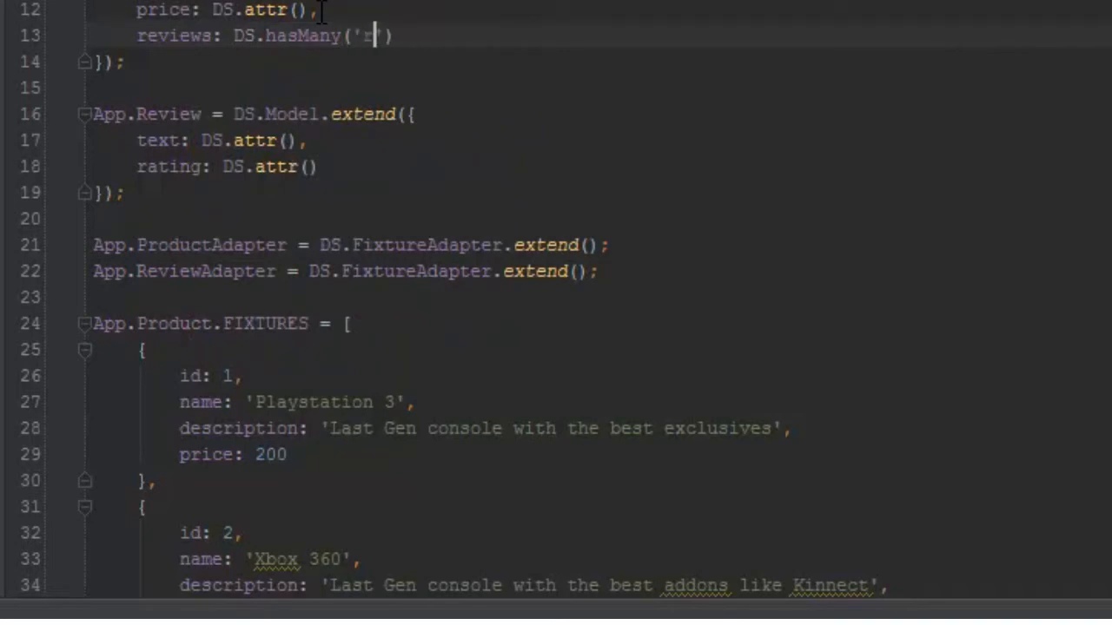
type("review")
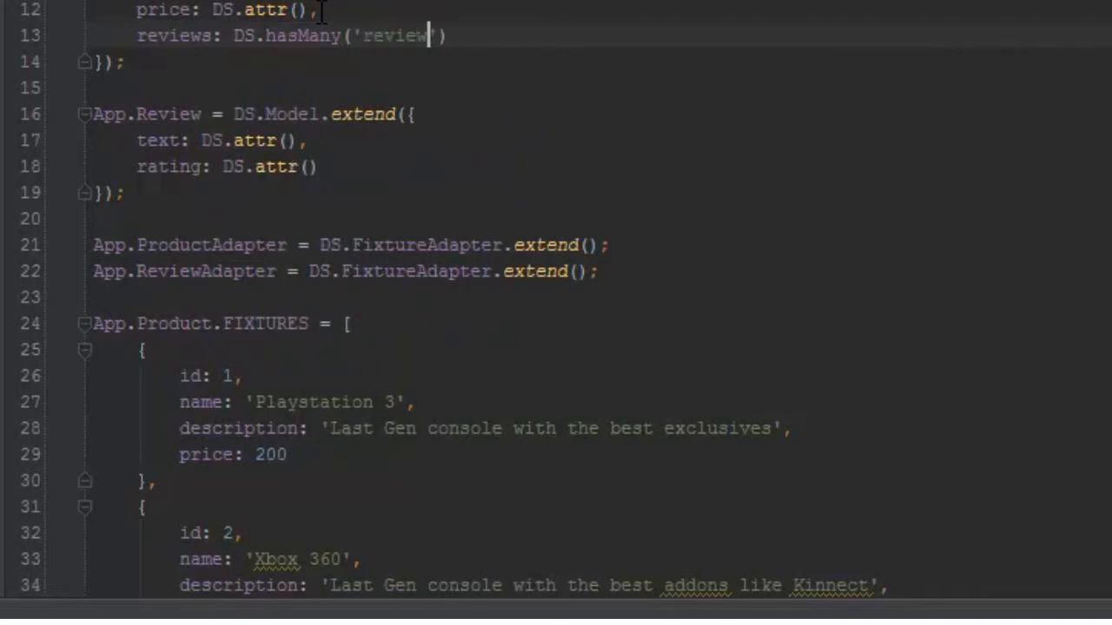
Step: Add product: DS.belongsTo('product') to the Review model, using autocomplete
type(",")
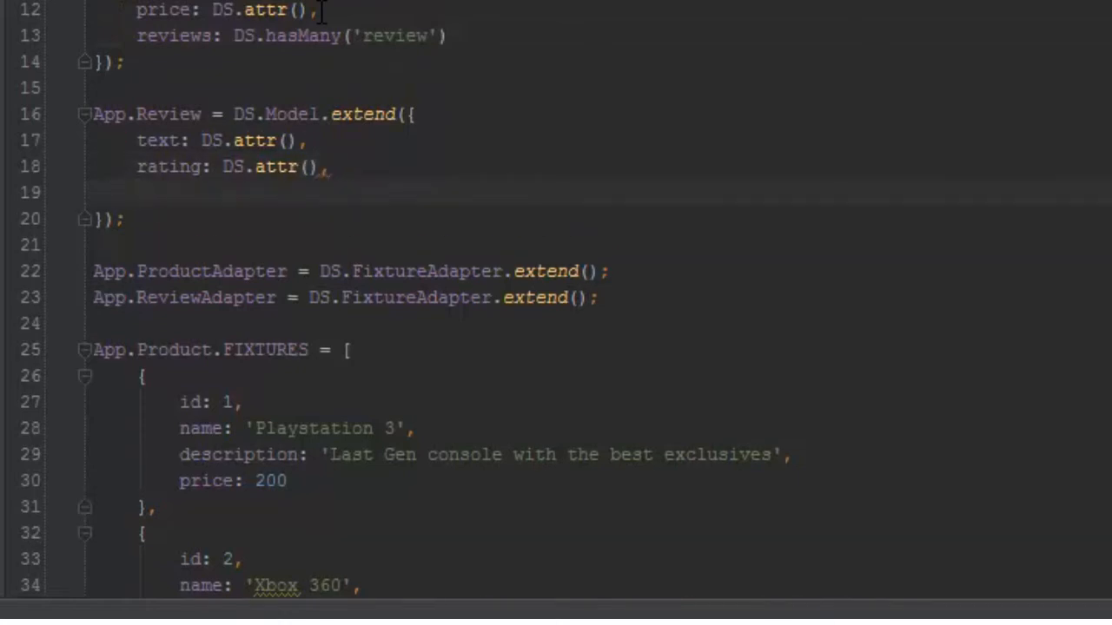
type("product:")
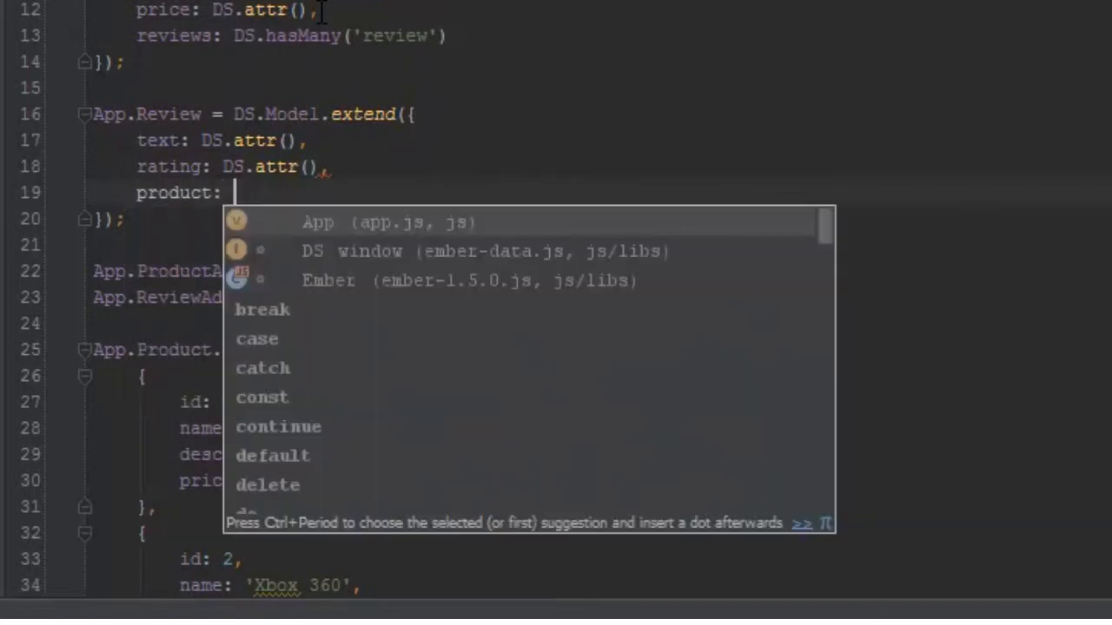
type("DS.")
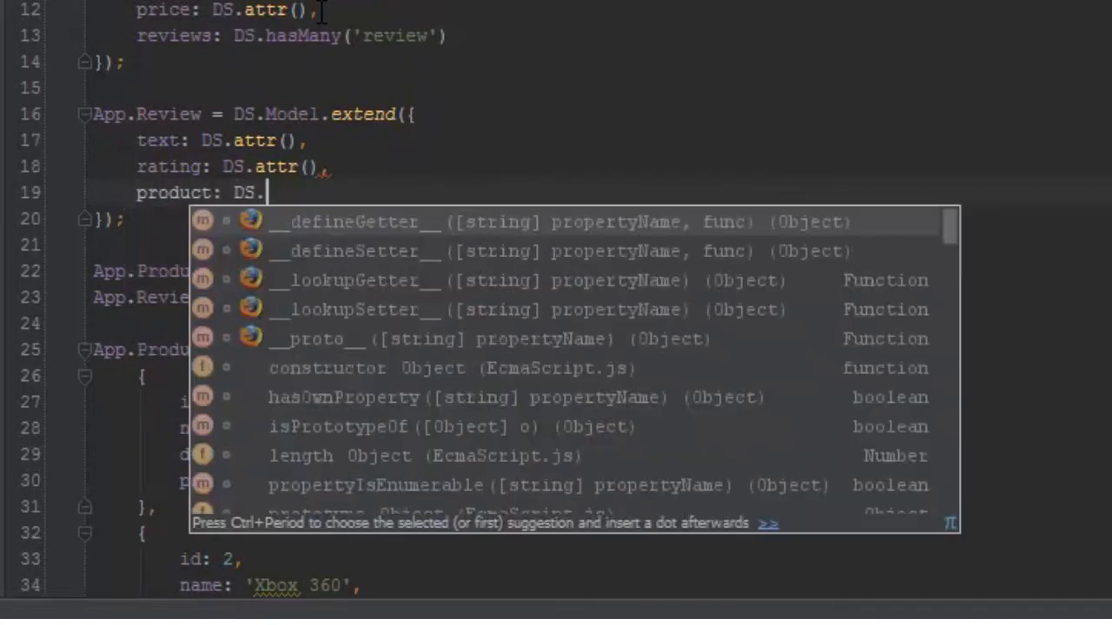
type("belo")
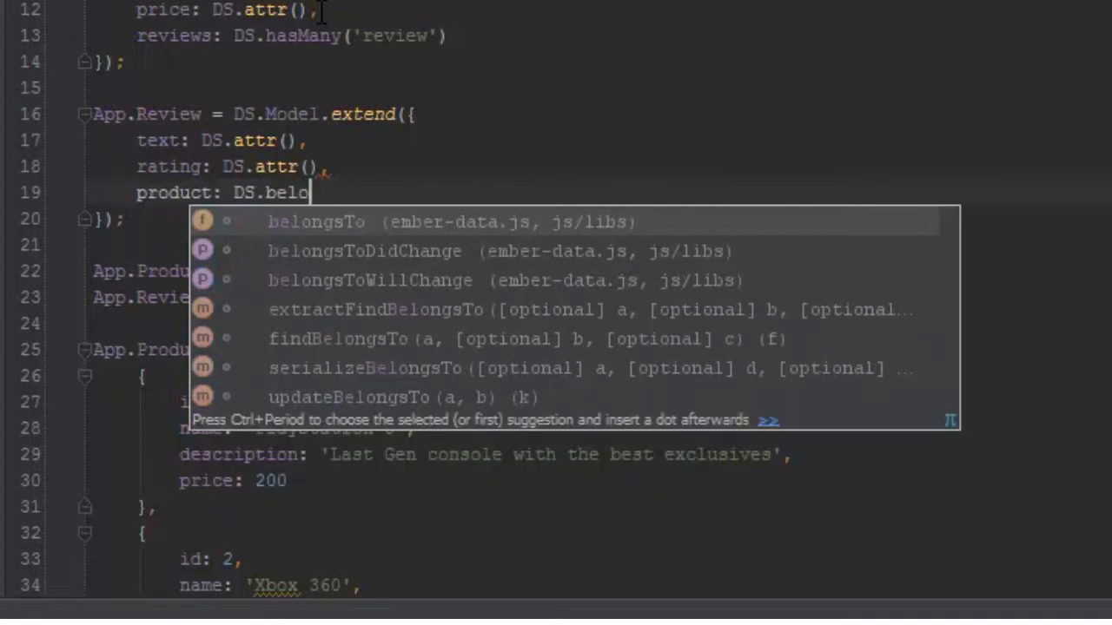
key("Tab")
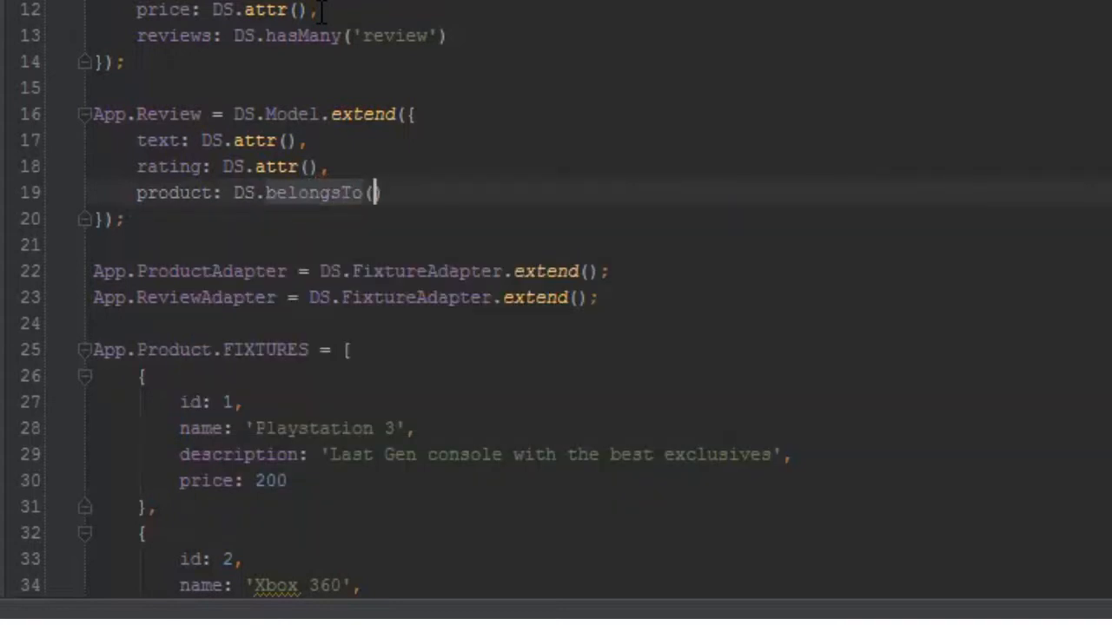
type("'")
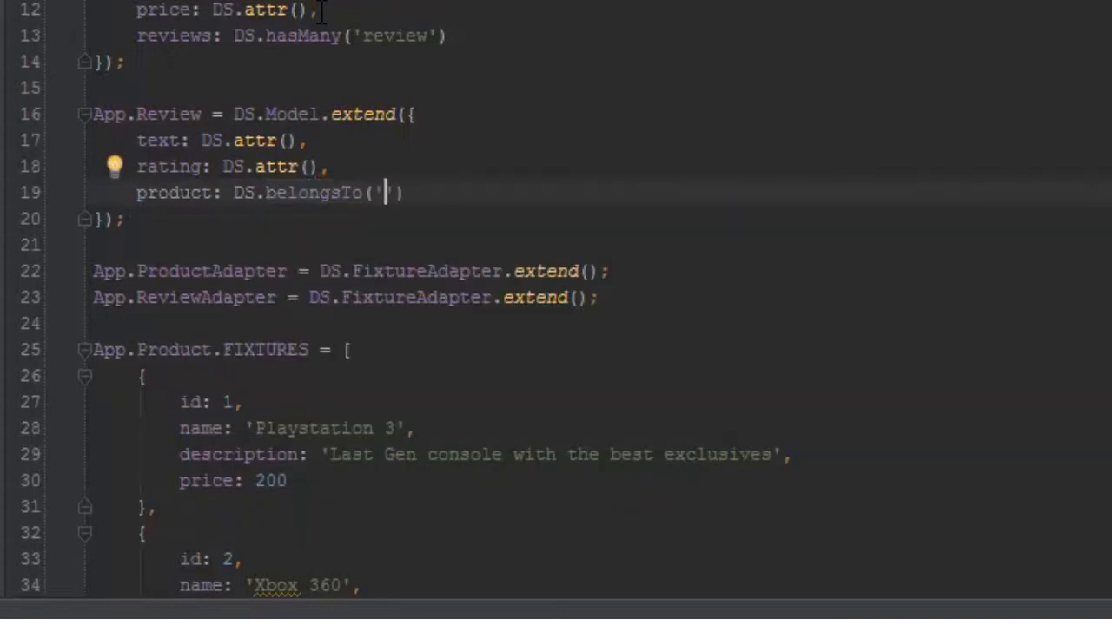
type("product")
left_click(234, 481)
type(",")
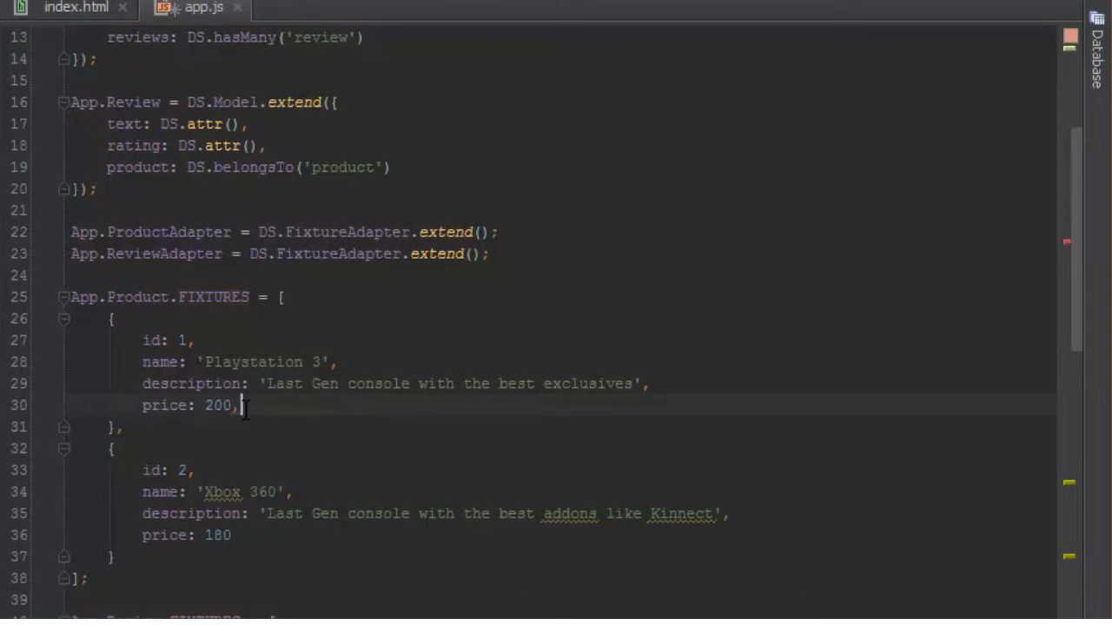
Step: Add reviews: [2, 3] to the Playstation 3 product fixture
type("reviews:")
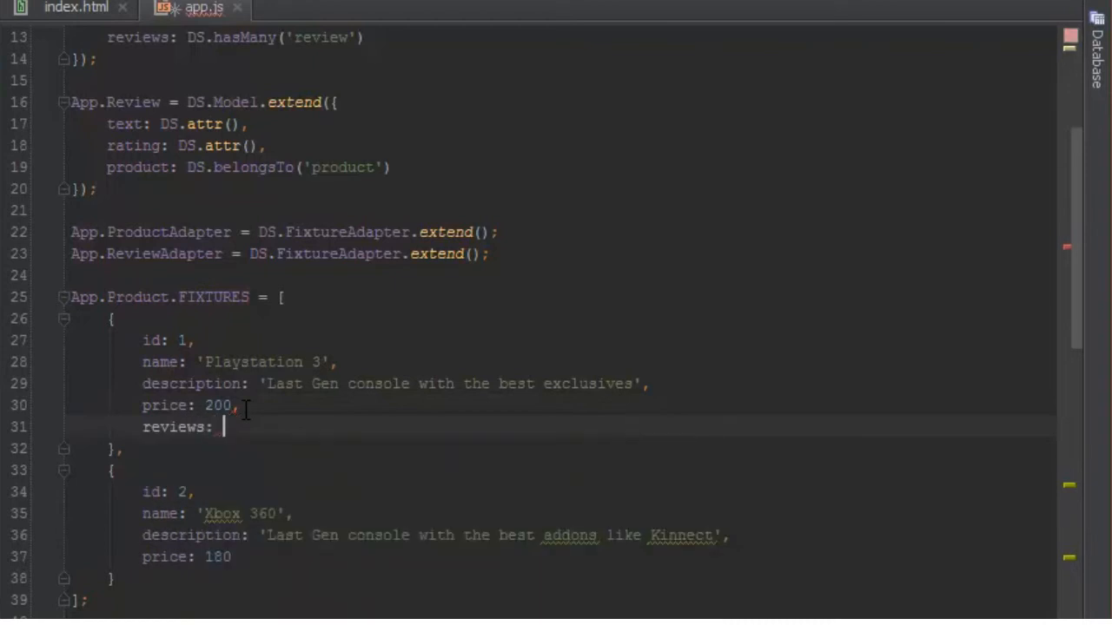
type("[")
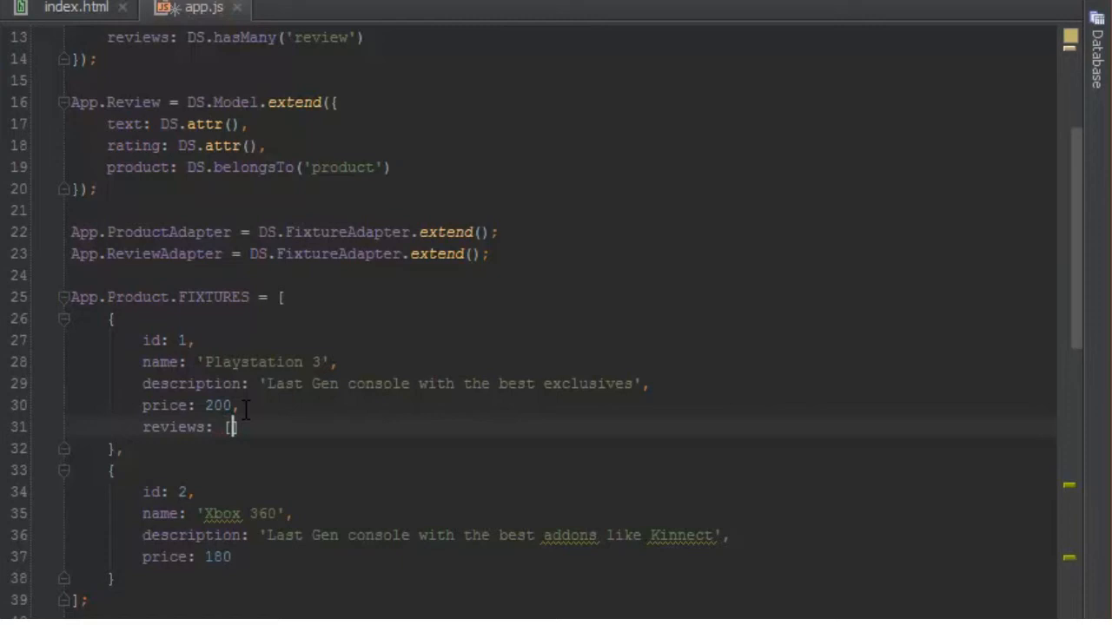
type("2,")
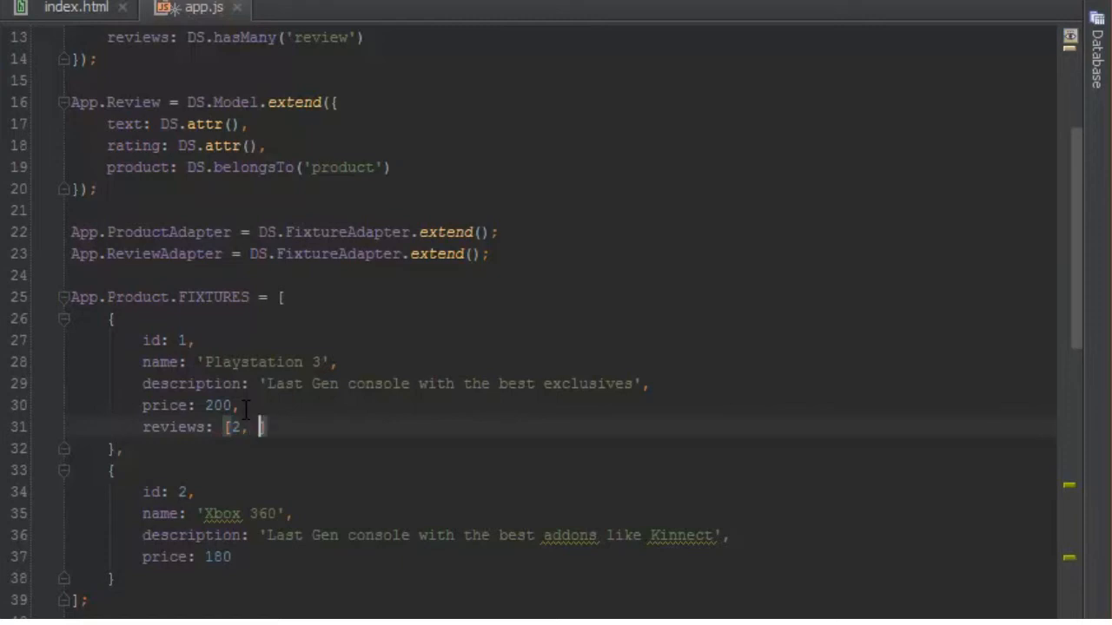
type("3")
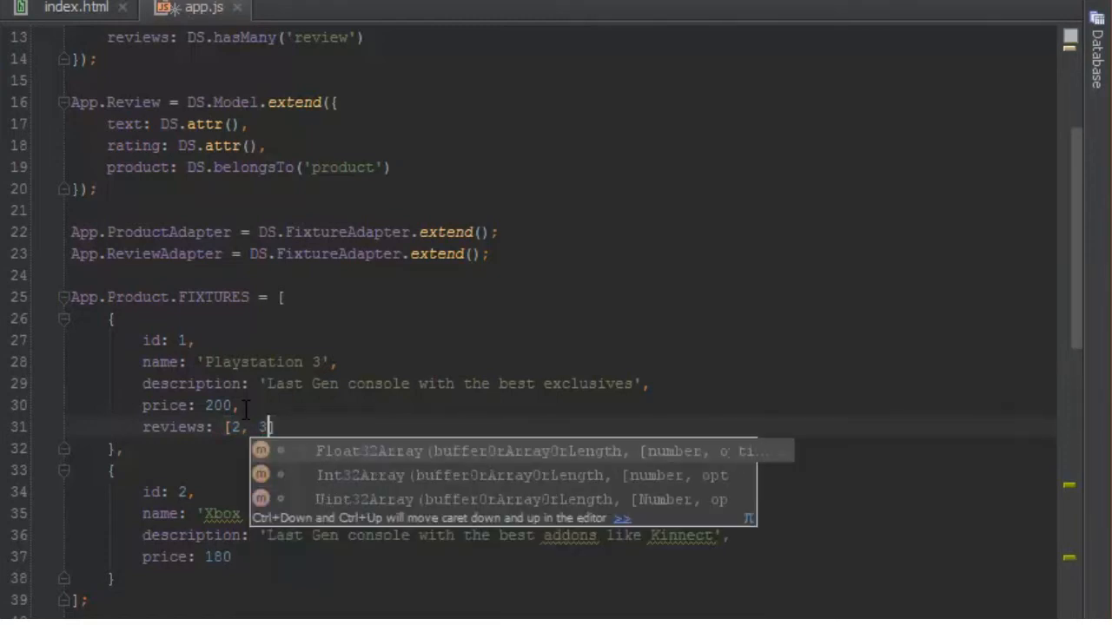
type("]")
type("[")
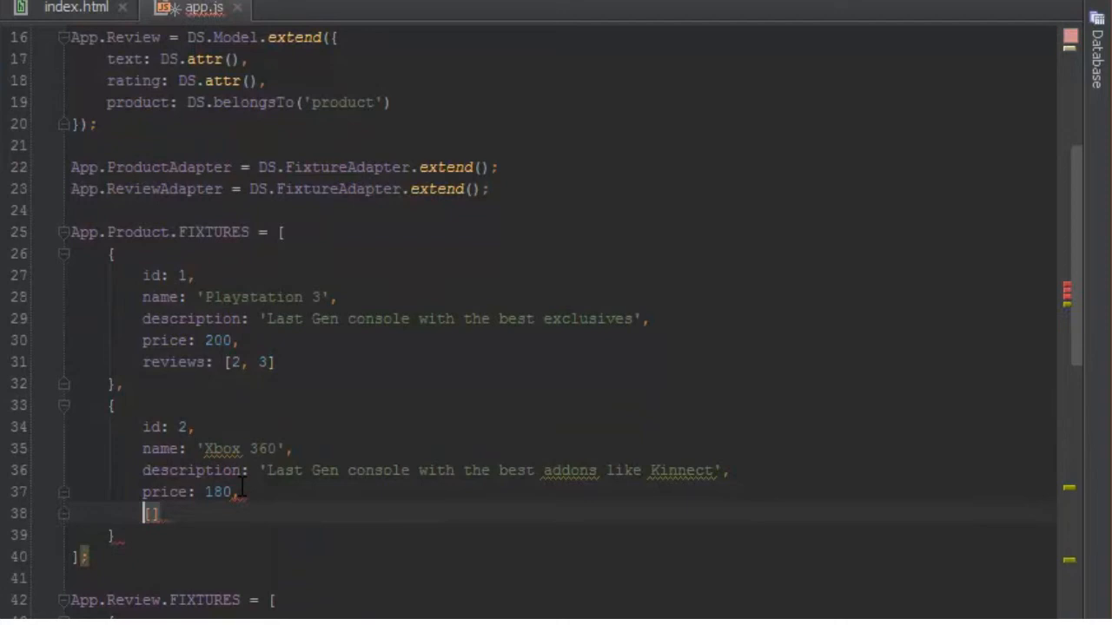
Step: Add reviews: [1] to the Xbox 360 product fixture
type("reviews:")
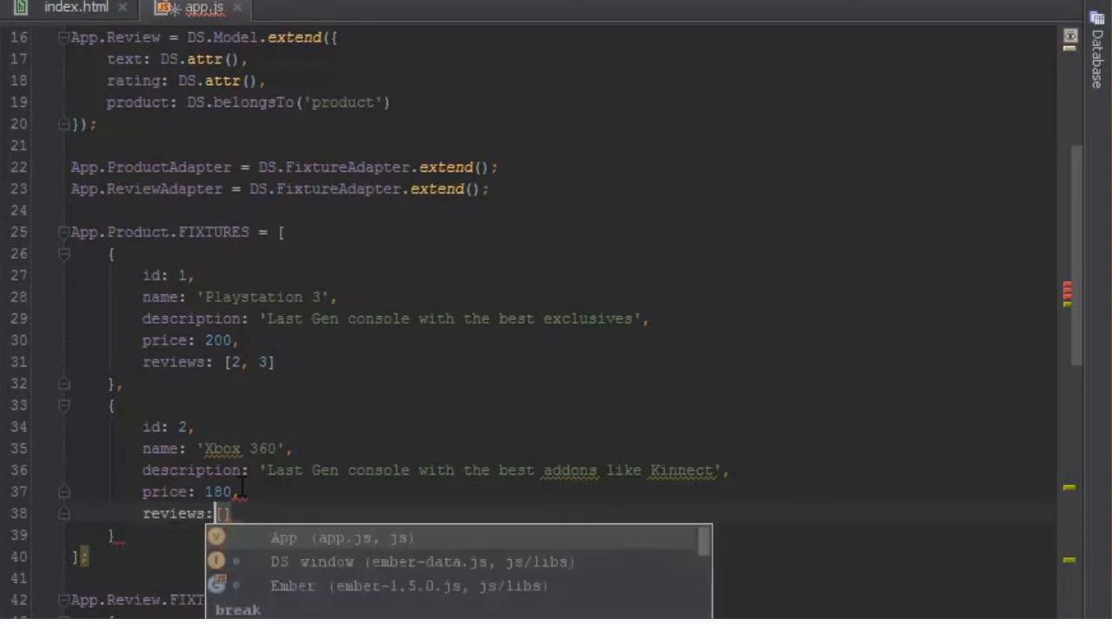
type("1")
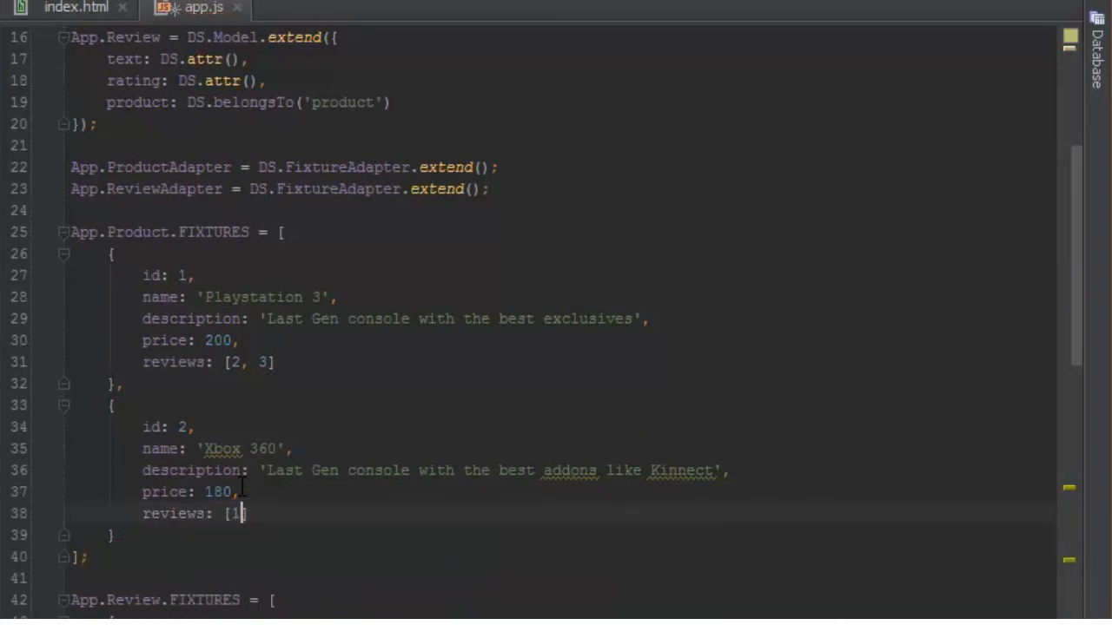
Step: Add product: 2 to the first review fixture
scroll("down", 3)
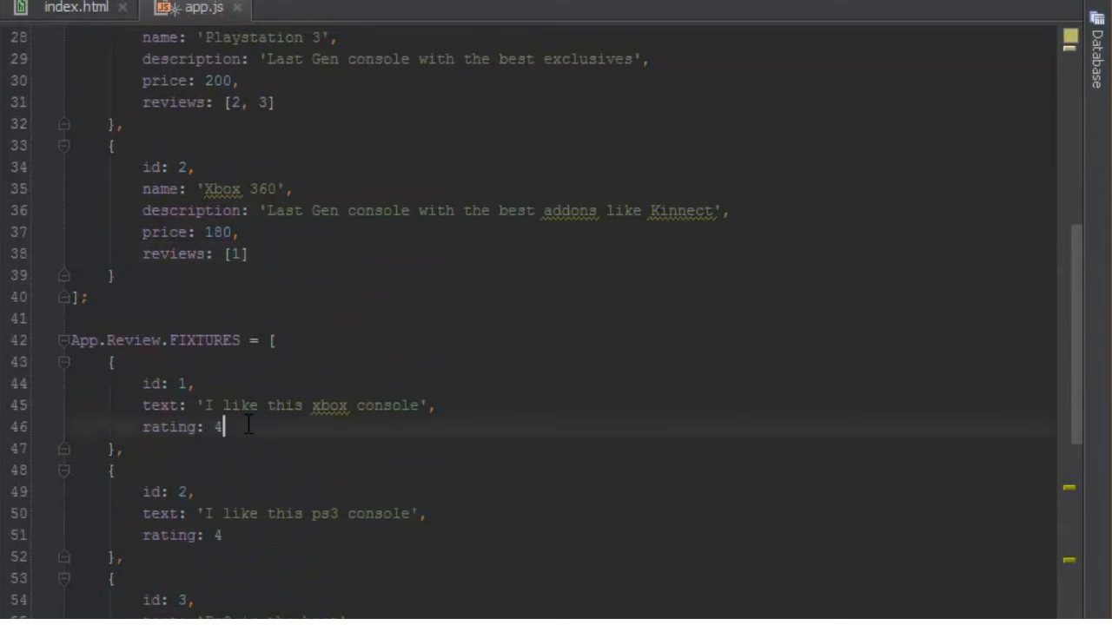
key("Enter")
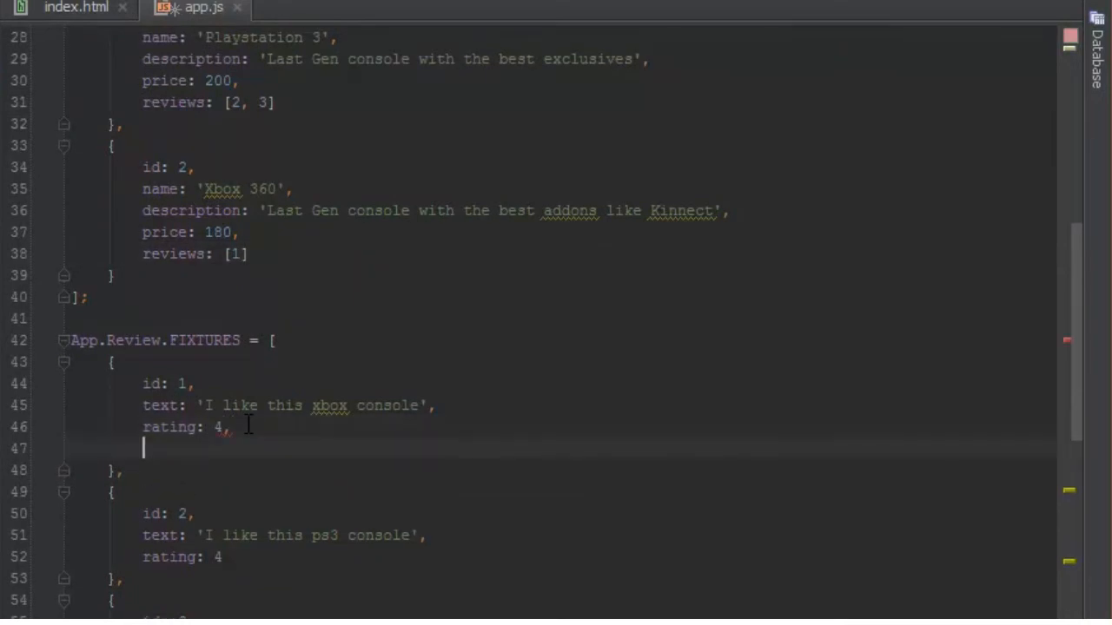
type("product:")
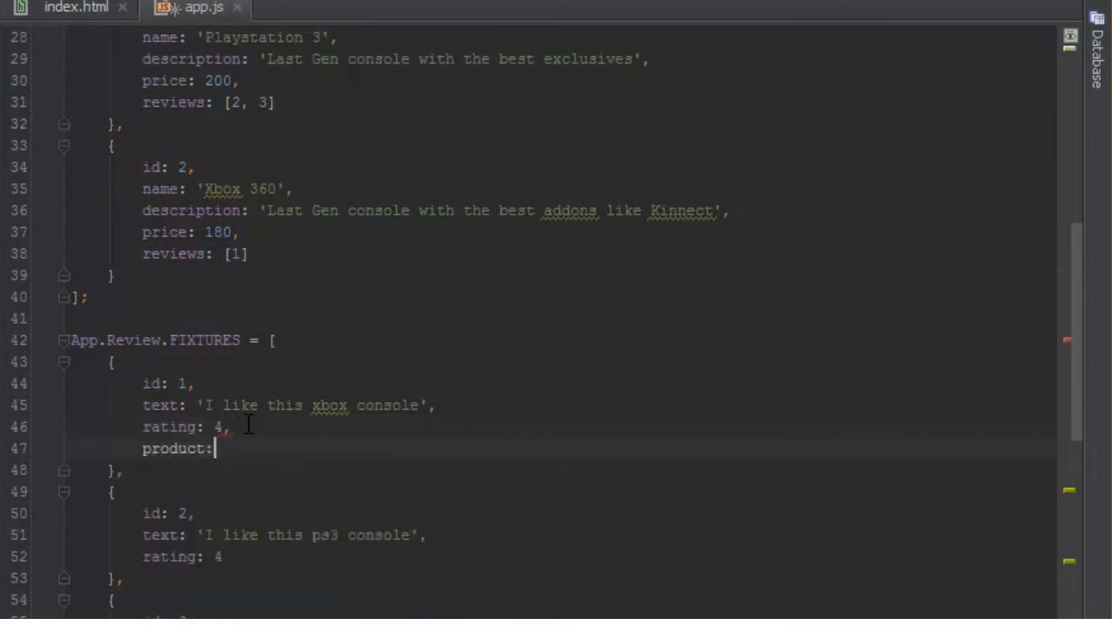
type("\" \"")
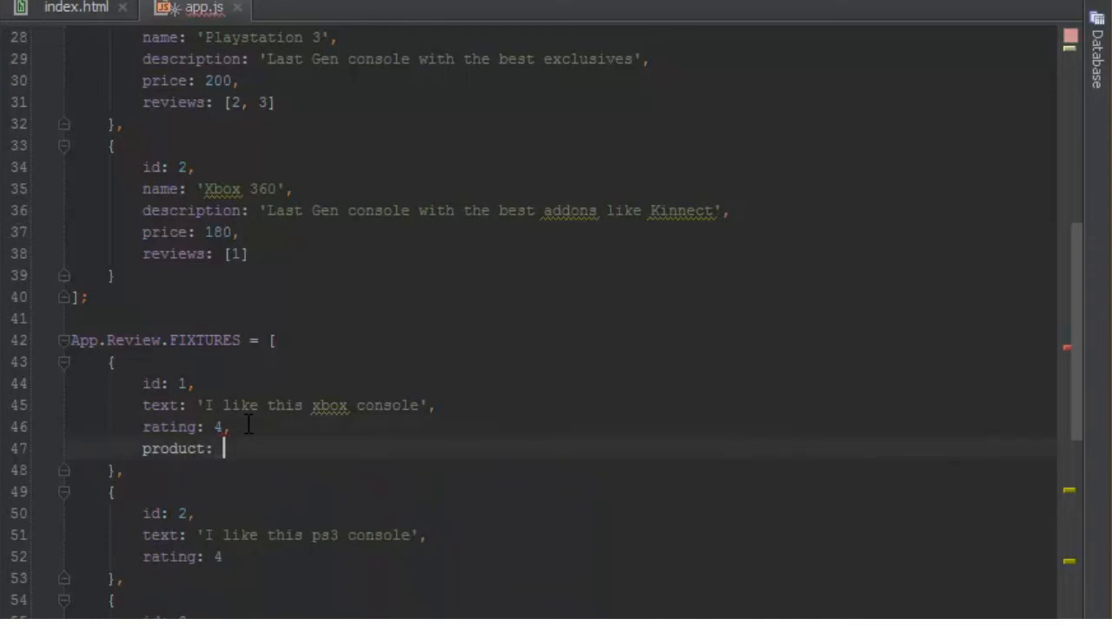
type("2")
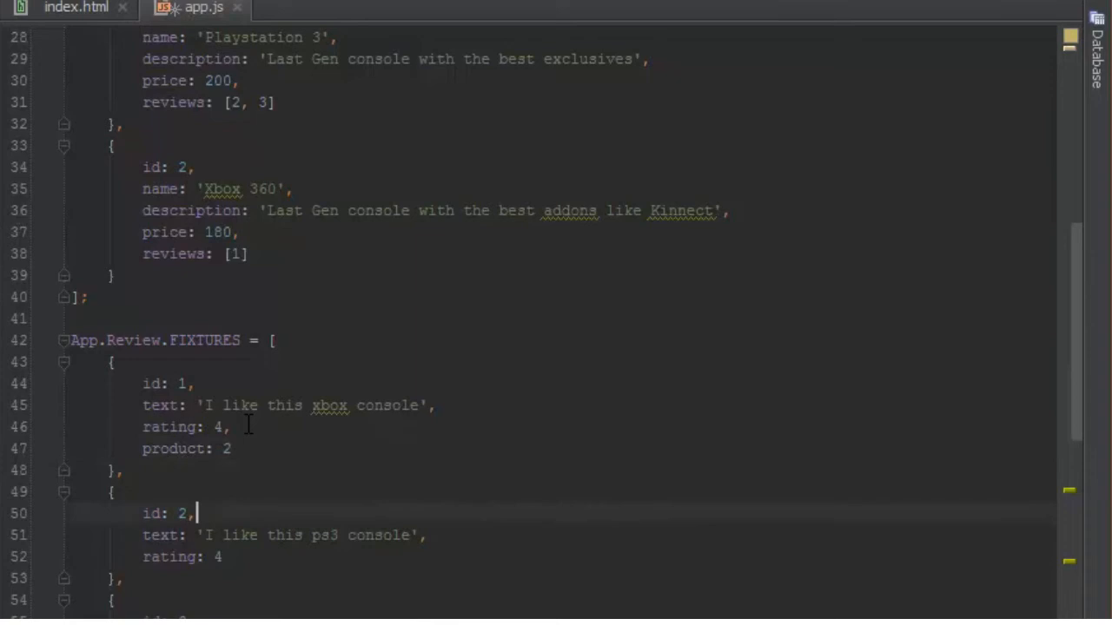
Step: Add product: 1 to the second review fixture
type("p")
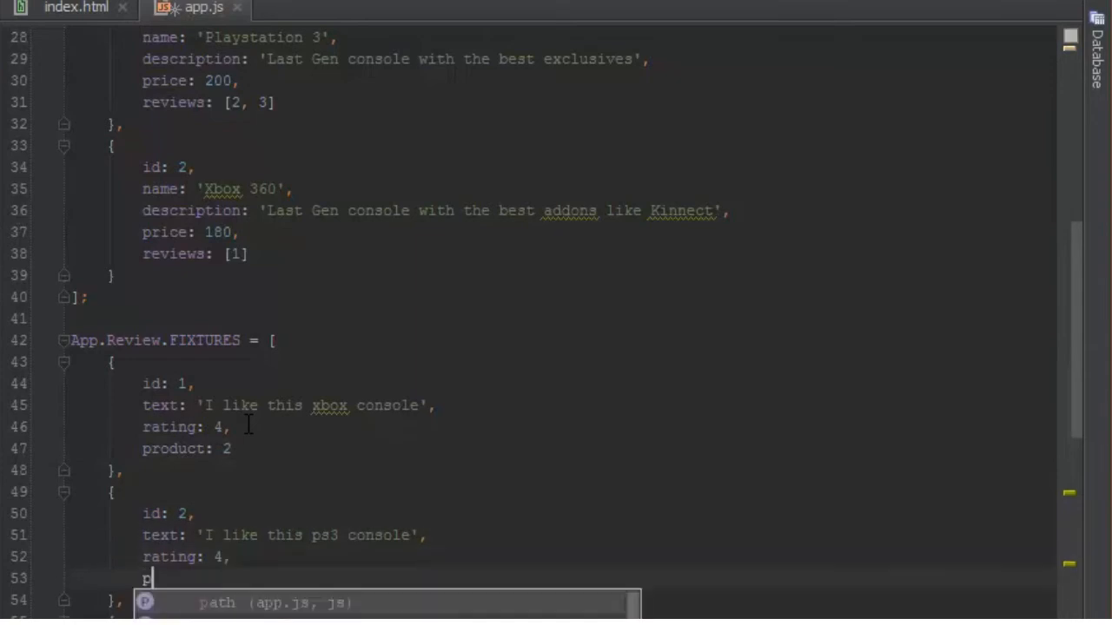
type("roduct:")
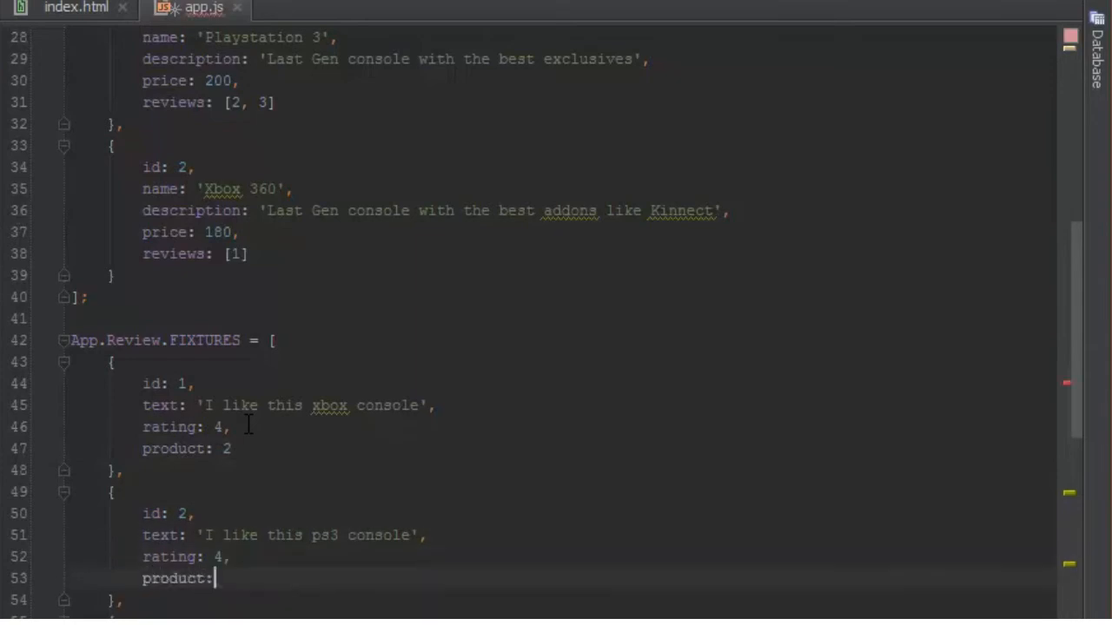
type("1")
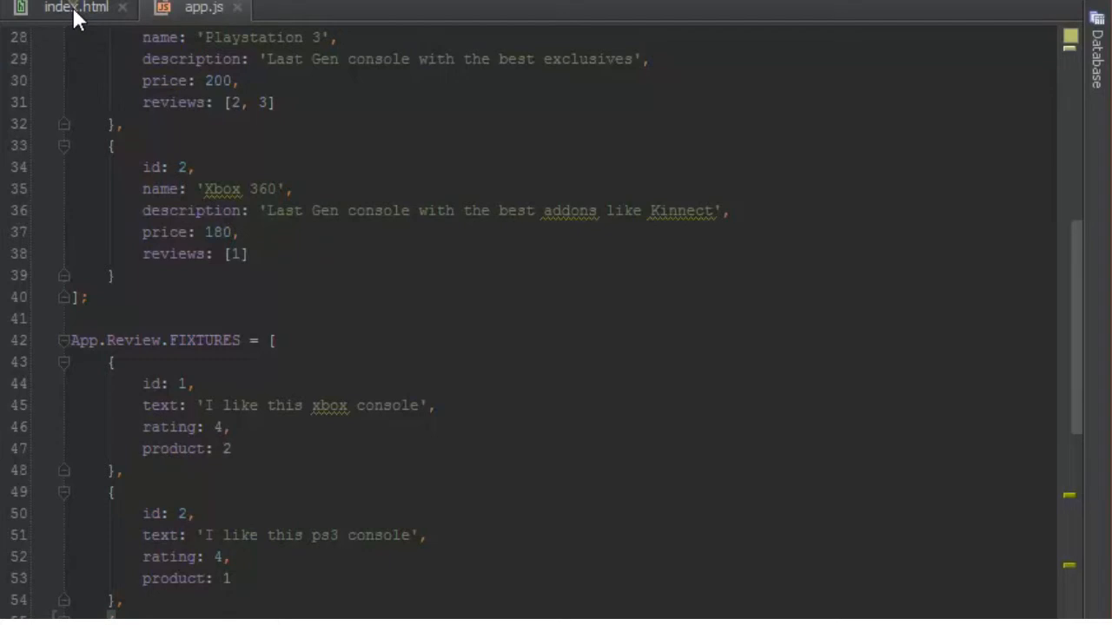
Step: Switch to index.html and scroll to the product script template
left_click(76, 7)
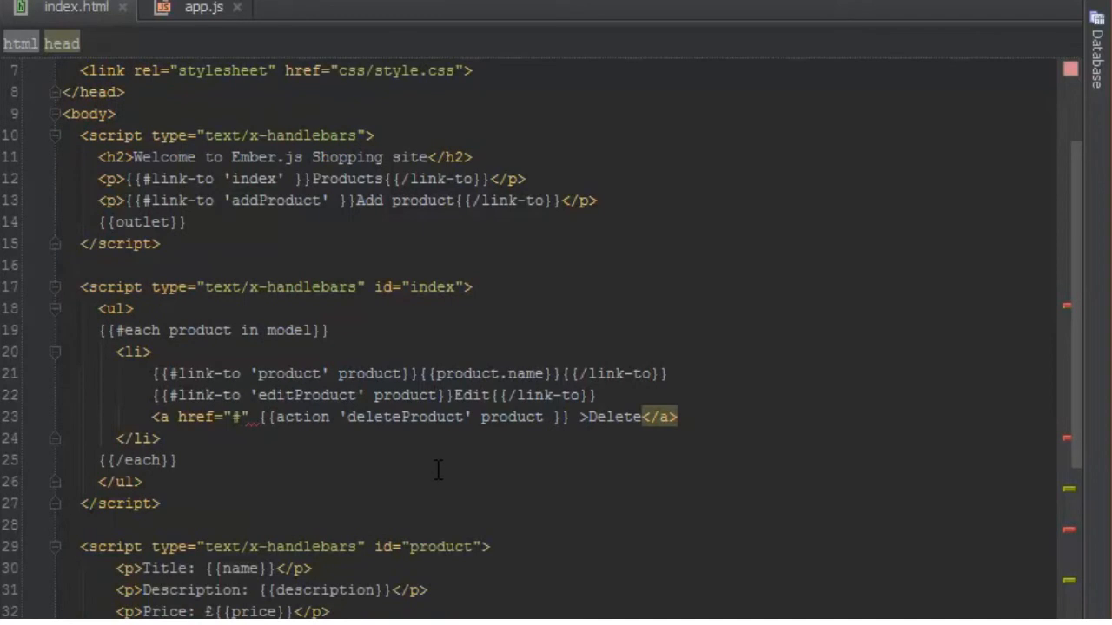
scroll("down", 3)
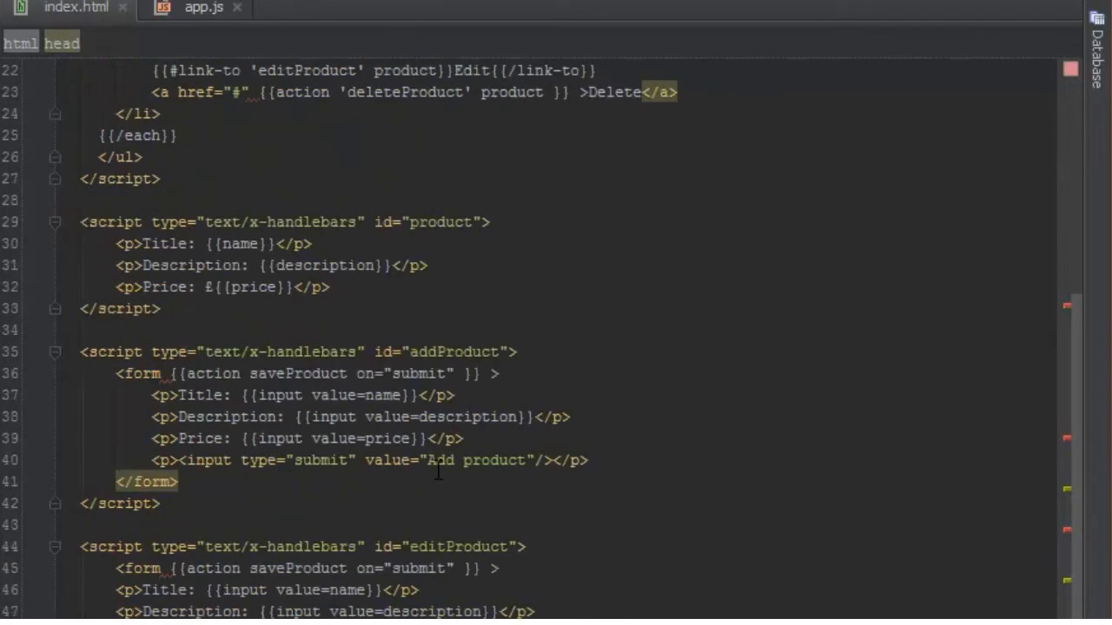
scroll("down", 3)
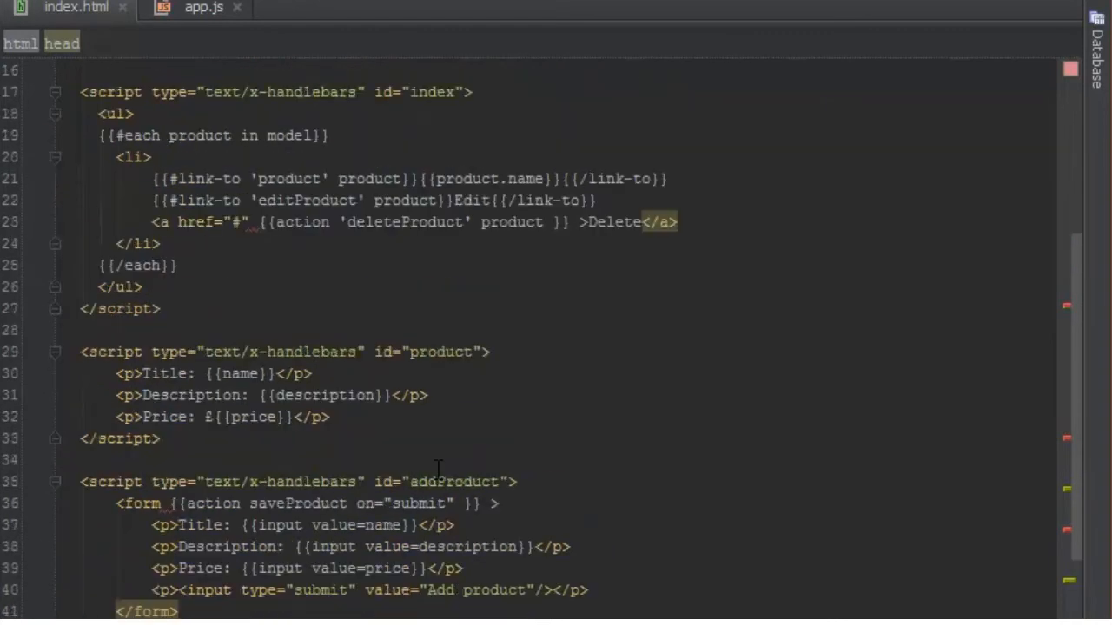
scroll("down", 3)
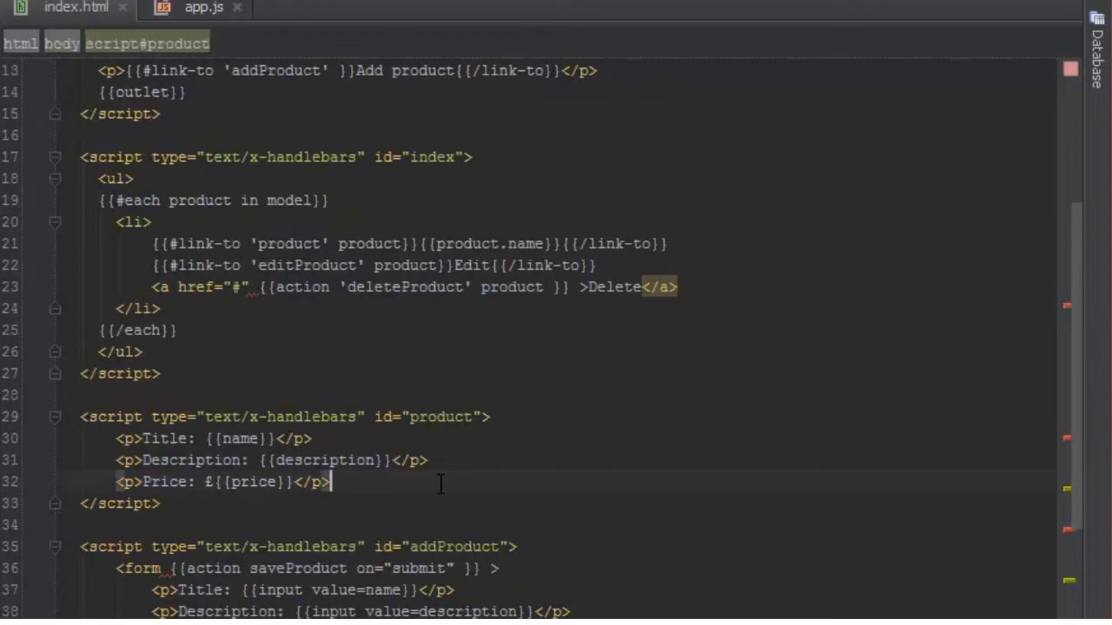
mouse_move(420, 482)
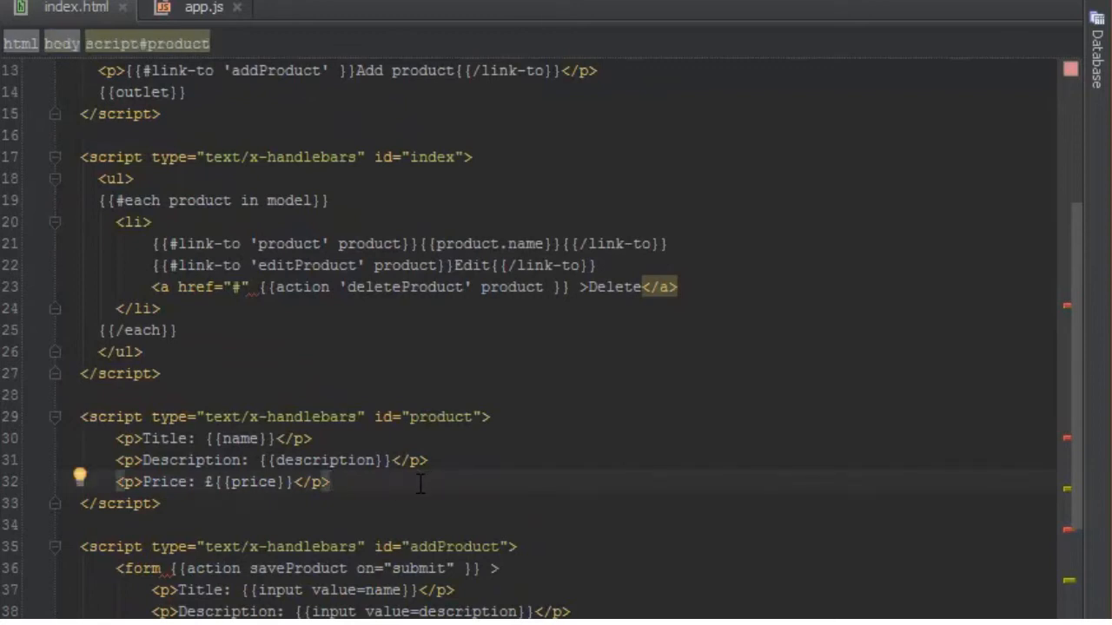
Step: Add a div with {{#each review in reviews}} loop below the Price paragraph
type("div")
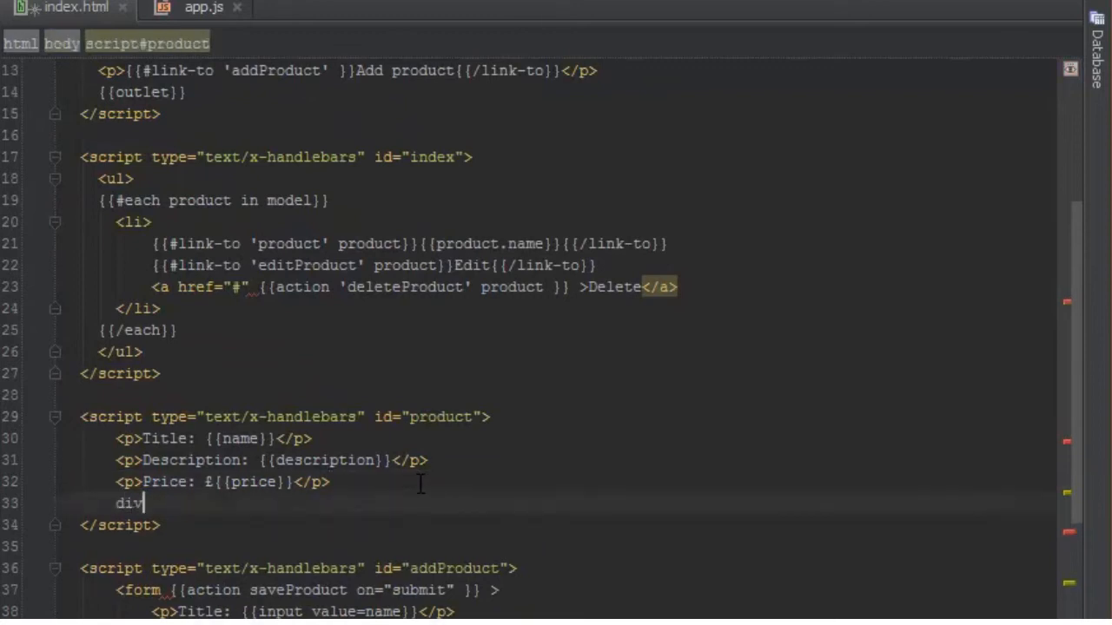
type(">")
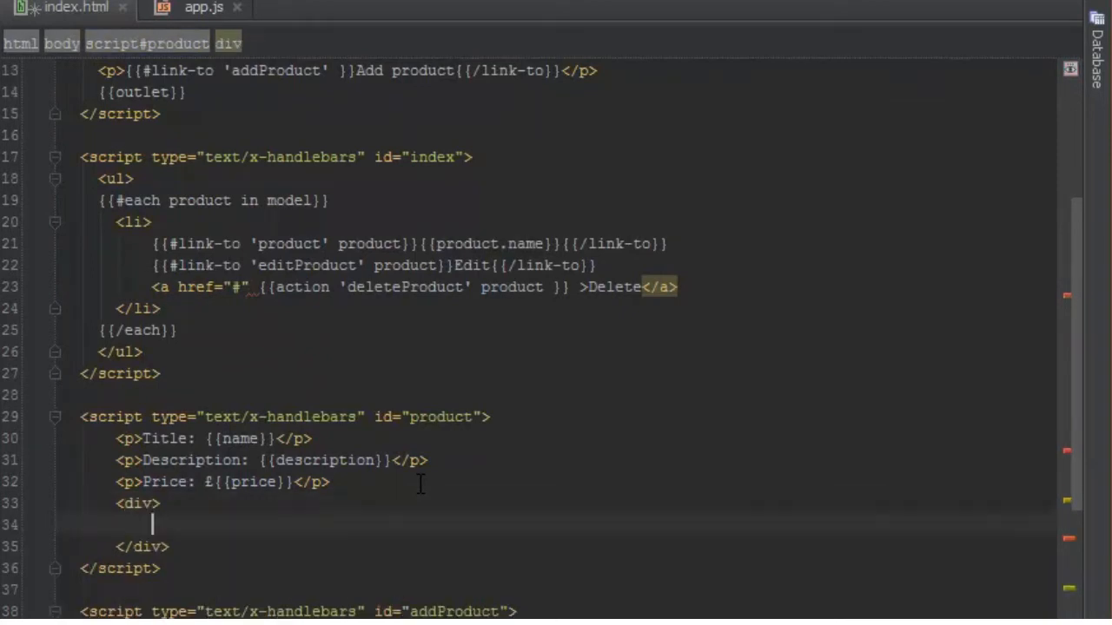
type("{{")
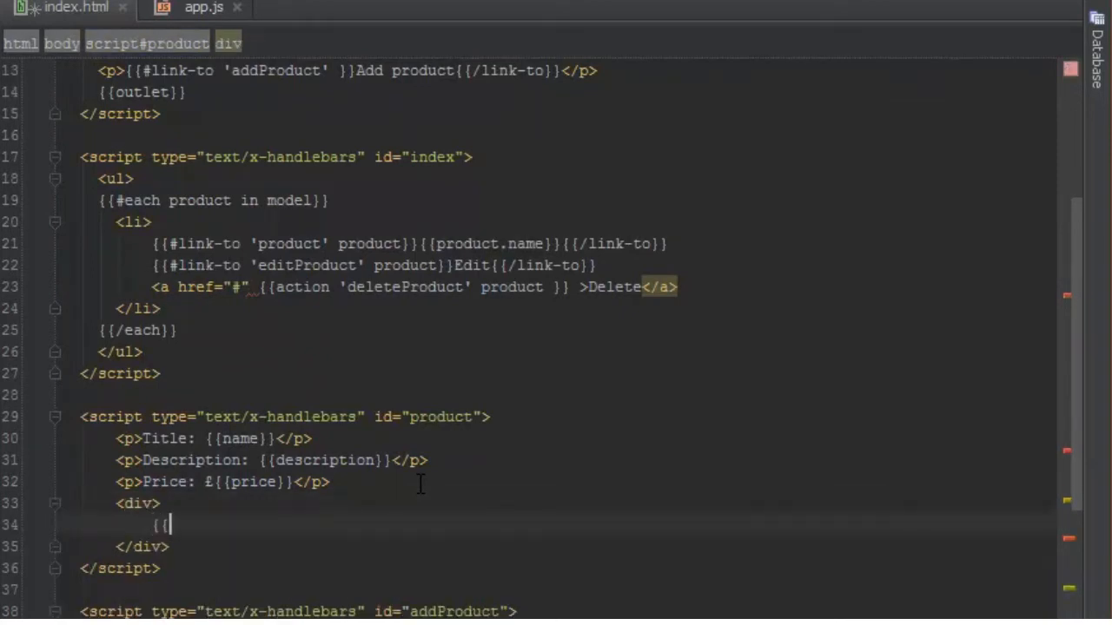
type("#each")
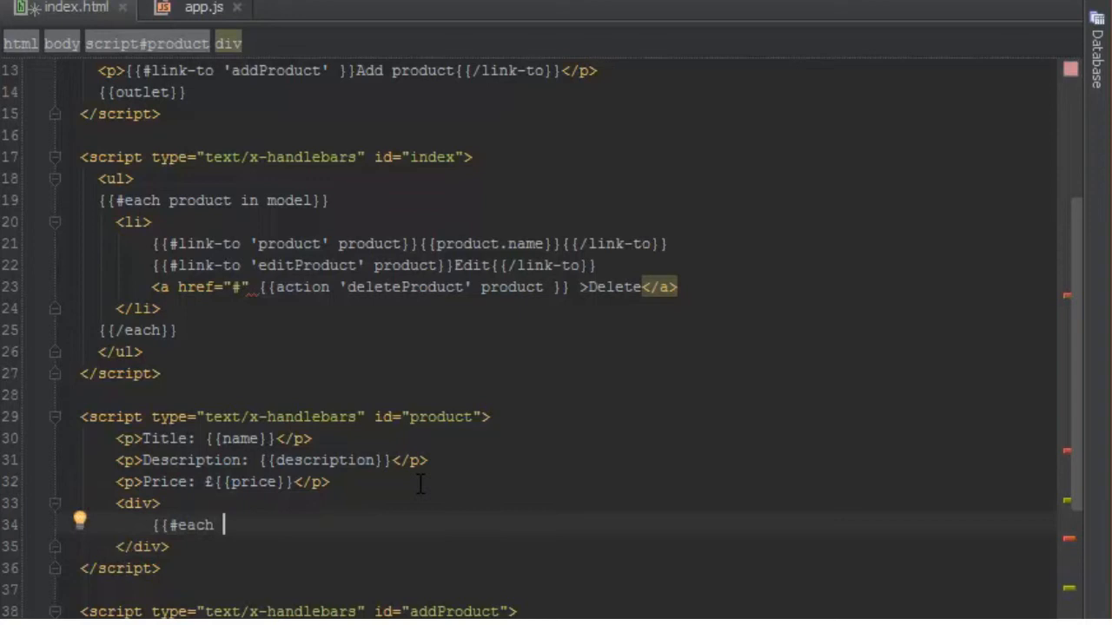
type("review in")
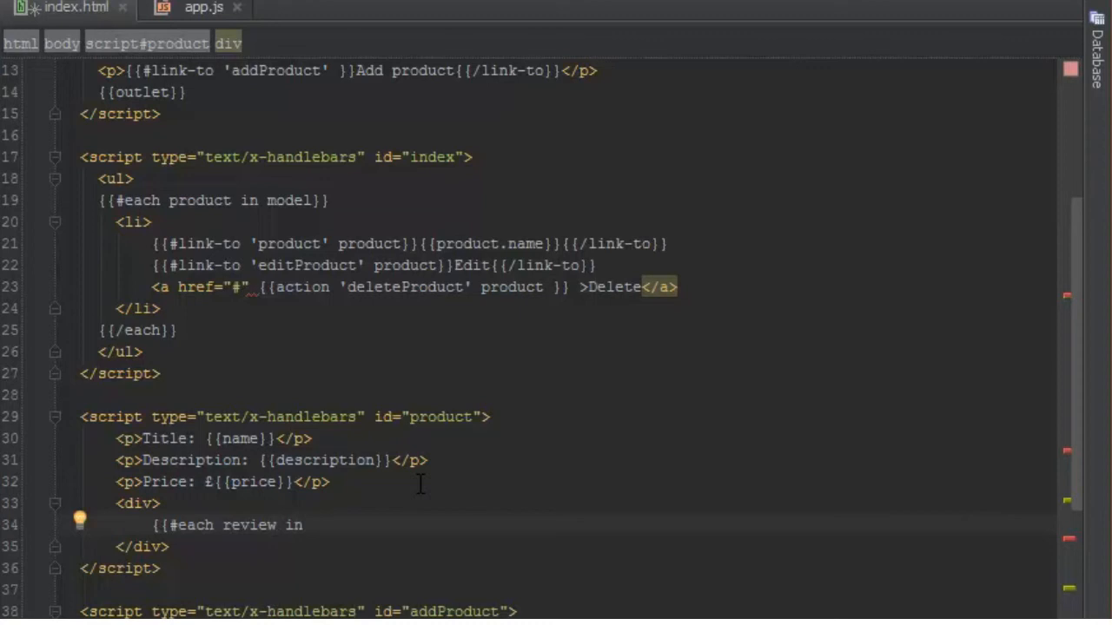
type("reviews")
type("{{")
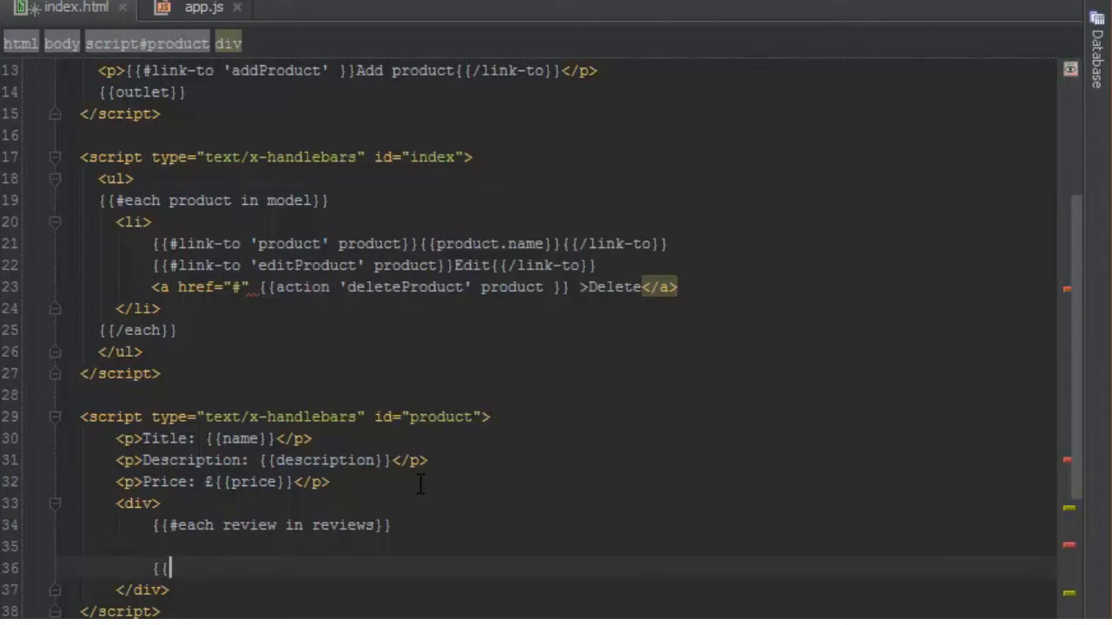
type("/")
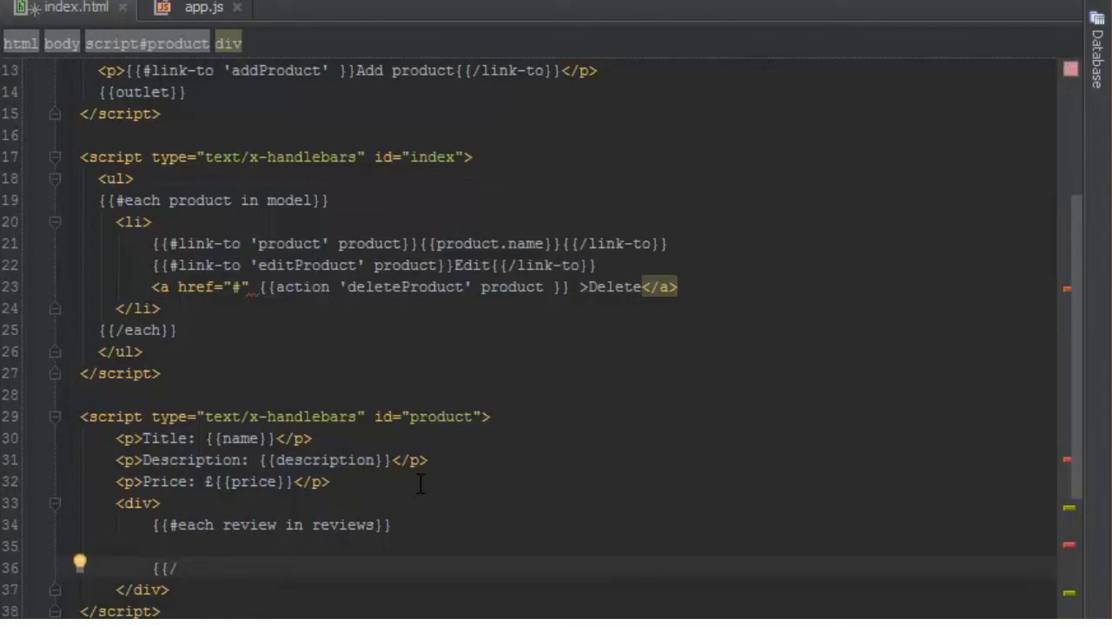
double_click(344, 524)
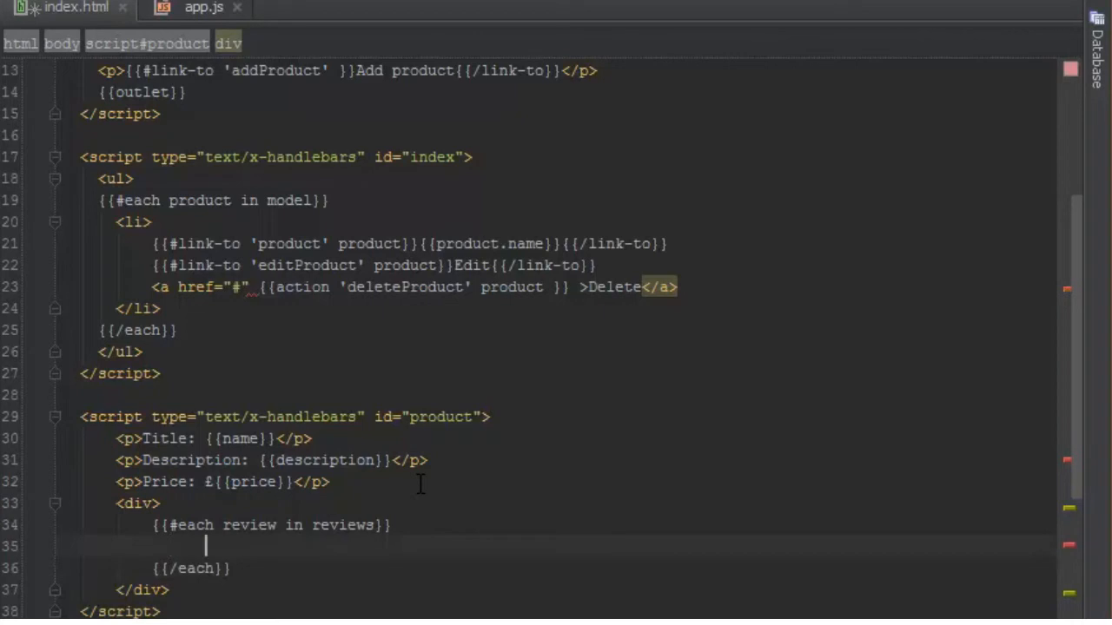
Step: Inside the loop add <p>Text: {{review.text}}</p>
type("<p></p>")
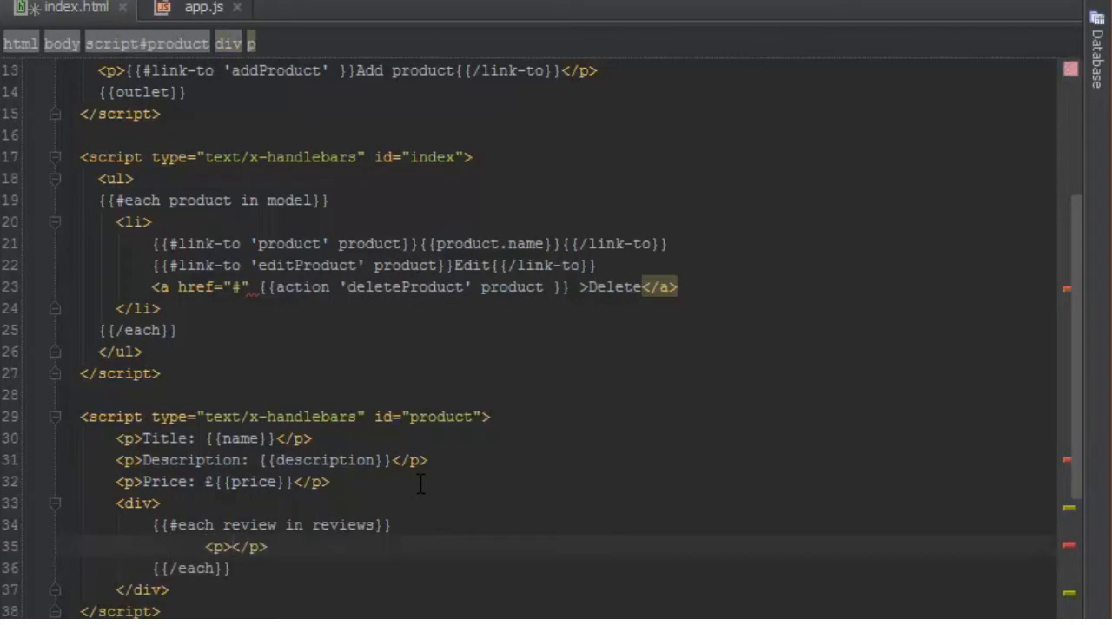
type("{{")
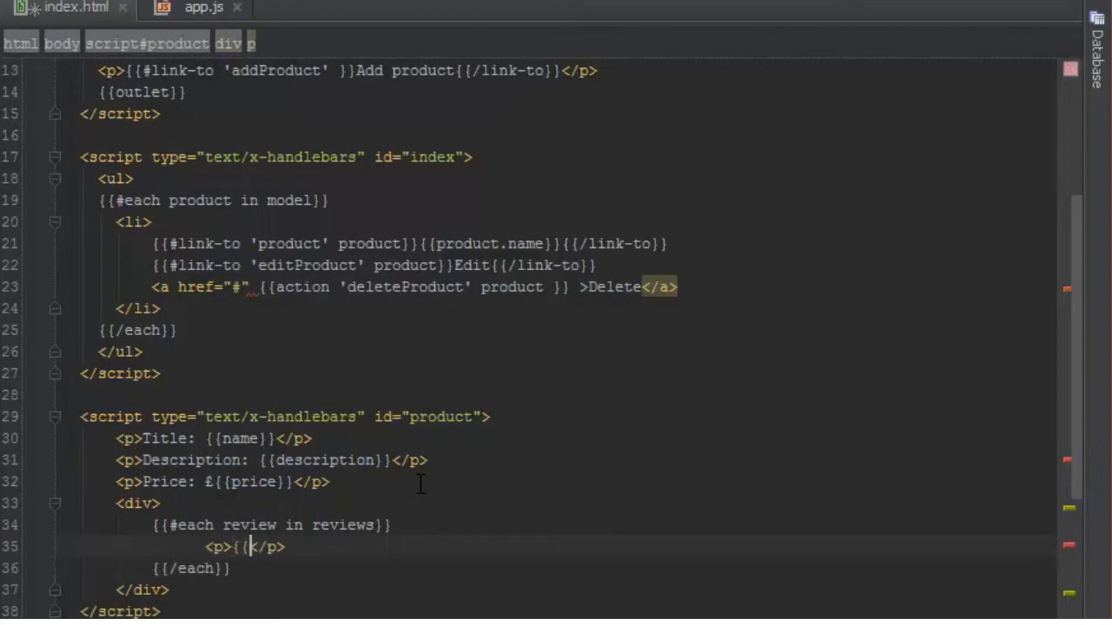
type("review")
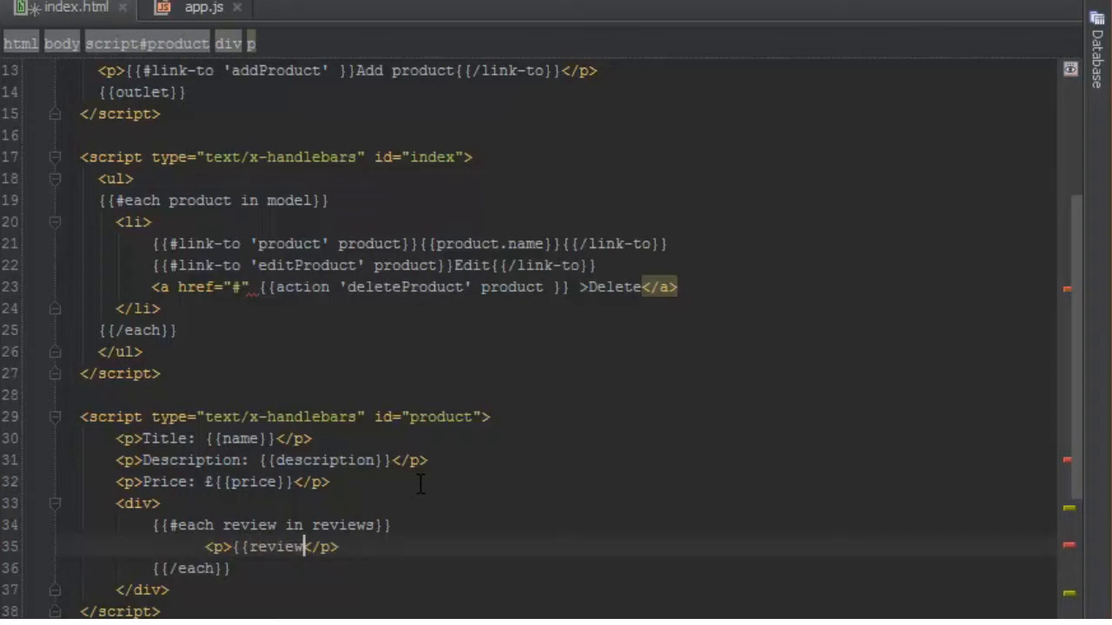
type(".text")
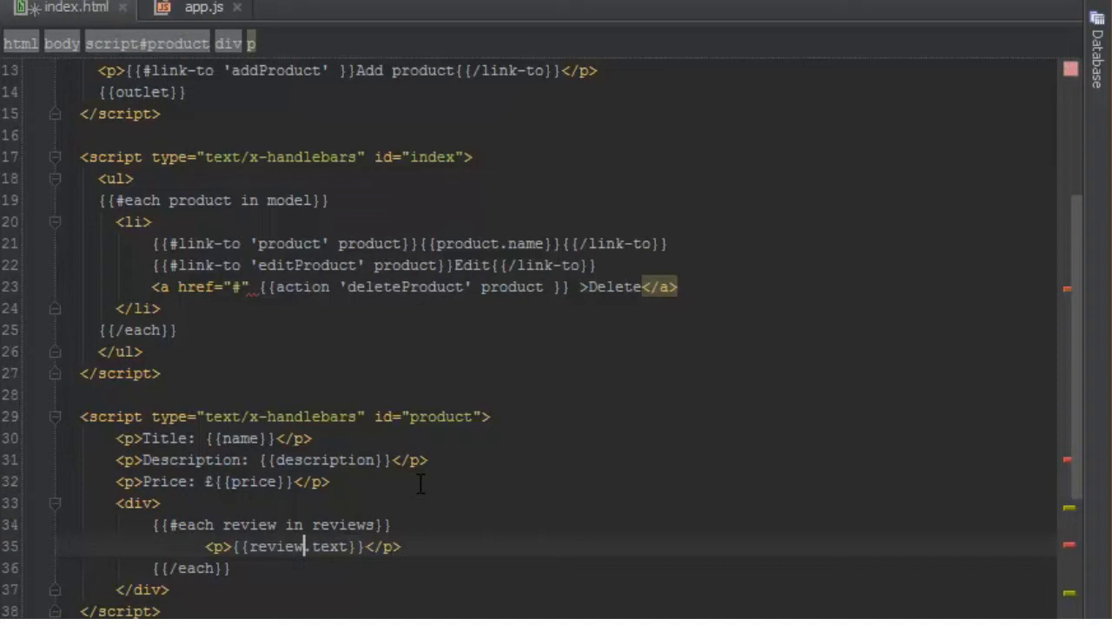
type("Text:")
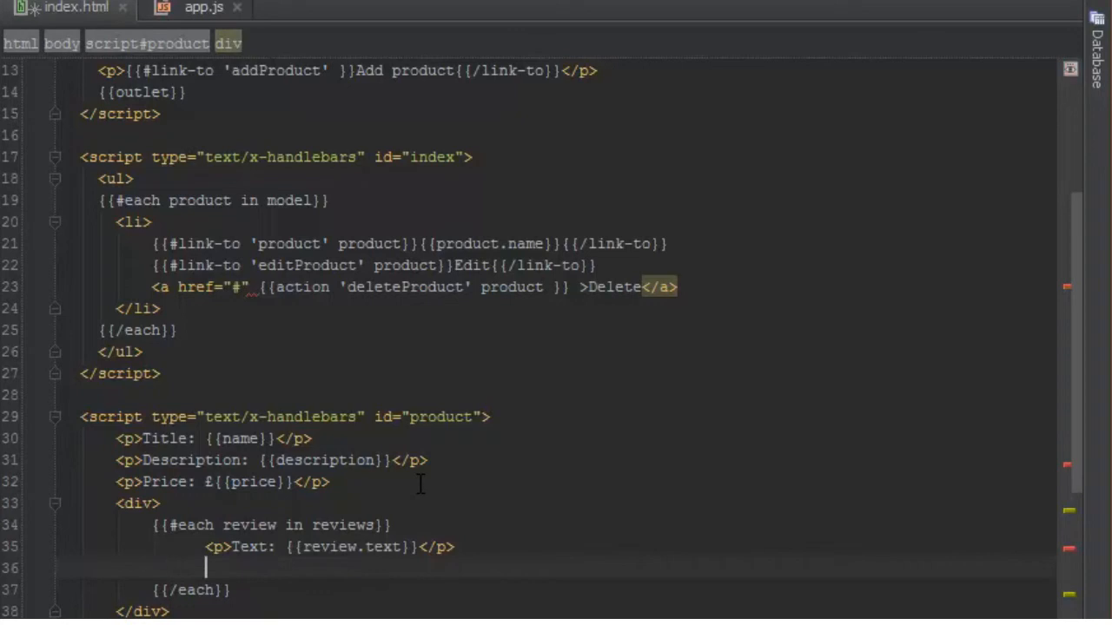
Step: Add <p>Rating: {{review.rating}}</p> inside the loop
type("<p>Ra</p>")
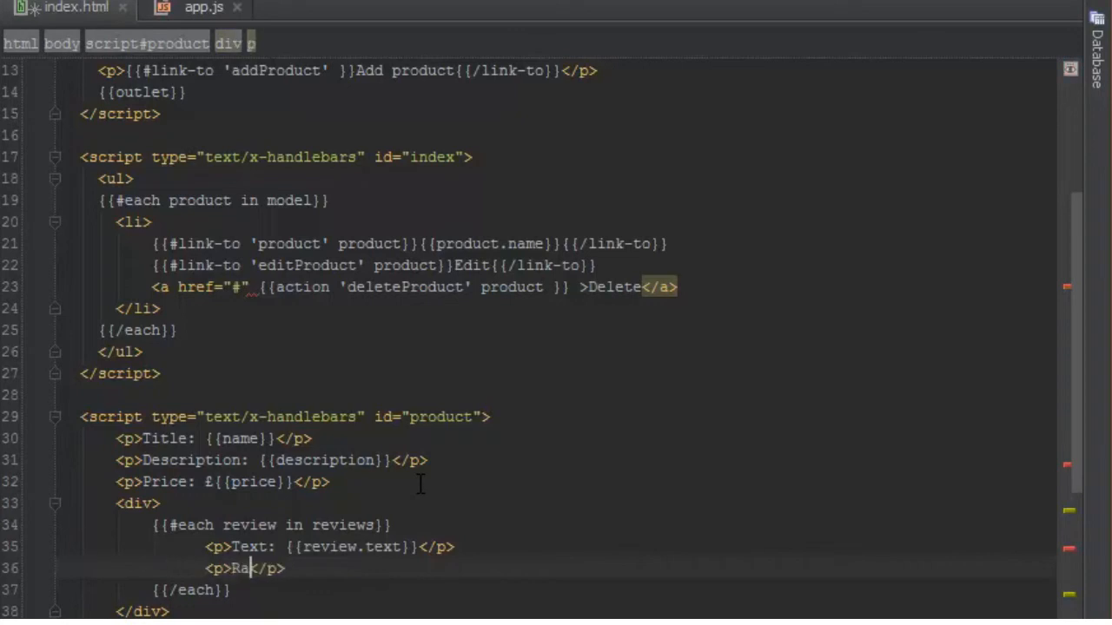
type("ting")
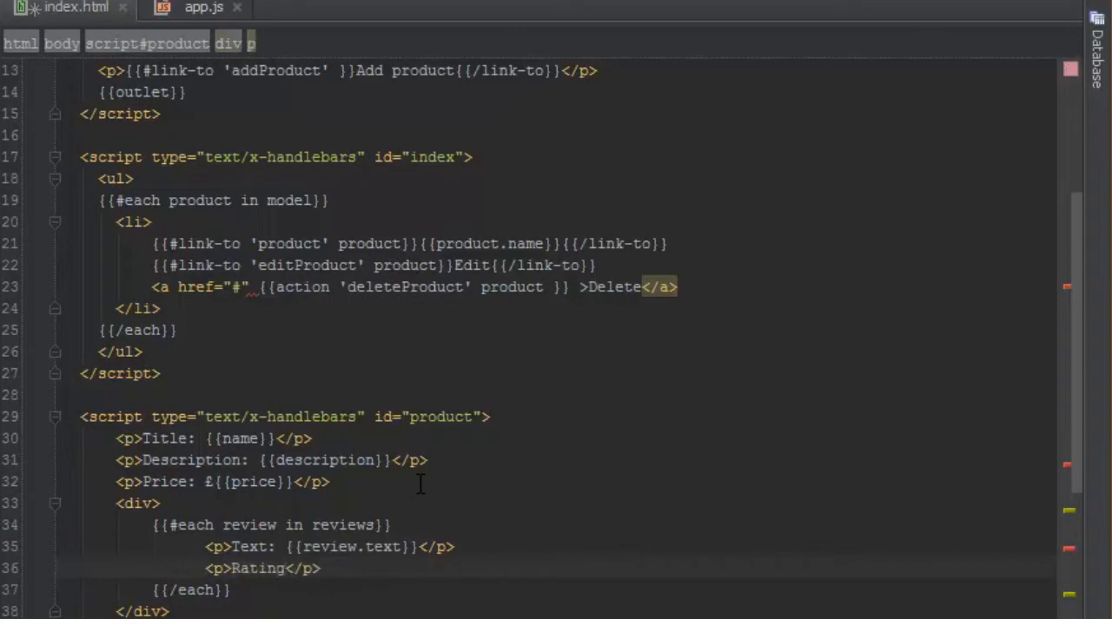
type("{{ra")
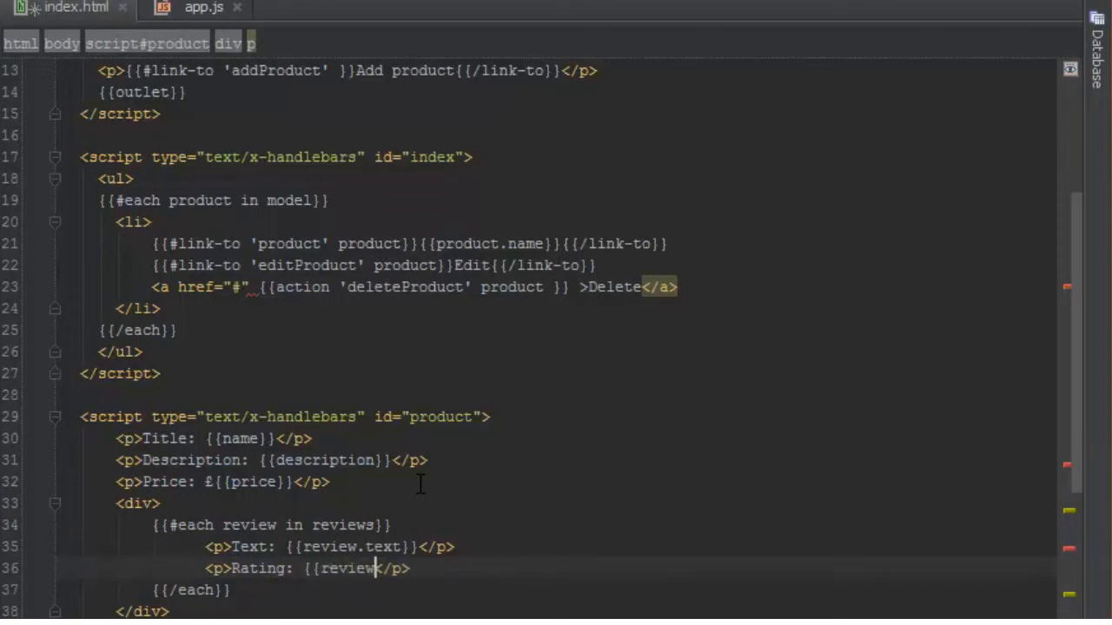
type(".rating")
type("php")
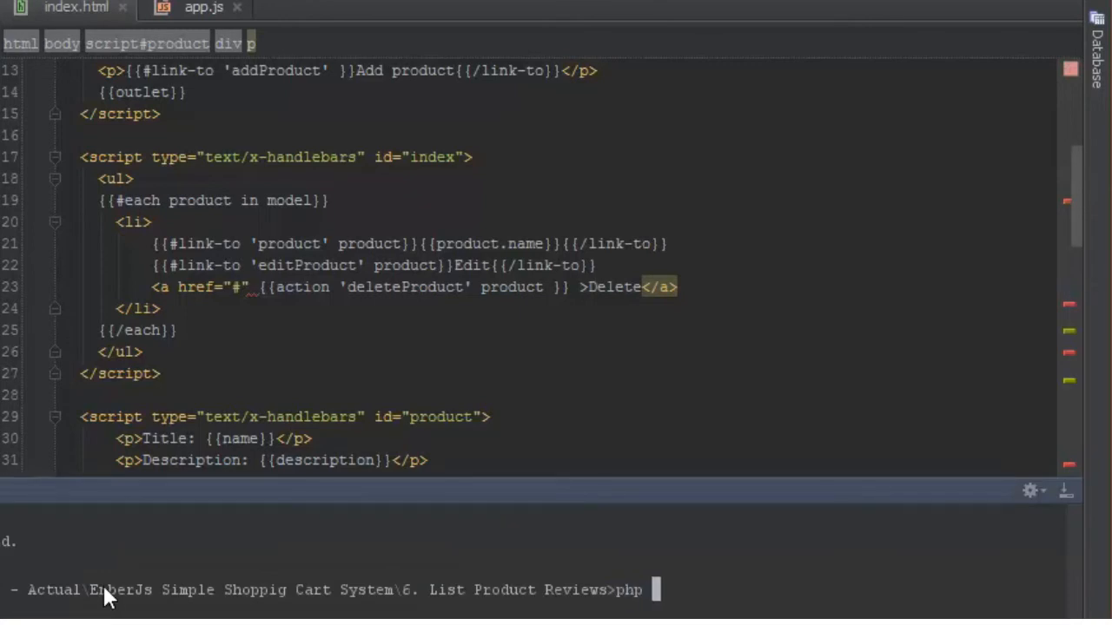
Step: Run php -S localhost in the terminal to start the built-in web server
type("-S localhos")
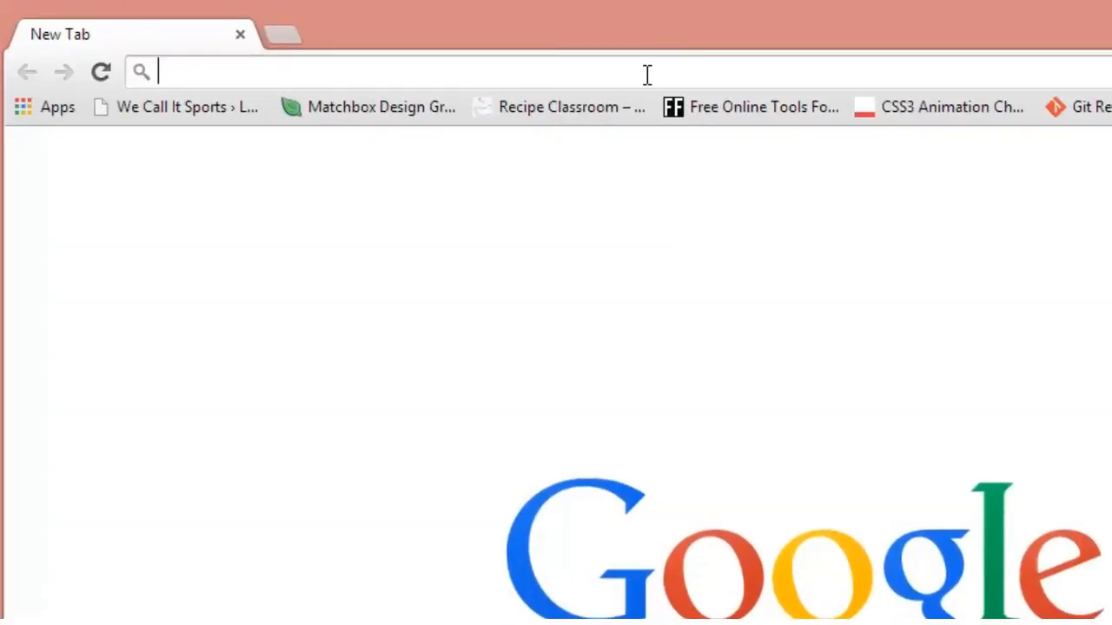
Step: Load the shopping site at localhost:4000 and navigate to the Playstation 3 product page
type("local")
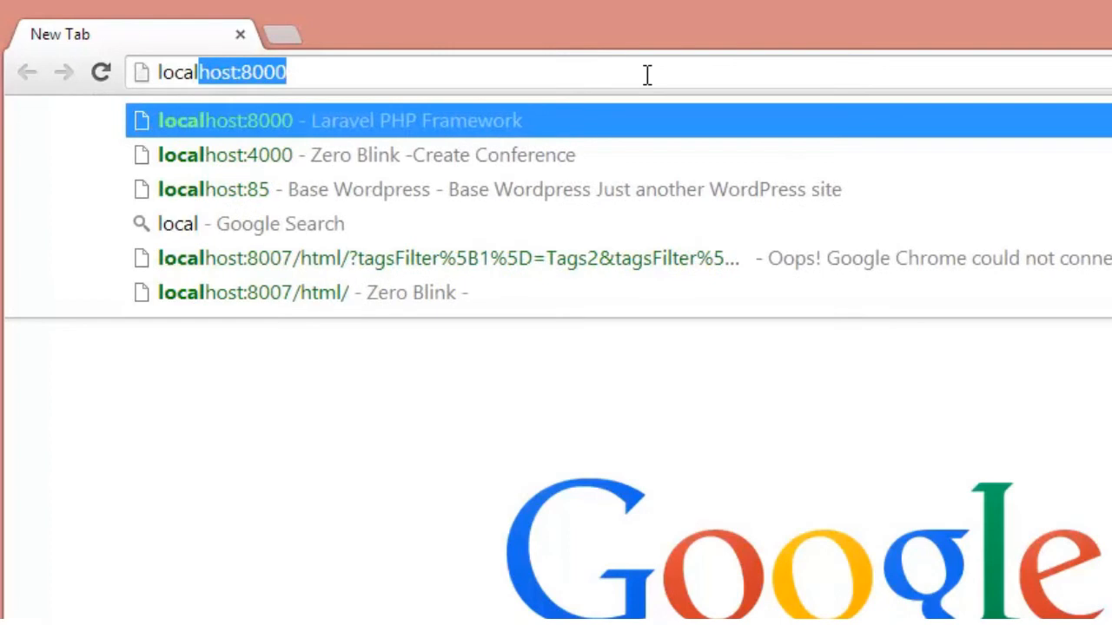
left_click(224, 155)
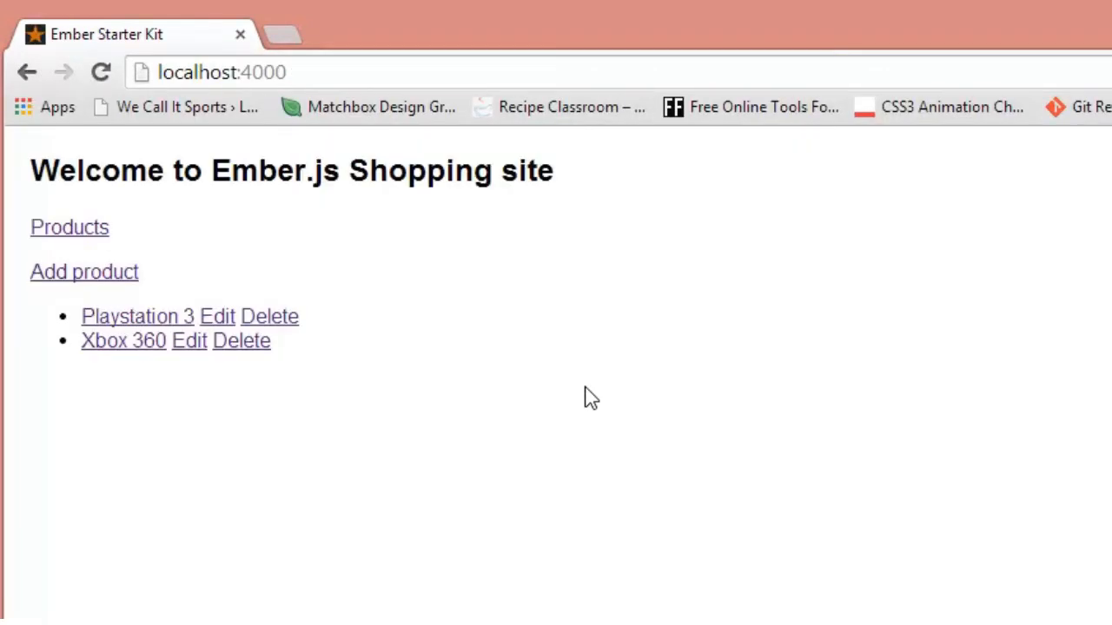
mouse_move(105, 281)
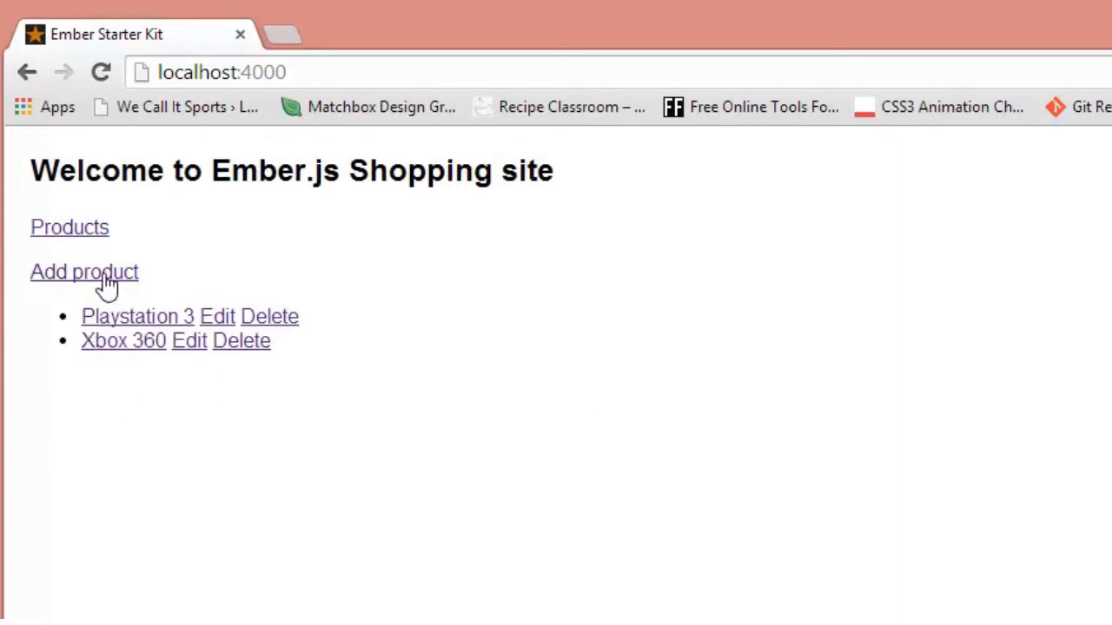
mouse_move(403, 466)
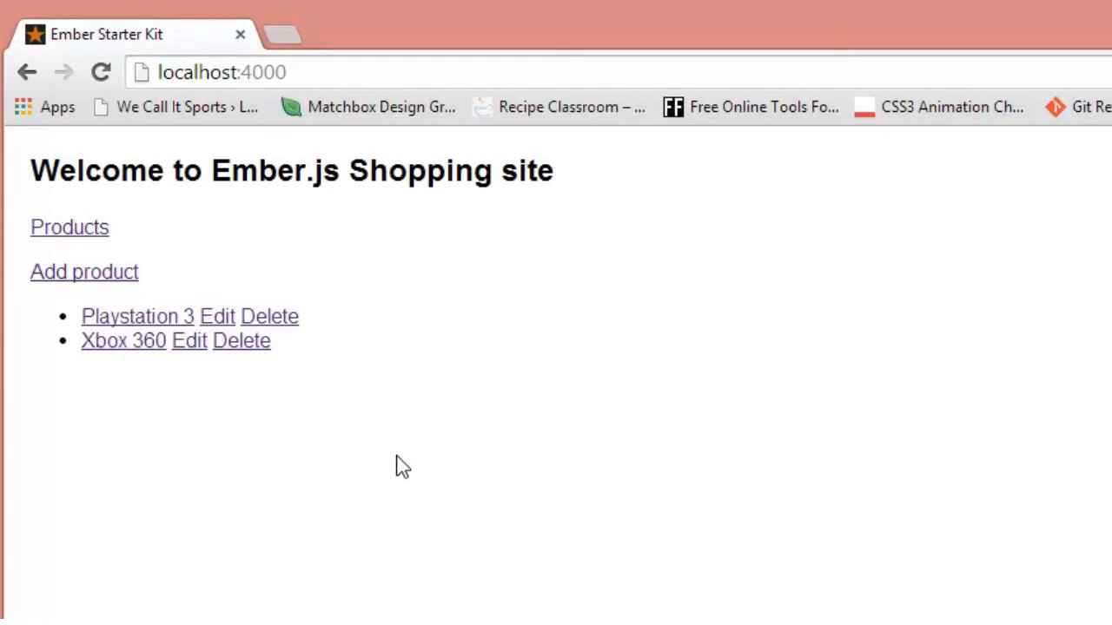
mouse_move(136, 317)
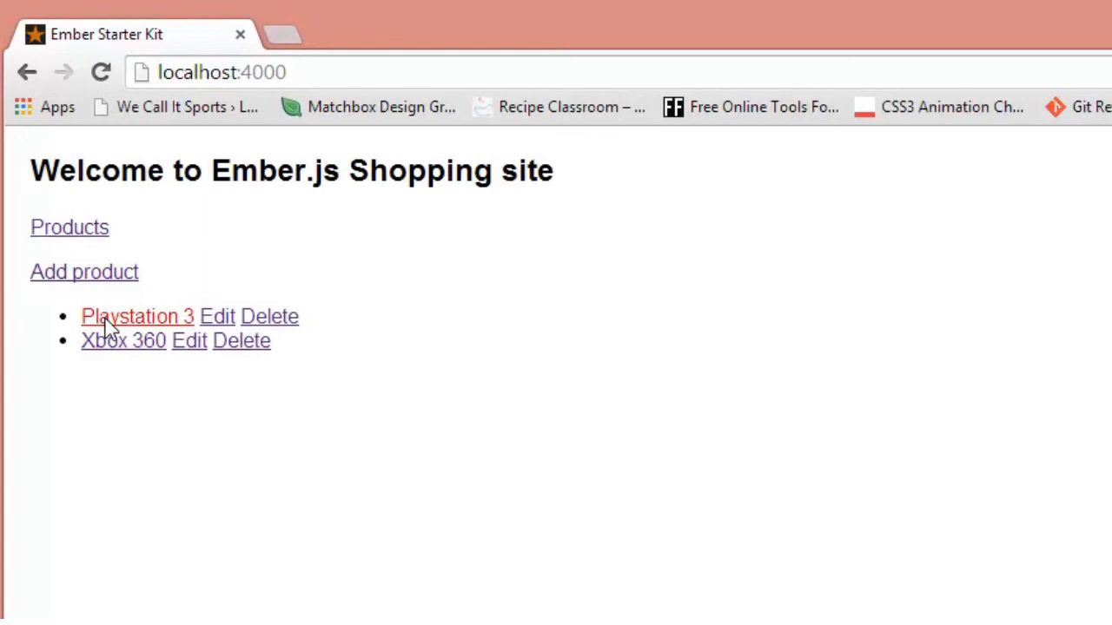
left_click(136, 317)
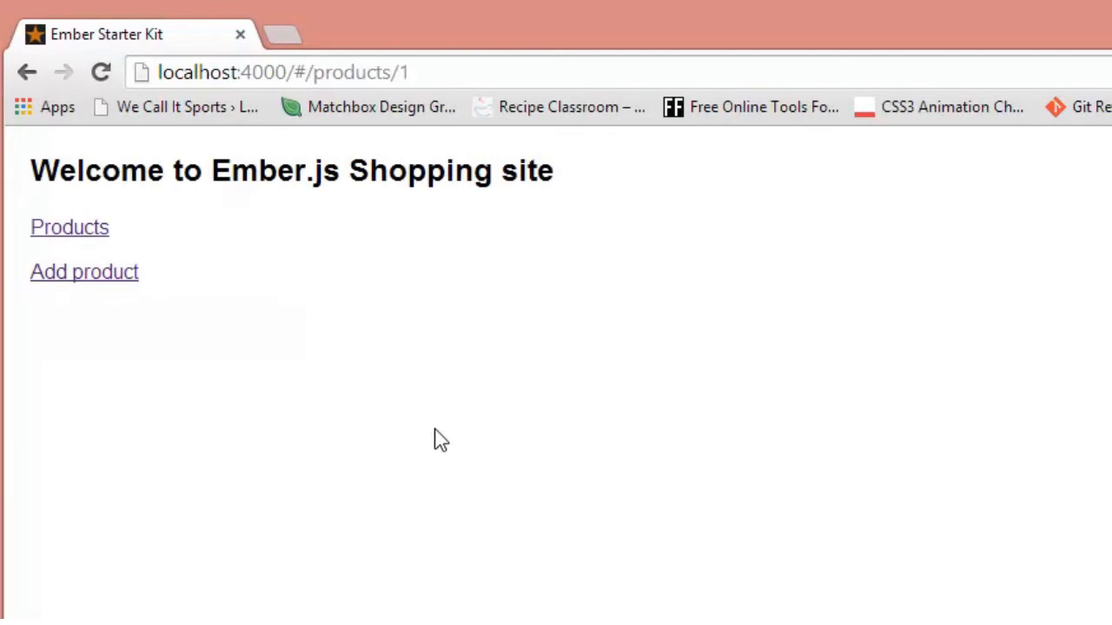
Step: Open DevTools to the Console showing the 'Cannot read property resolve of undefined' error
key("F12")
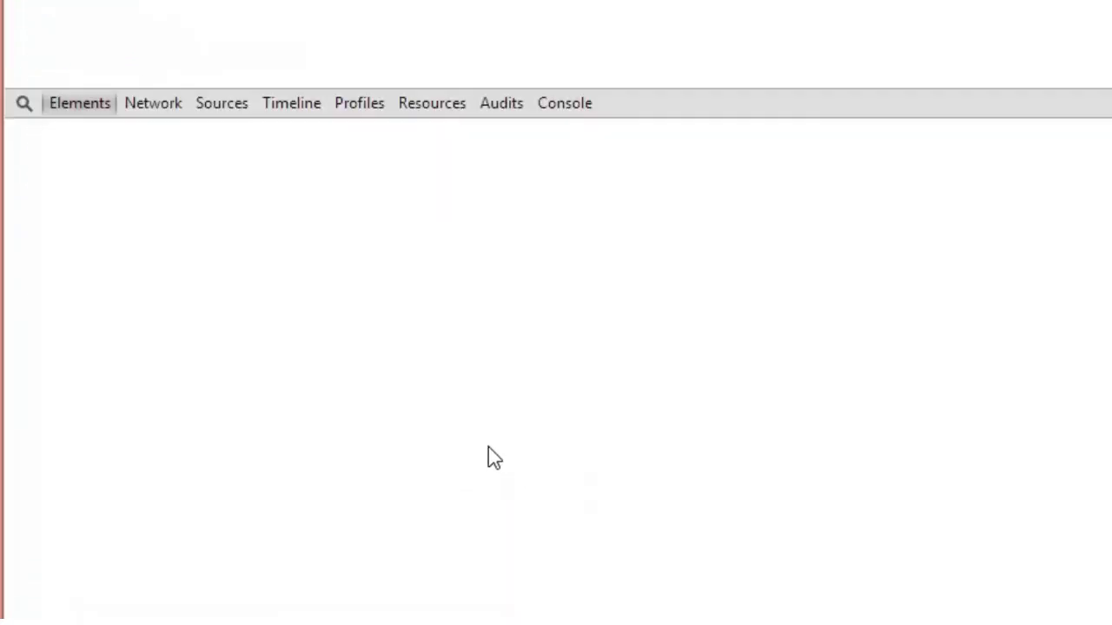
left_click(562, 103)
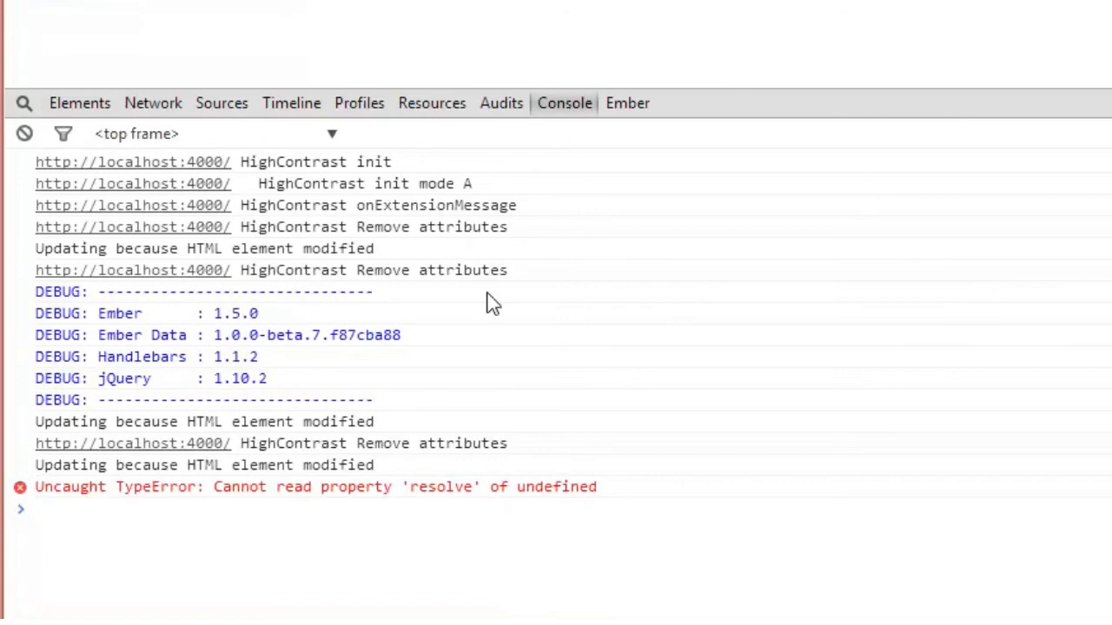
mouse_move(517, 504)
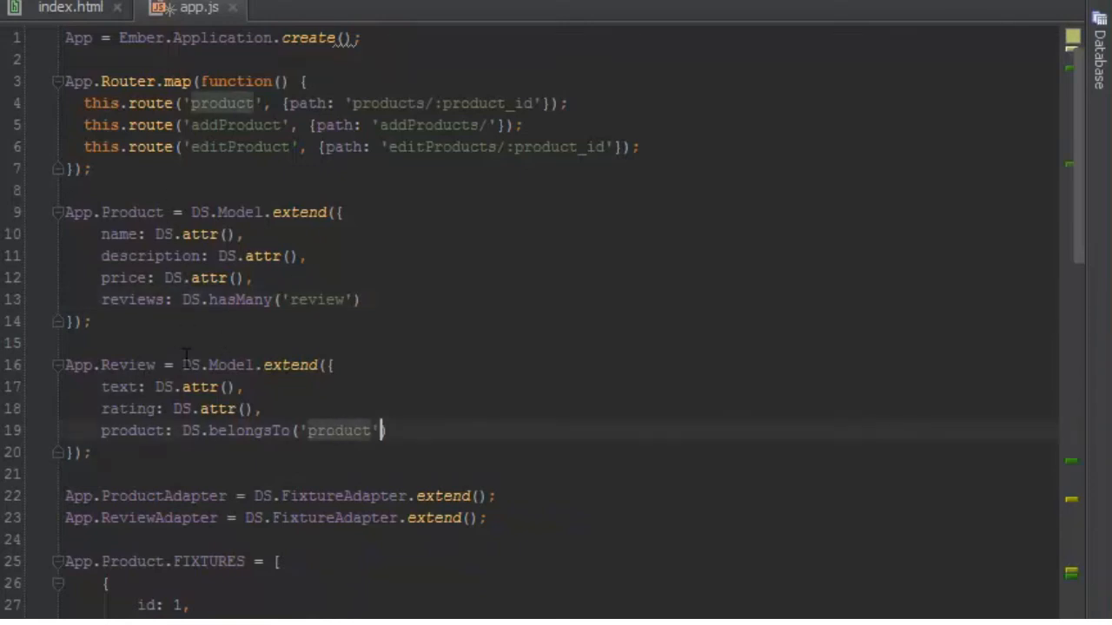
Step: Add {async: true} to DS.hasMany('review') and DS.belongsTo('product') in app.js
type(", {async: true}")
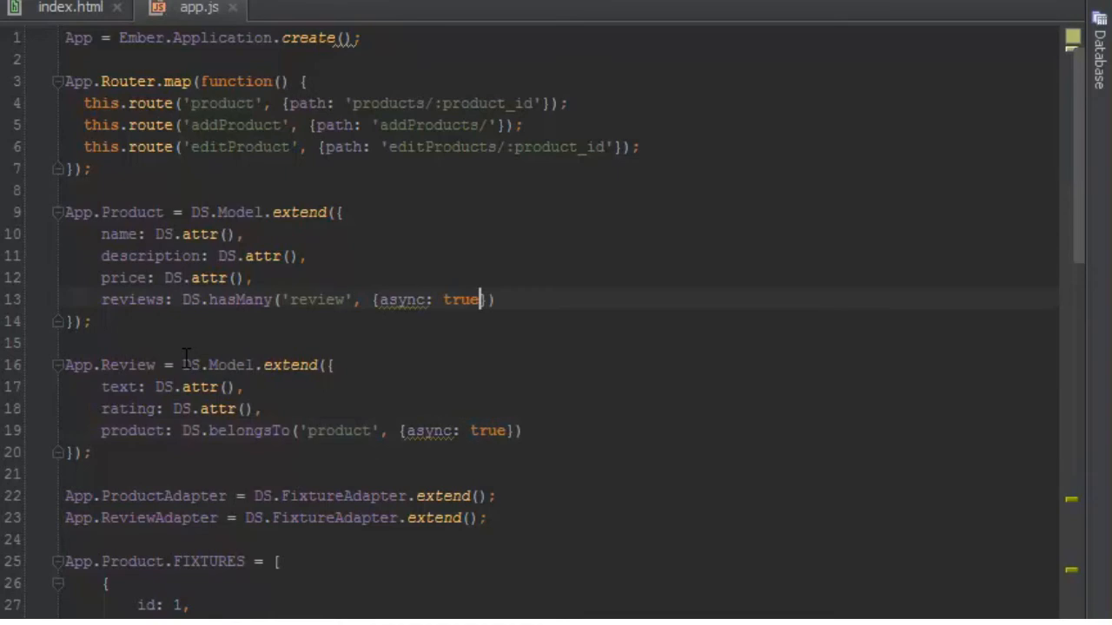
mouse_move(330, 413)
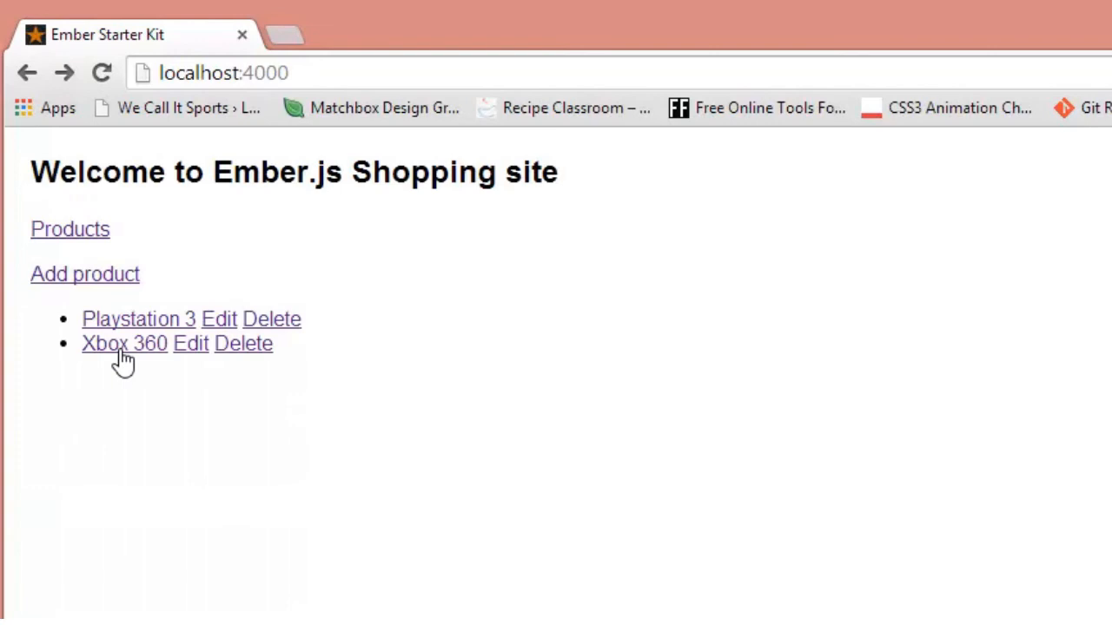
mouse_move(125, 356)
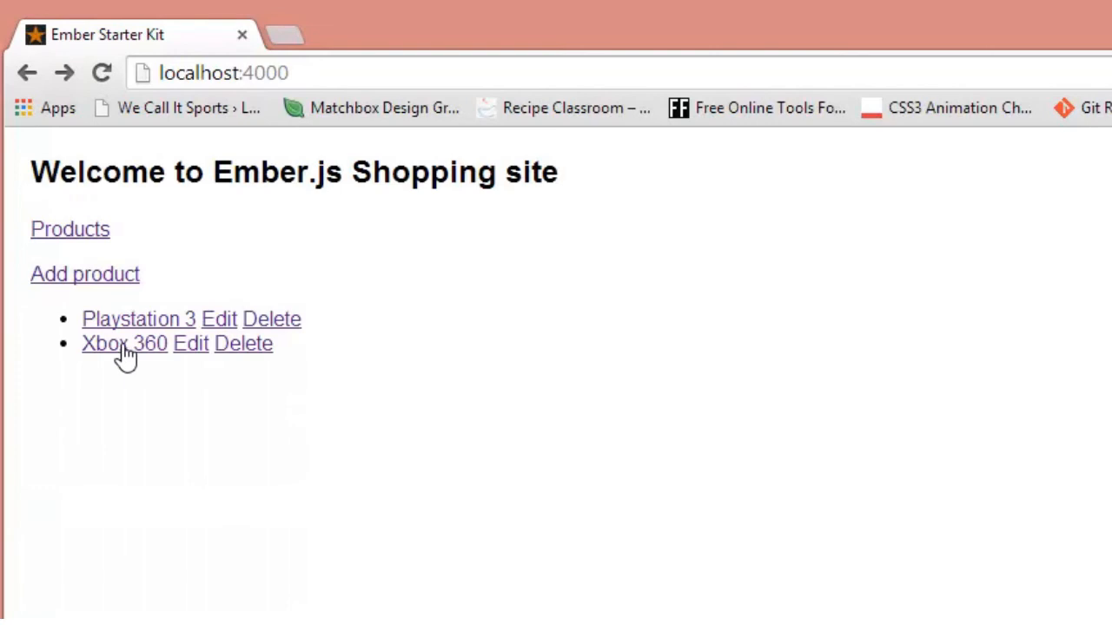
Step: View the Xbox 360 and Playstation 3 product pages now listing their review texts and ratings
left_click(123, 344)
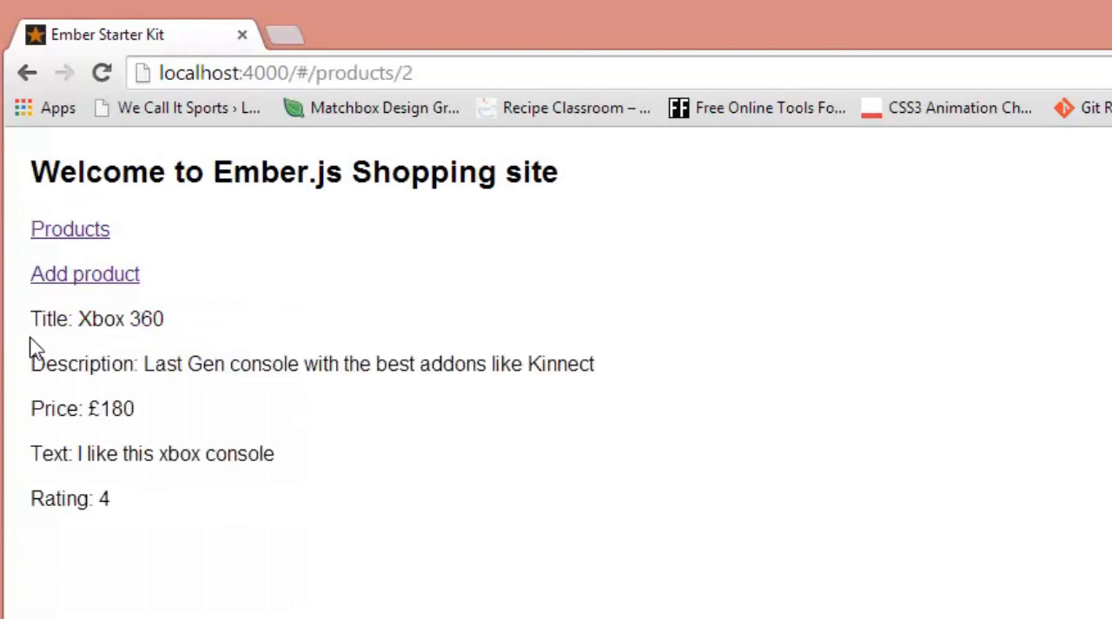
mouse_move(32, 408)
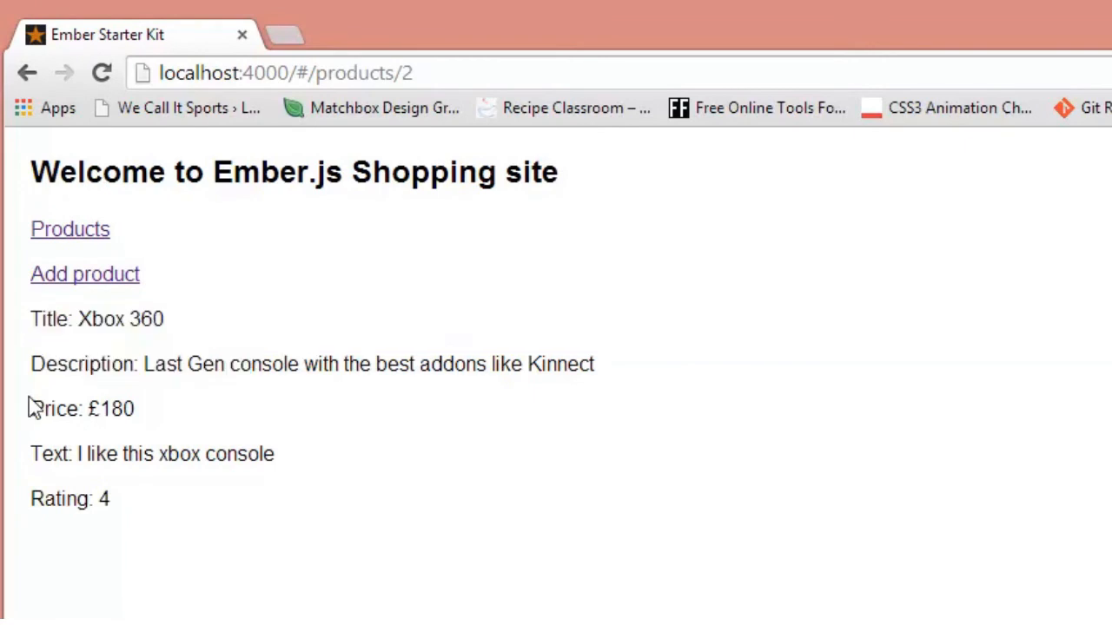
mouse_move(38, 453)
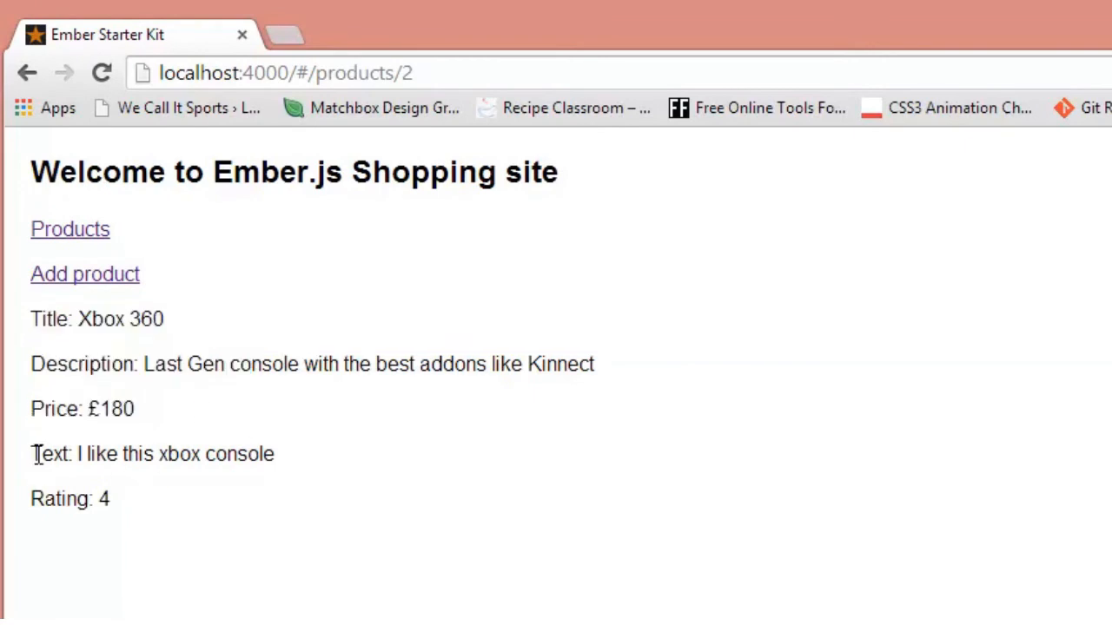
mouse_move(77, 451)
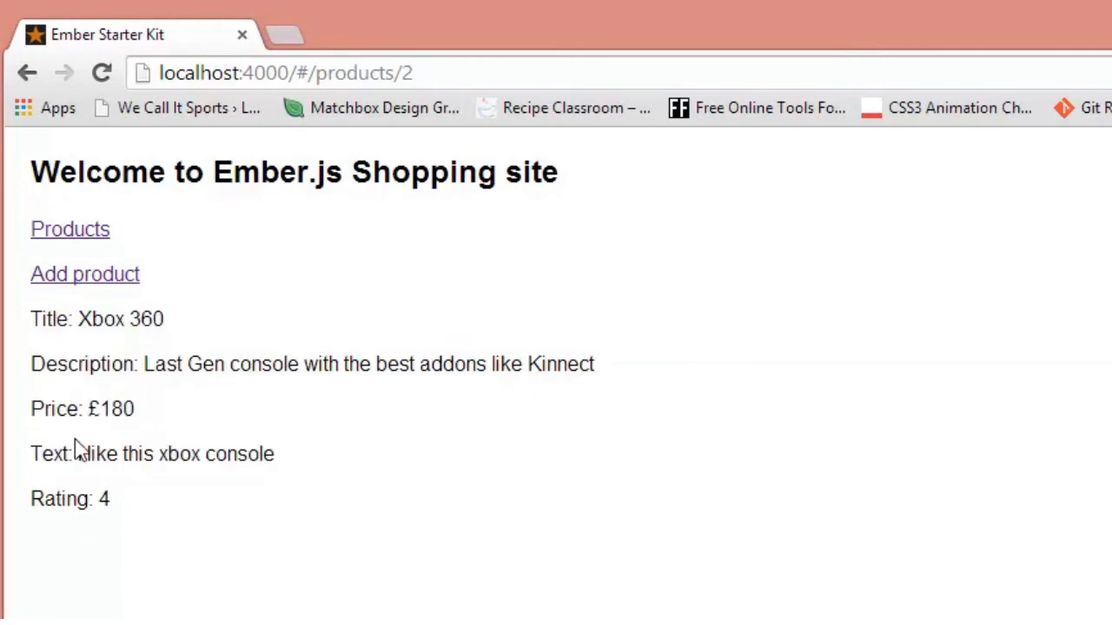
left_click(70, 229)
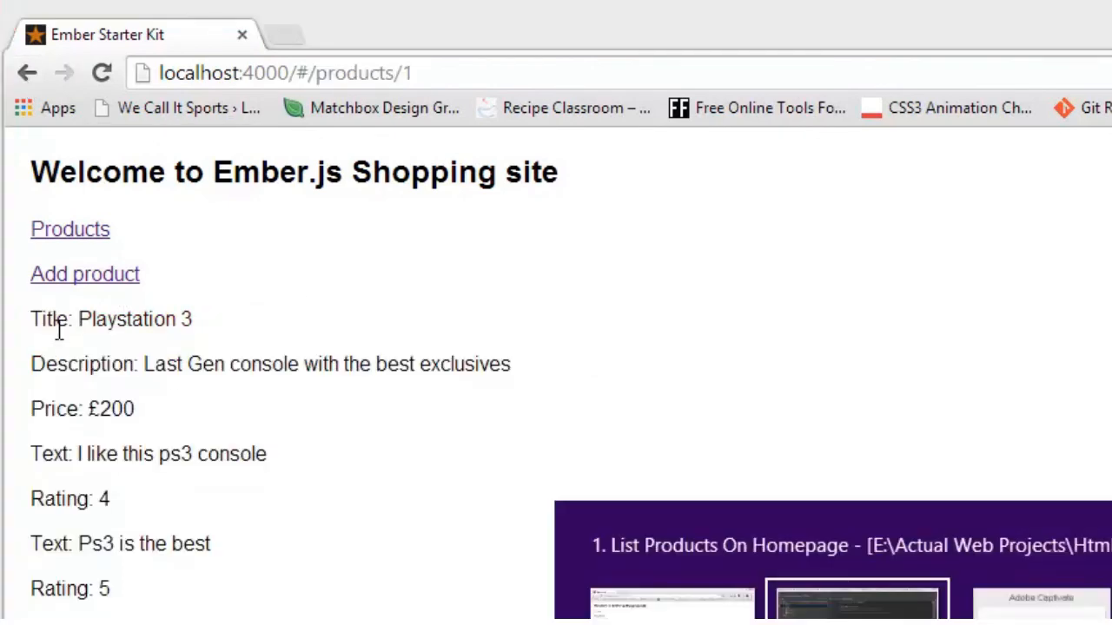
mouse_move(97, 417)
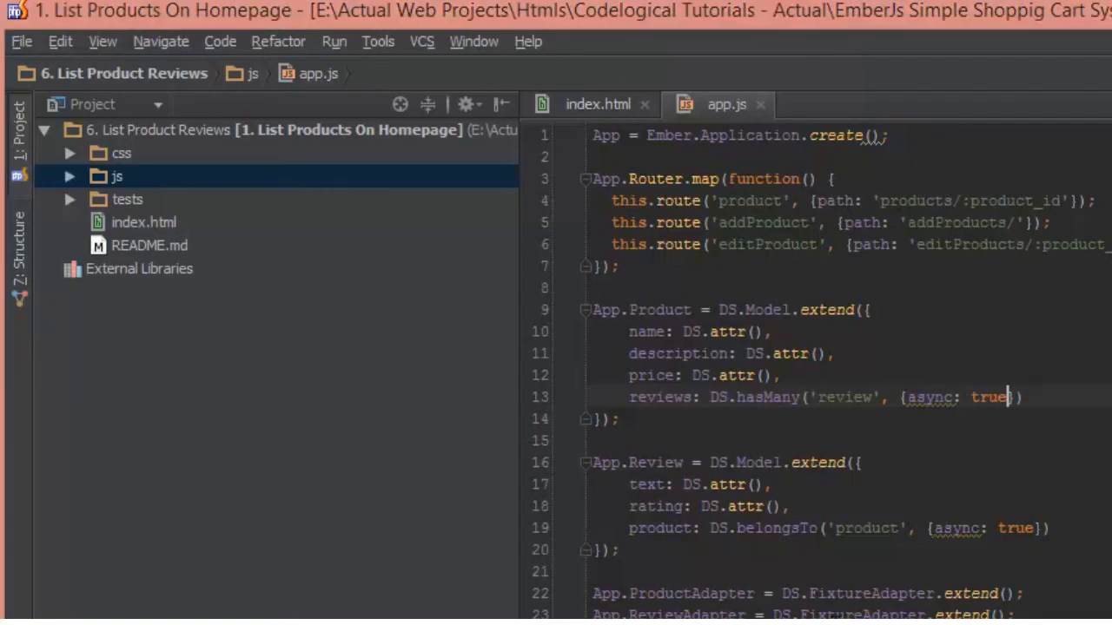
Step: Insert <hr/> after the Price paragraph in the index.html product template
left_click(598, 105)
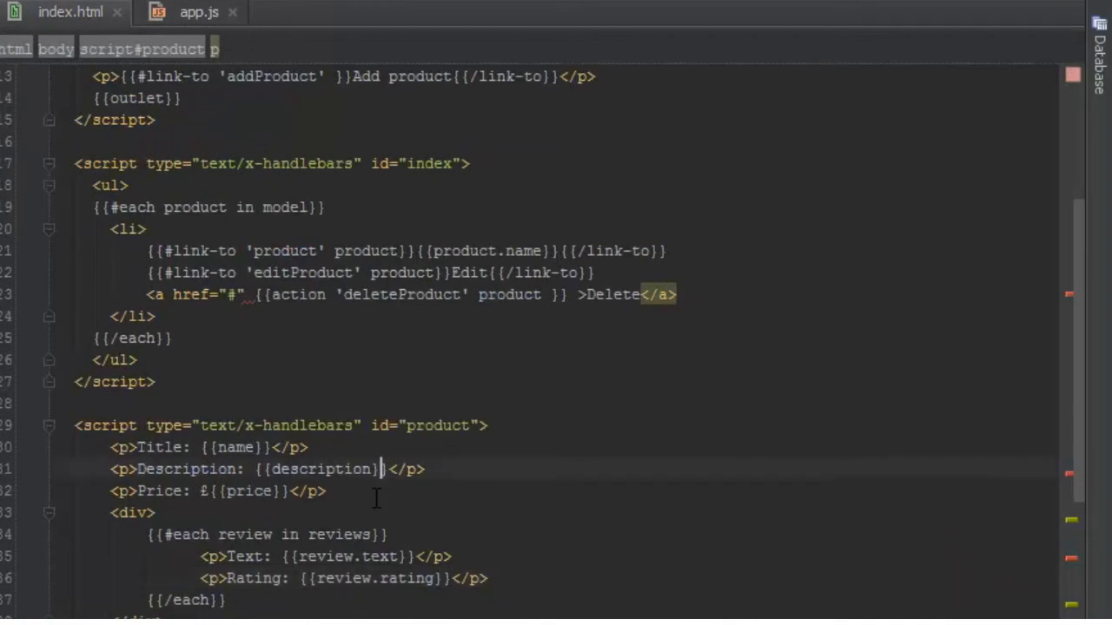
key("Enter")
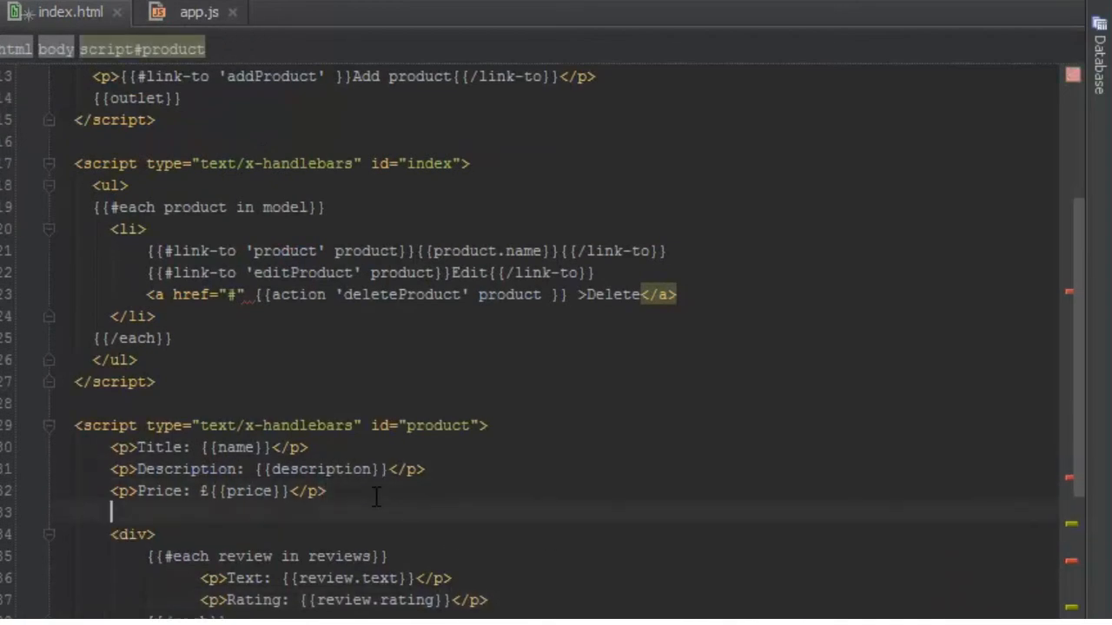
type("<hr/>")
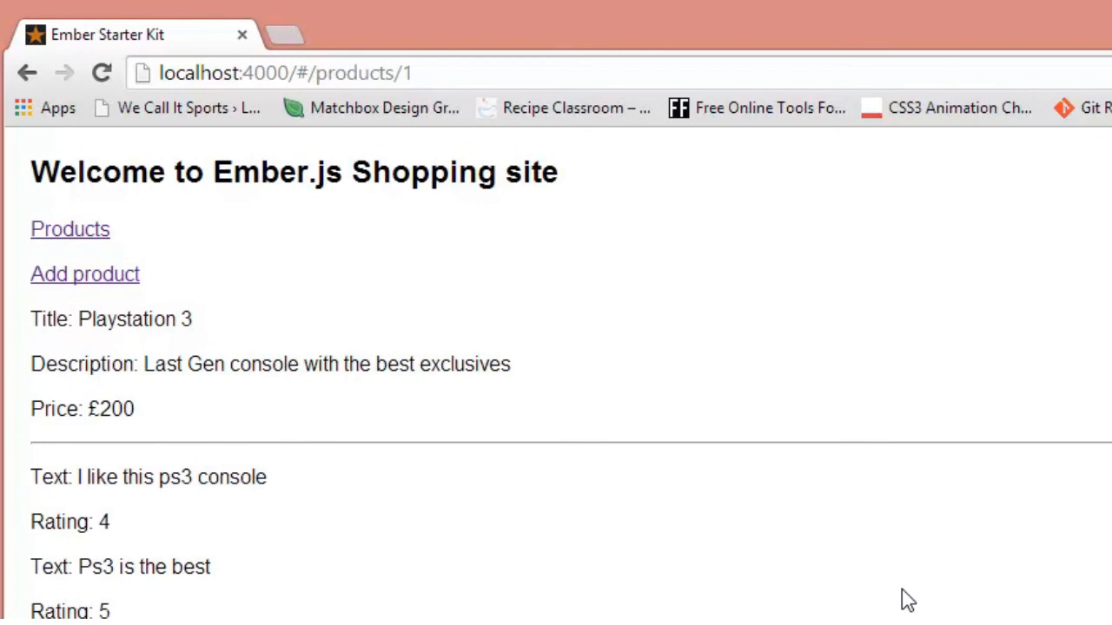
mouse_move(105, 485)
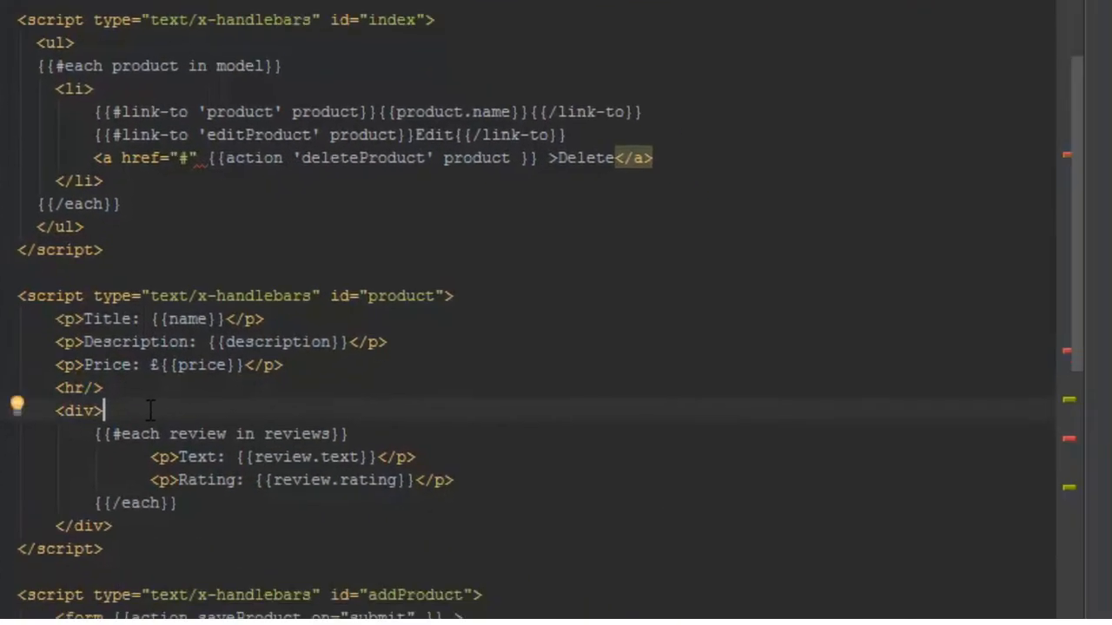
Step: Add an <h3>Reviews</h3> heading above the #each review block in the product template
type("<p></p>")
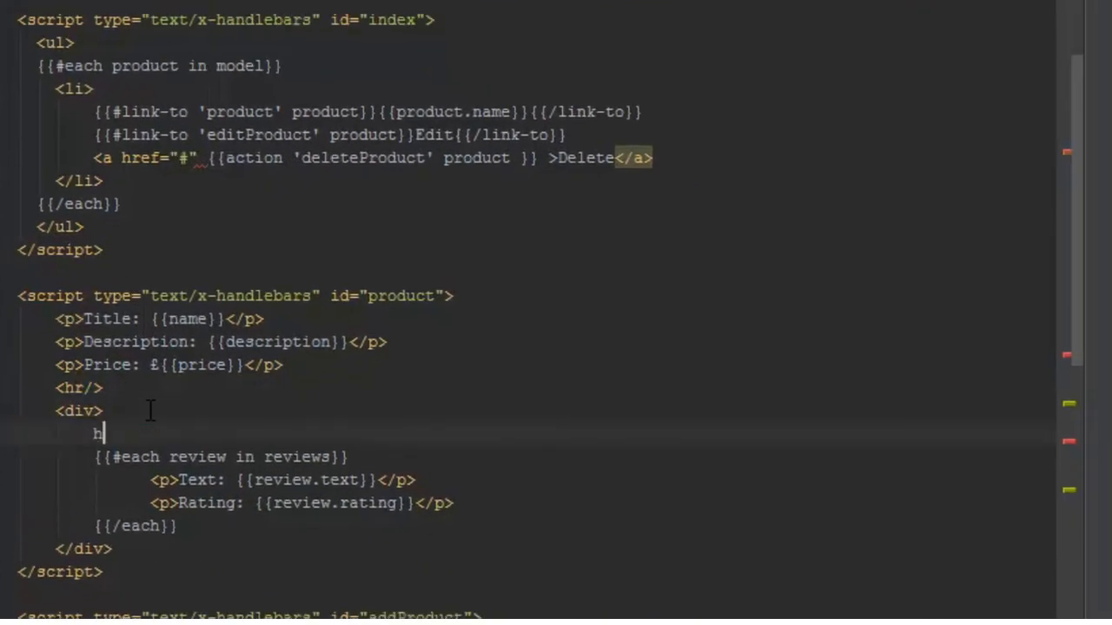
type("3>Review</h3>")
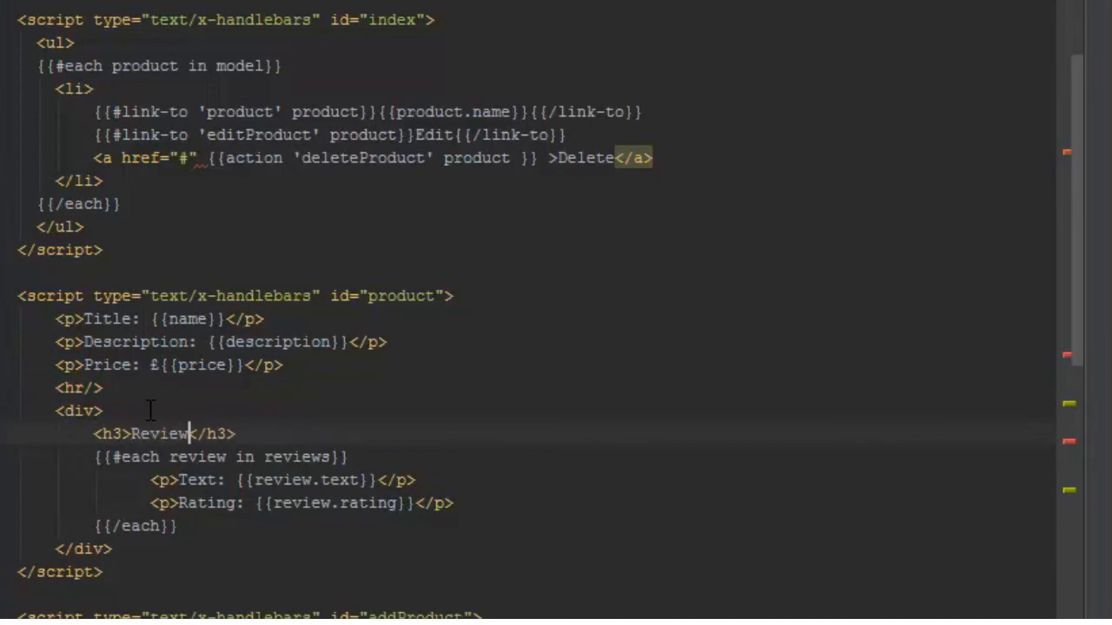
type("Pr")
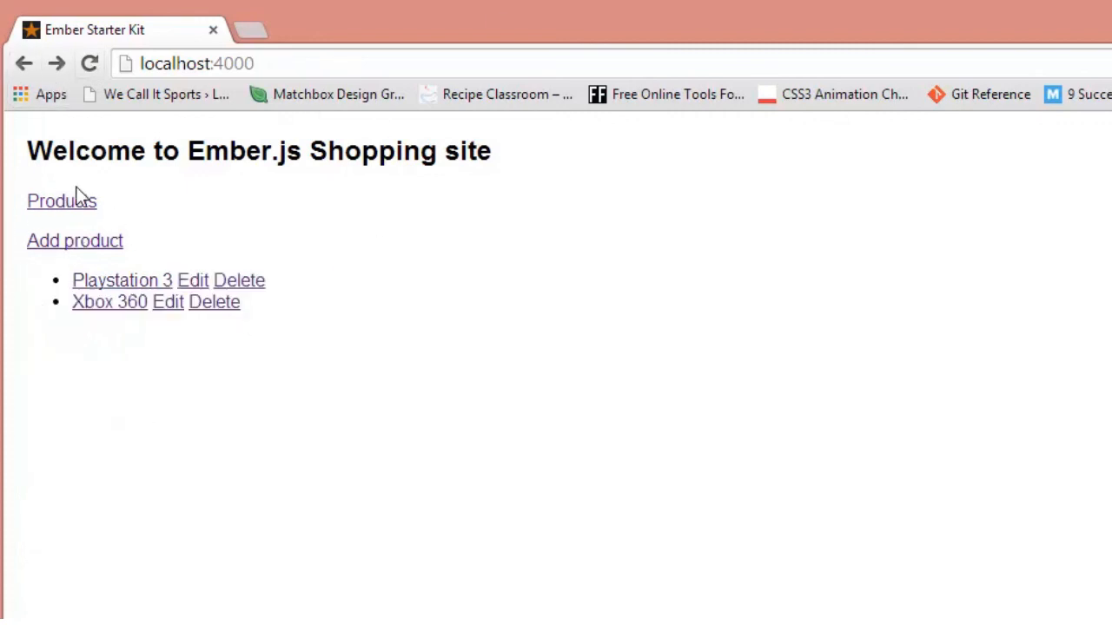
mouse_move(189, 292)
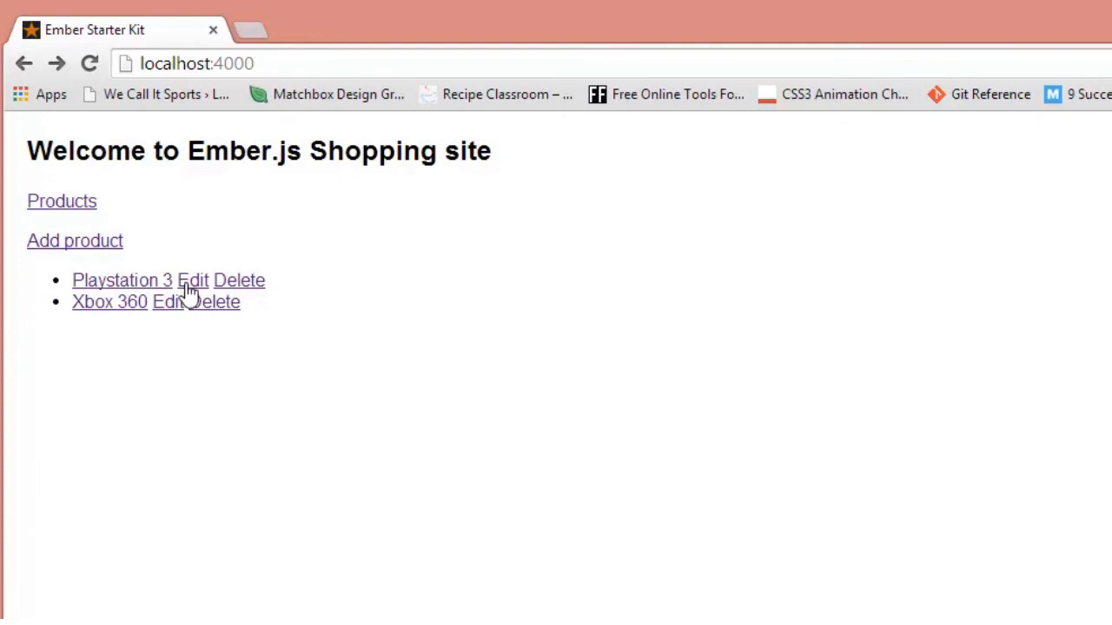